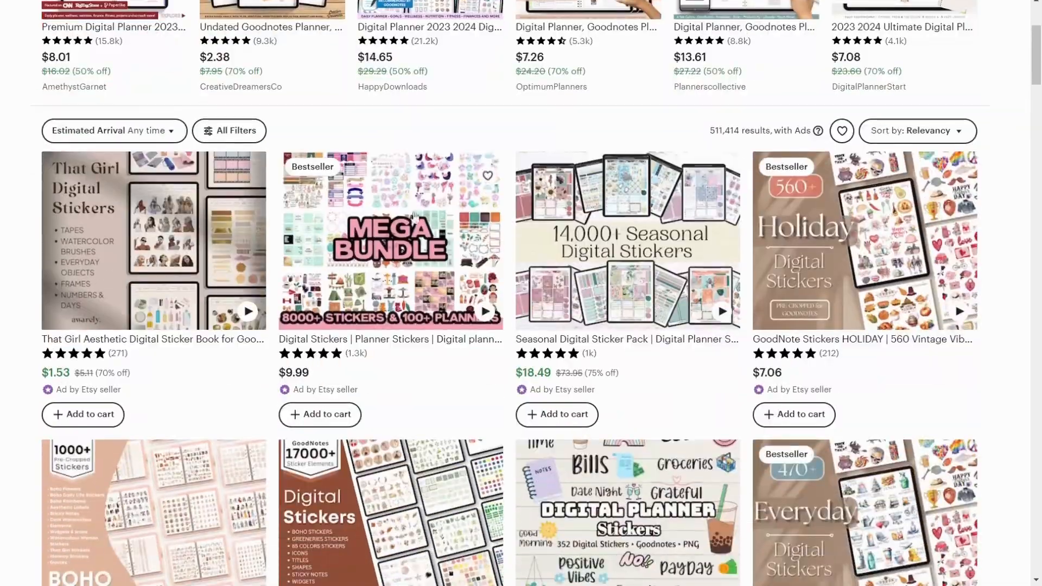
- Start a custom-size design in inches measuring 8.5 by 11 from the Canva home page
{"action": "scroll", "scroll_direction": "down", "scroll_amount": 3}
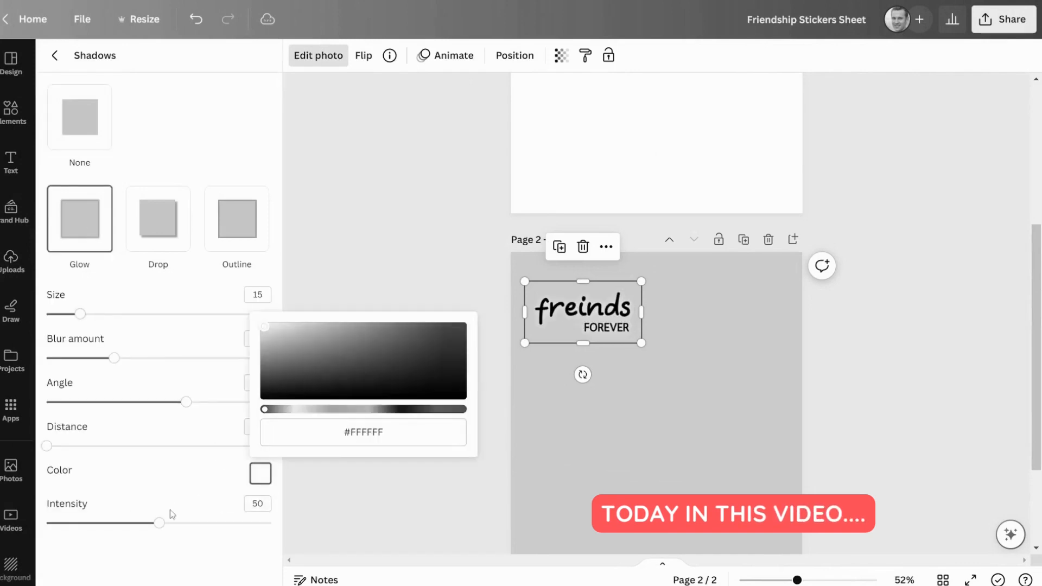
{"action": "left_click", "coordinate": [11, 256]}
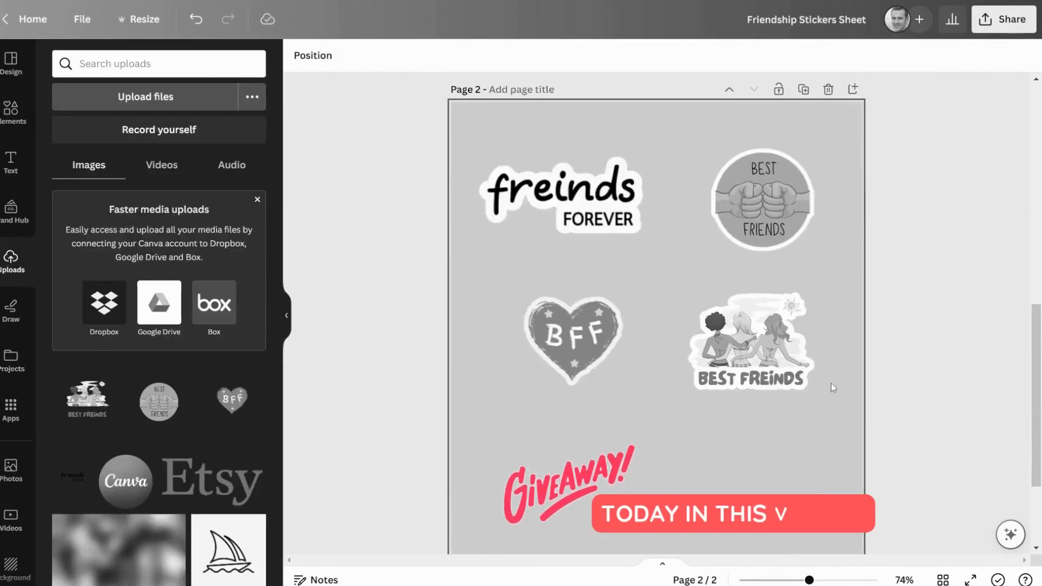
{"action": "left_click", "coordinate": [11, 62]}
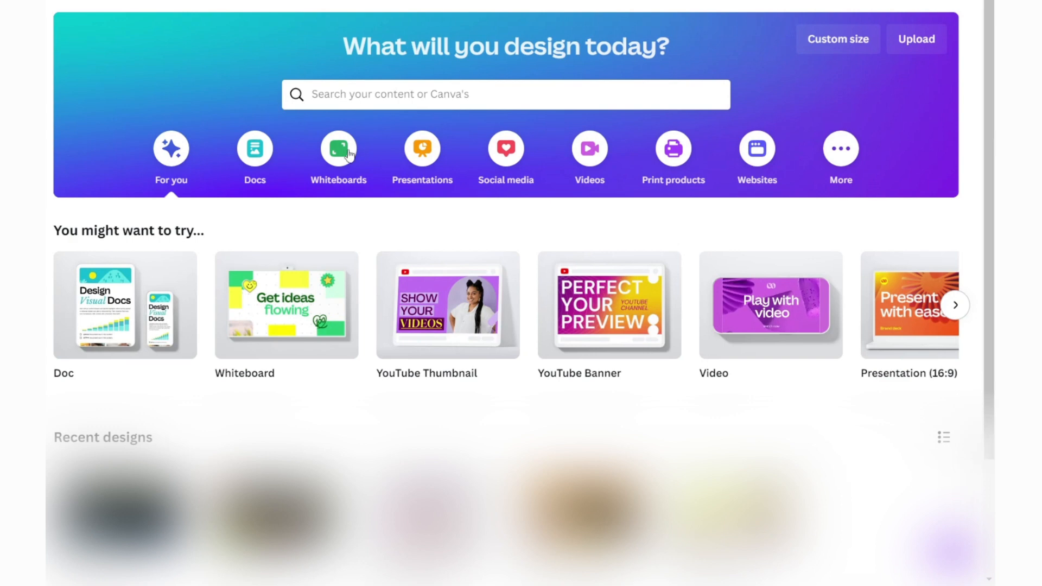
{"action": "mouse_move", "coordinate": [481, 270]}
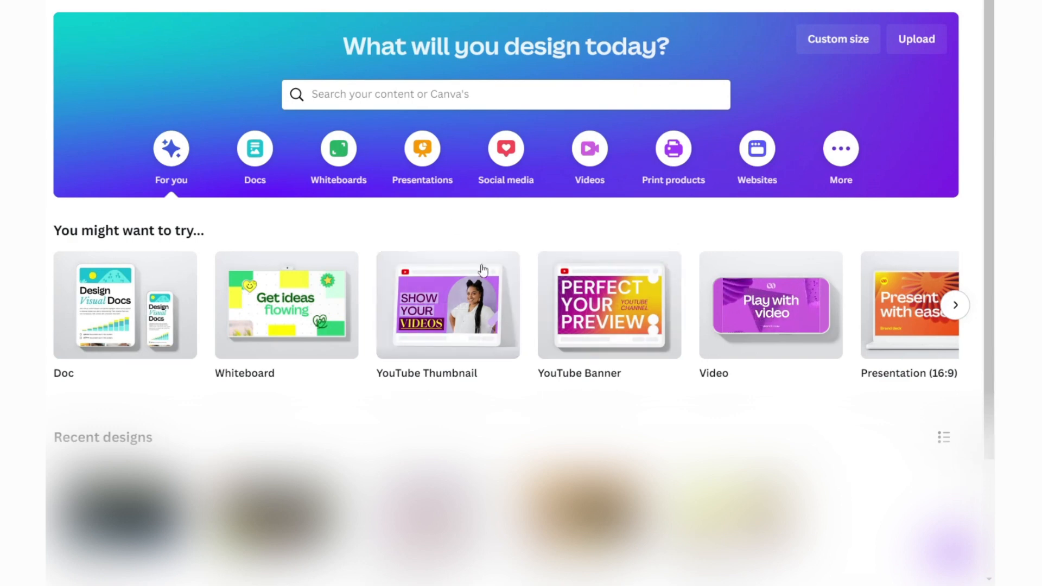
{"action": "mouse_move", "coordinate": [761, 264]}
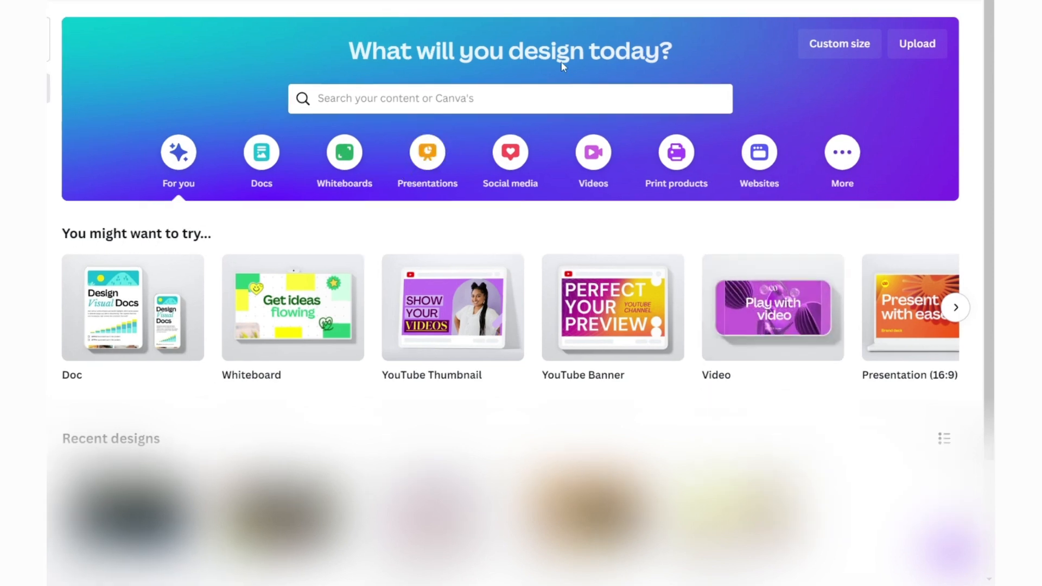
{"action": "left_click", "coordinate": [839, 43]}
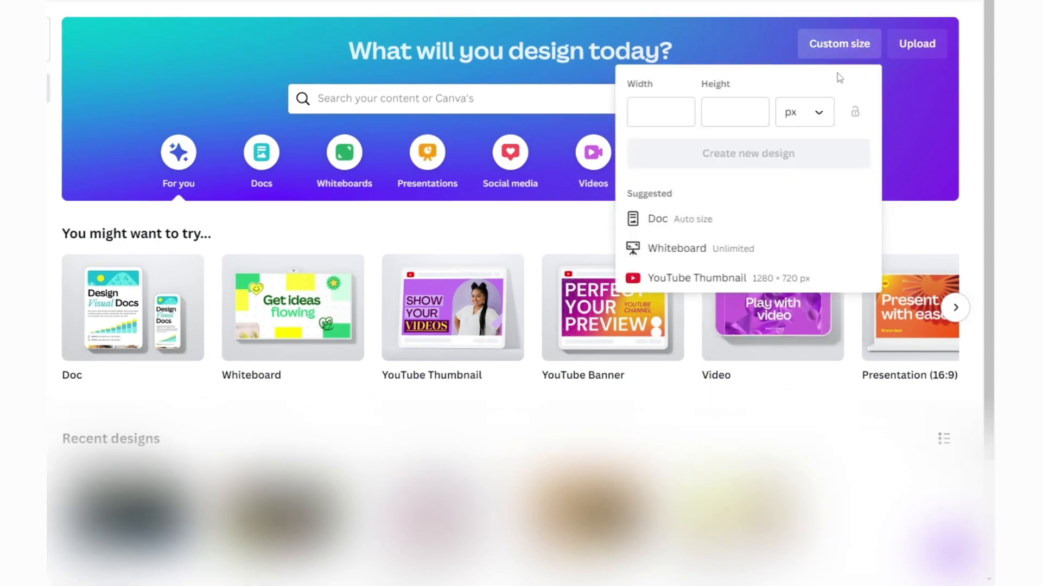
{"action": "left_click", "coordinate": [803, 111]}
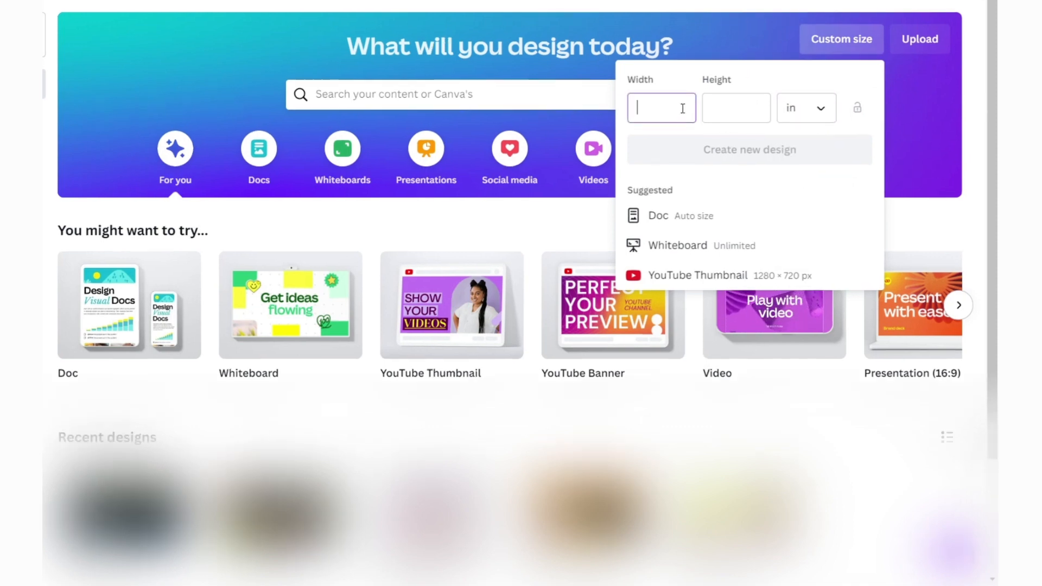
{"action": "type", "text": "8.5"}
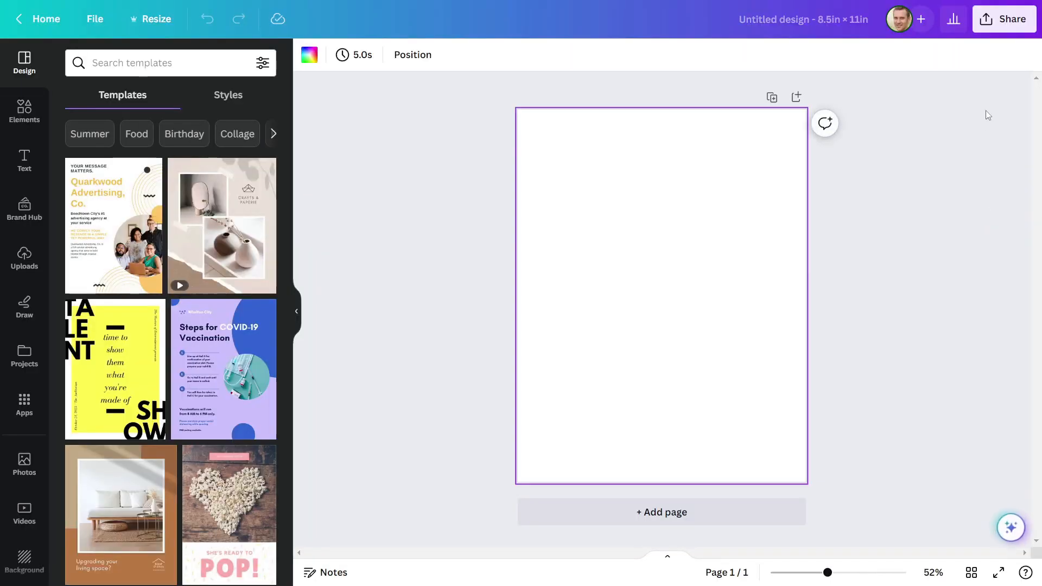
{"action": "mouse_move", "coordinate": [437, 277]}
{"action": "type", "text": "Friendship Sticke"}
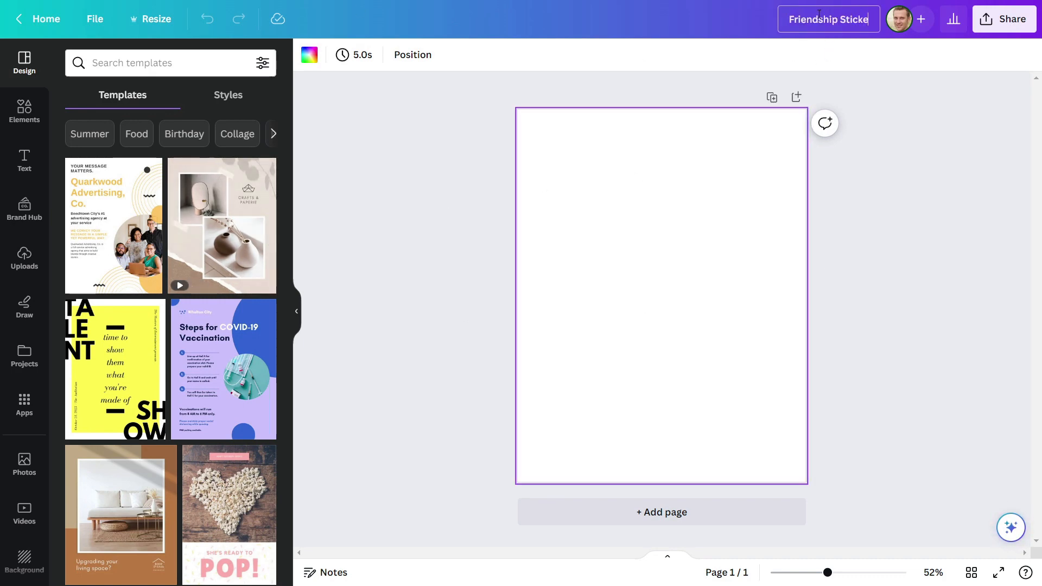
- Title the design Friendship Stickers Sheet and add a second page with #DFDFDF background
{"action": "left_click", "coordinate": [24, 160]}
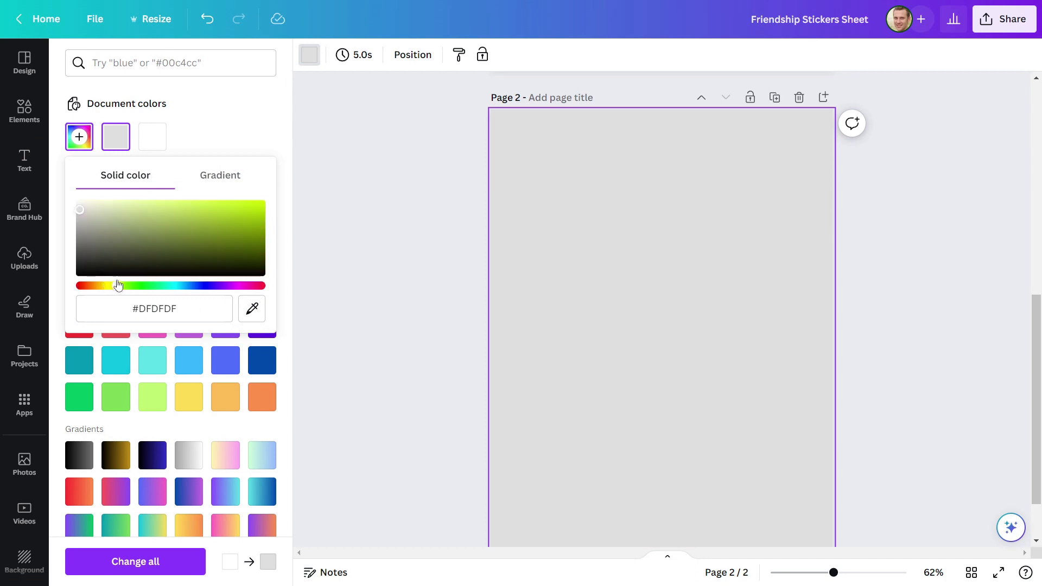
{"action": "left_click", "coordinate": [24, 160]}
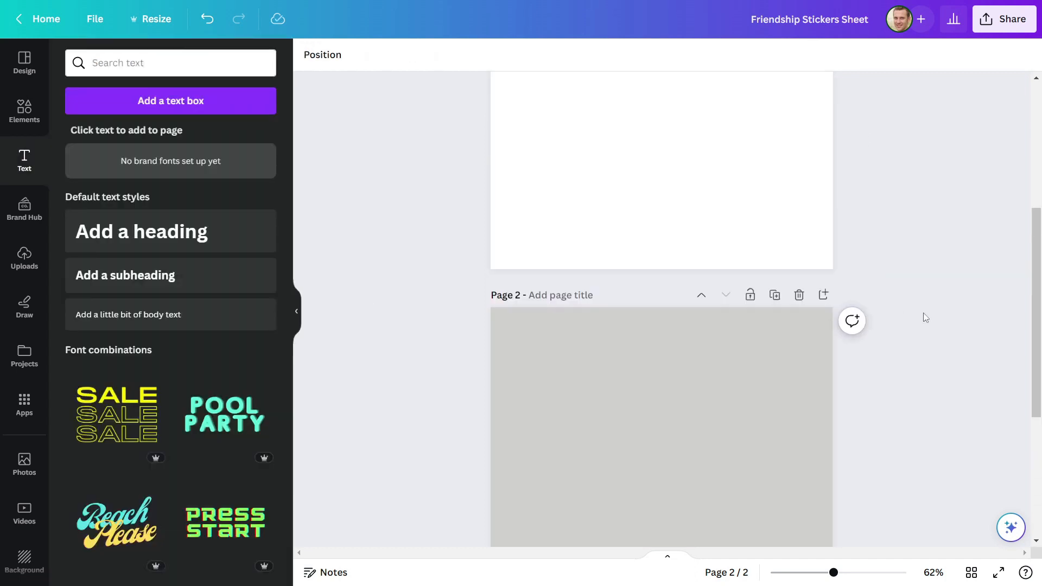
{"action": "scroll", "scroll_direction": "up", "scroll_amount": 3}
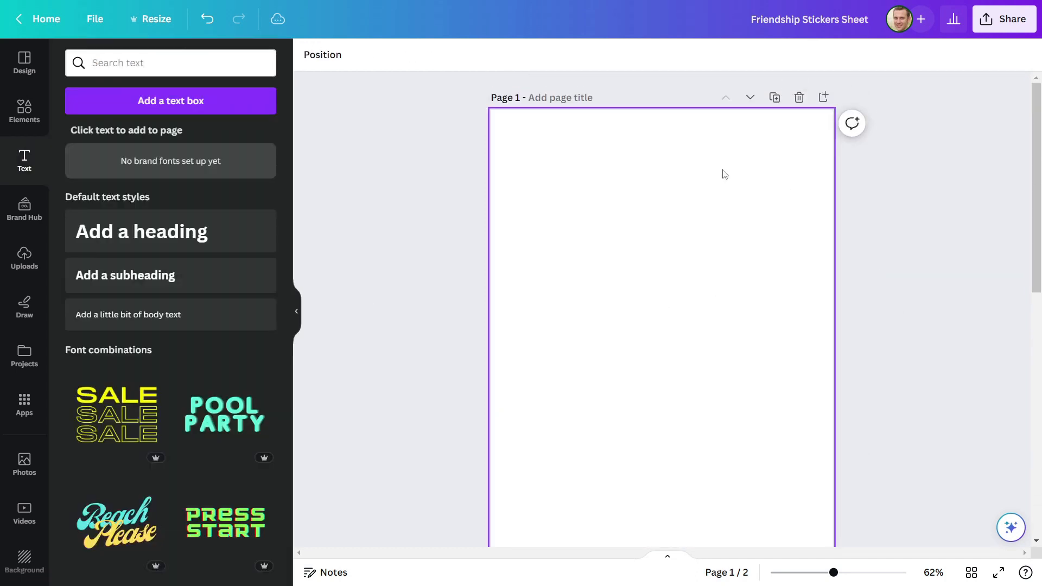
- Add a large heading reading freinds and set its font to Veles
{"action": "left_click", "coordinate": [170, 231]}
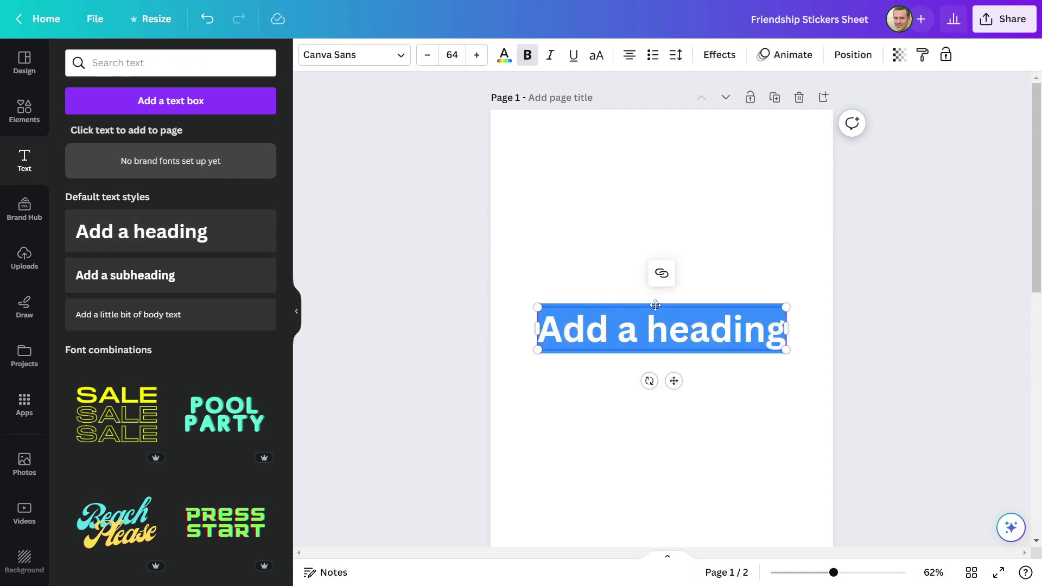
{"action": "type", "text": "freinds"}
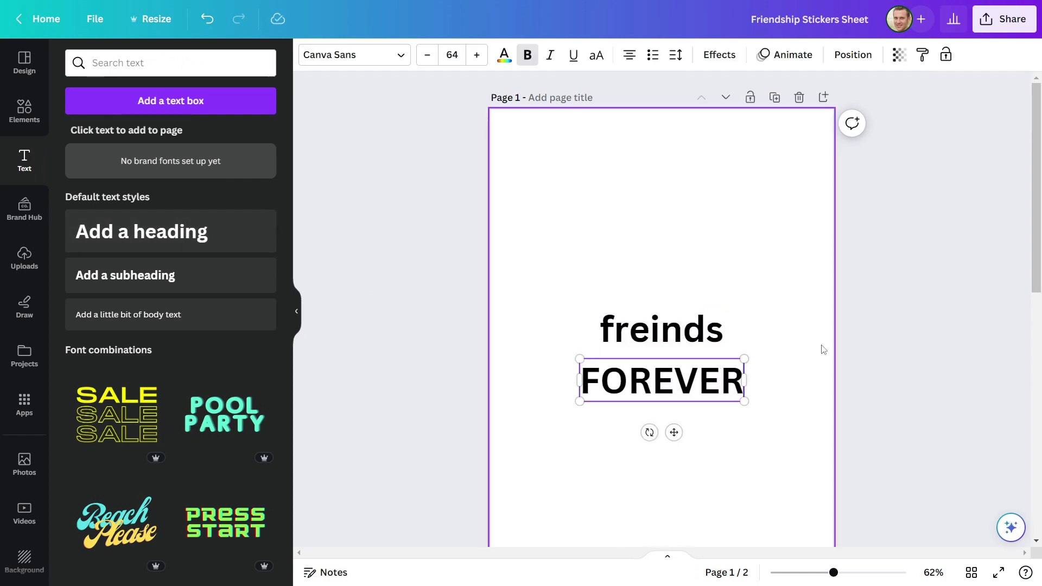
{"action": "left_click", "coordinate": [661, 328]}
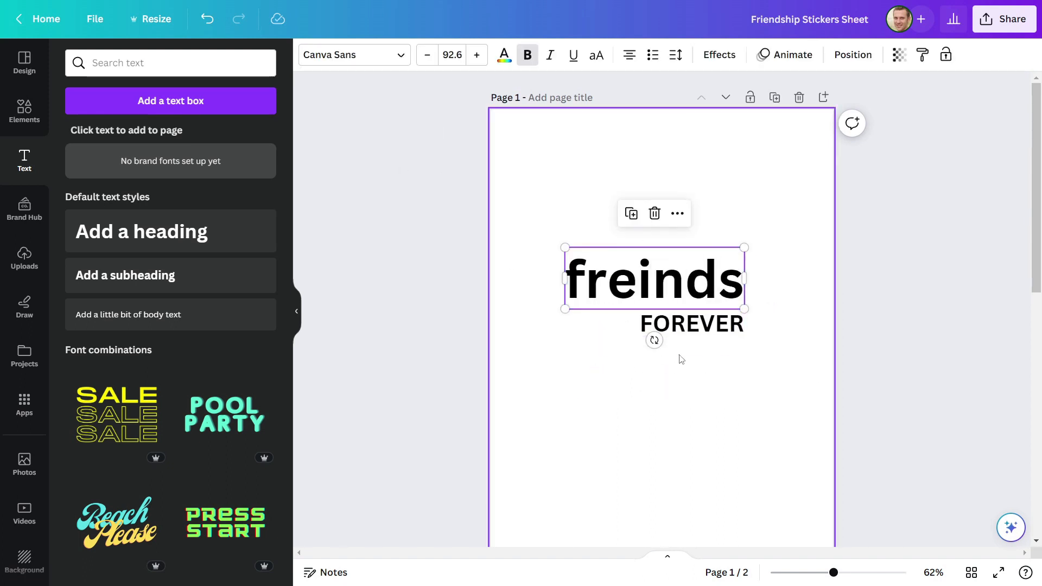
{"action": "left_click", "coordinate": [354, 54]}
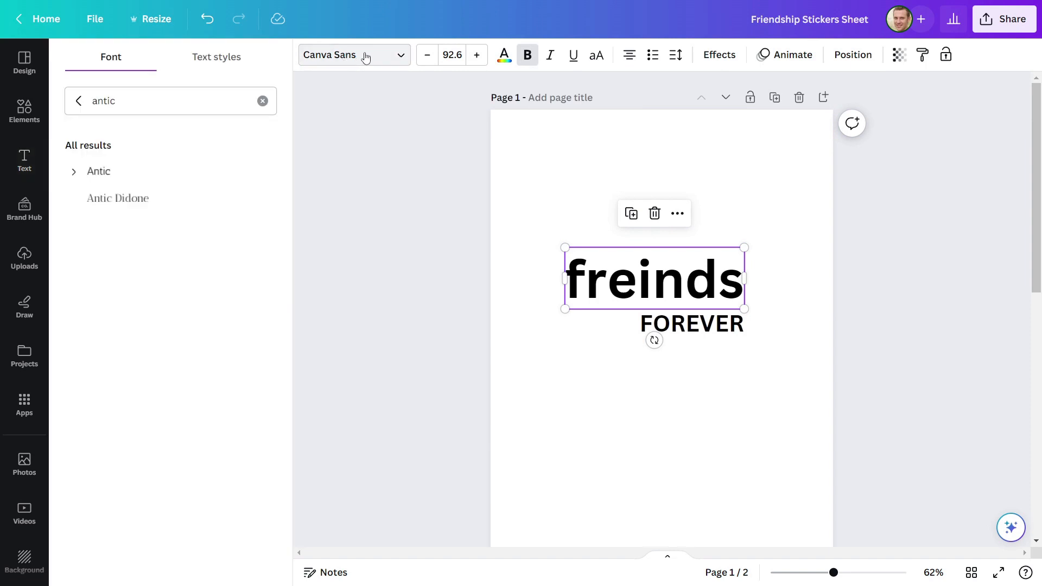
{"action": "left_click", "coordinate": [261, 101]}
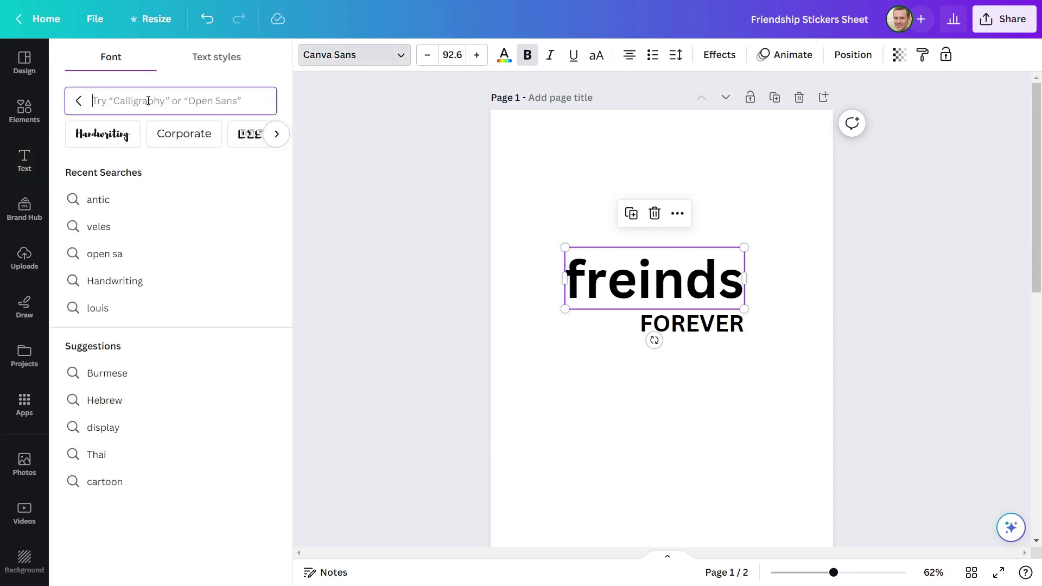
{"action": "type", "text": "Vel"}
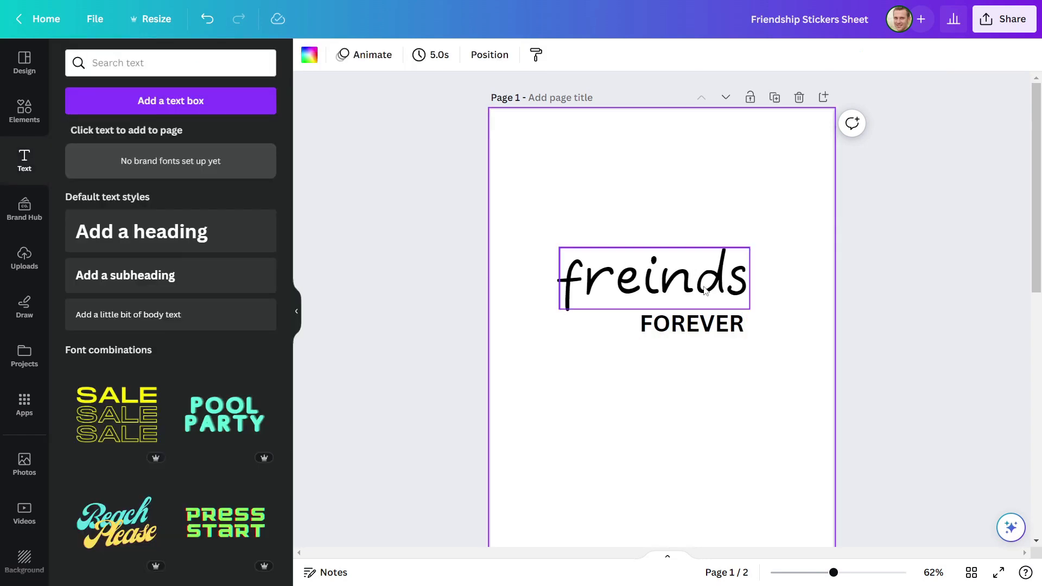
- Give FOREVER a narrower font beneath freinds and leave freinds without text effects
{"action": "left_click", "coordinate": [690, 324]}
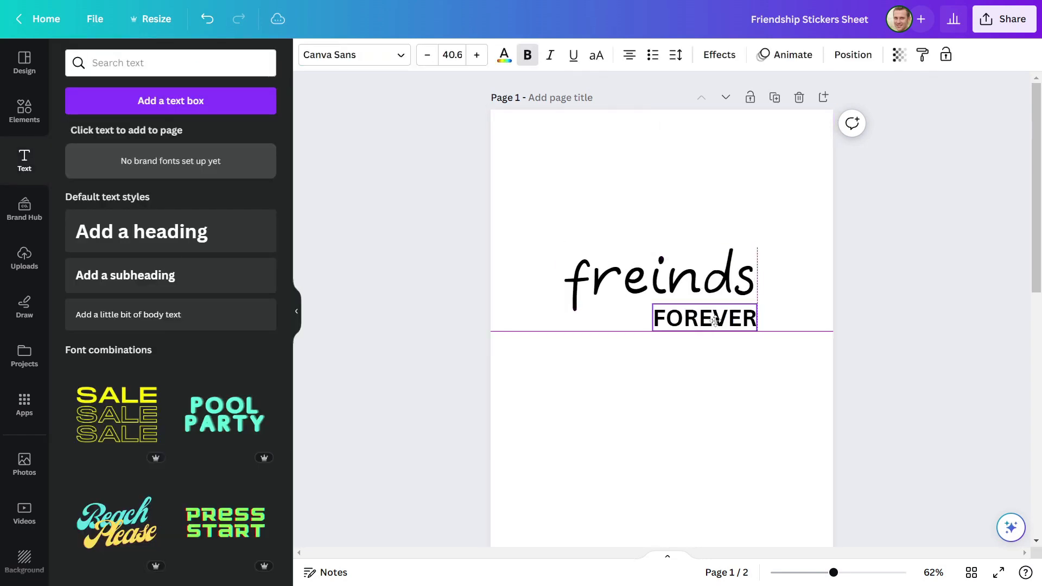
{"action": "left_click", "coordinate": [345, 54]}
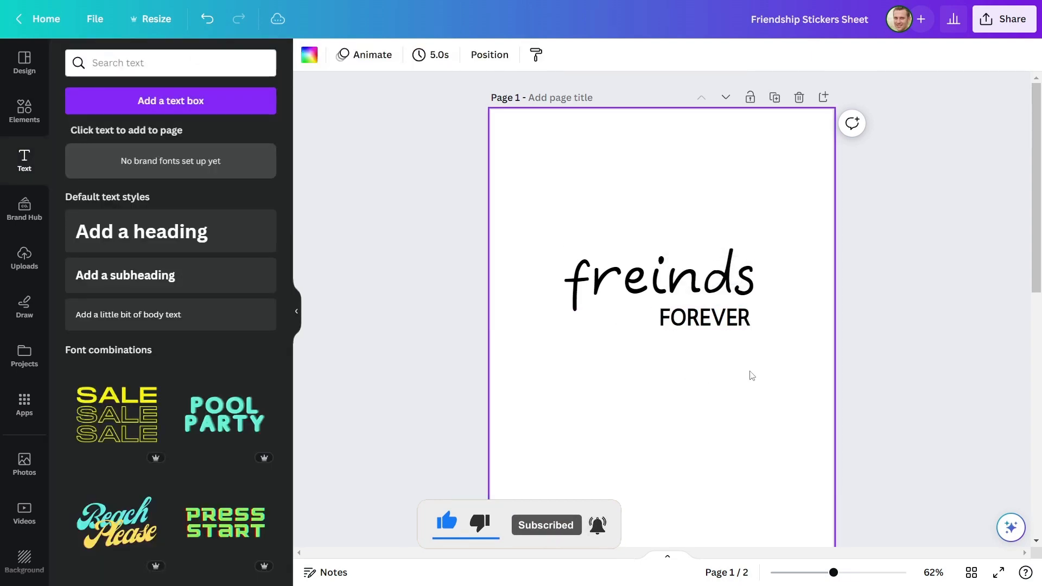
{"action": "left_click", "coordinate": [657, 278]}
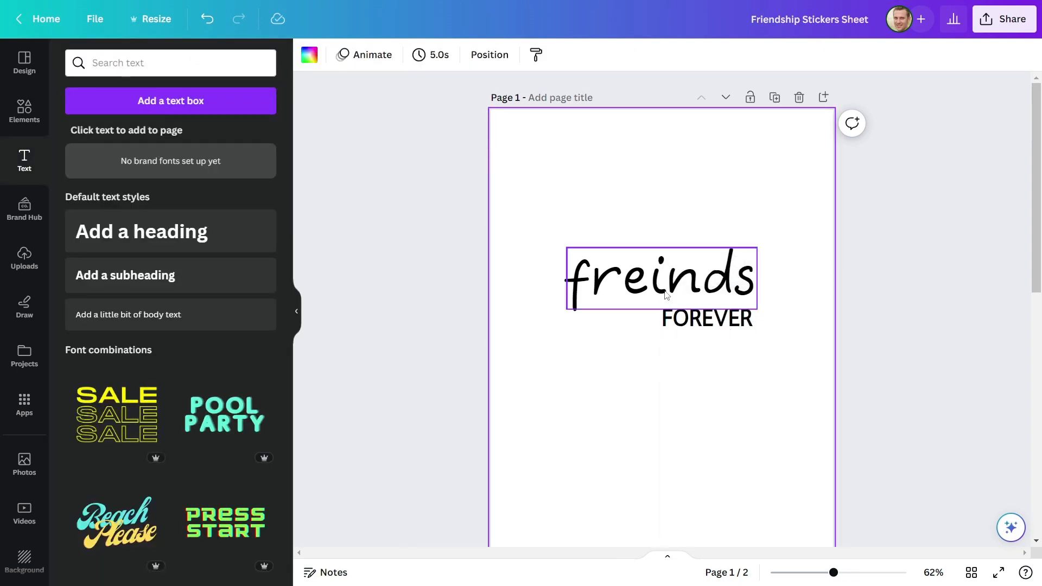
{"action": "left_click", "coordinate": [661, 275]}
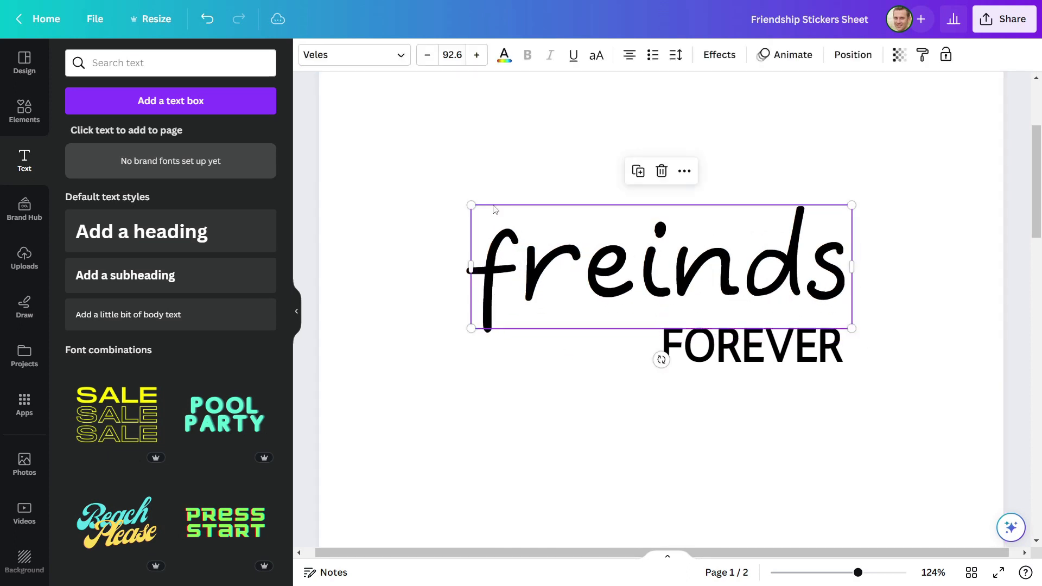
{"action": "left_click", "coordinate": [718, 54]}
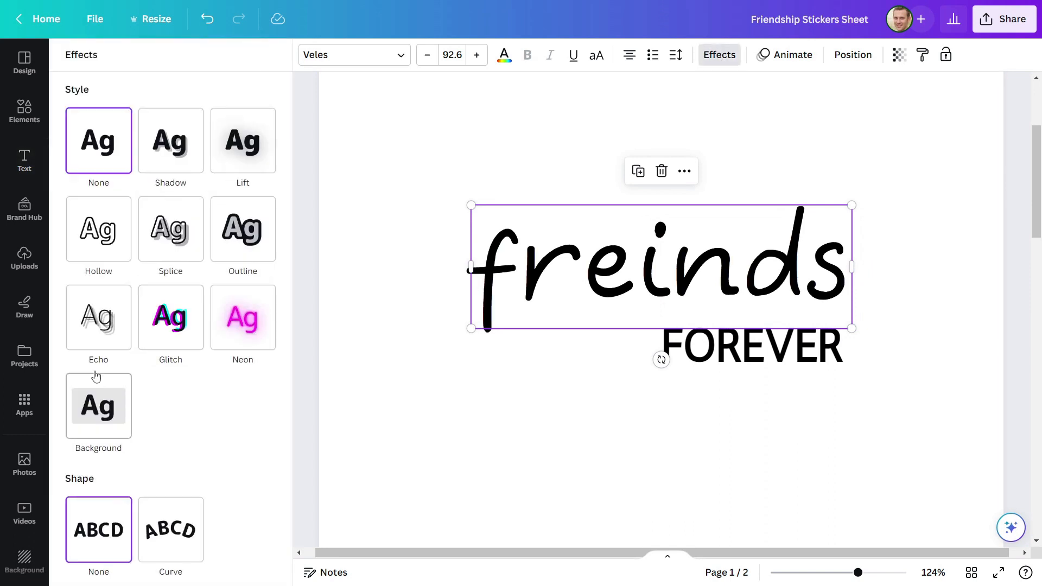
{"action": "left_click", "coordinate": [24, 159]}
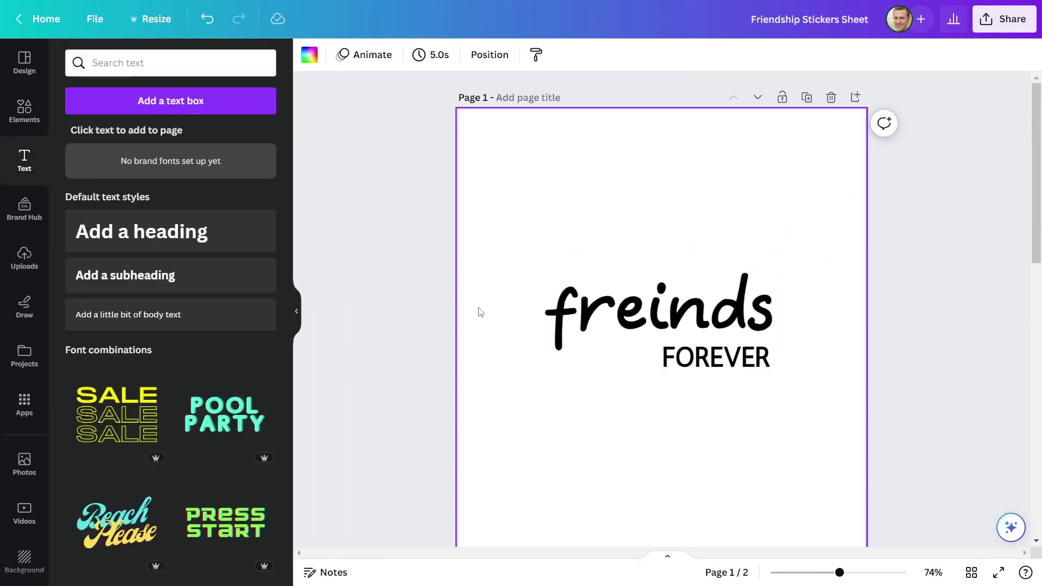
- Select both text pieces together and bring up the Share options
{"action": "left_click", "coordinate": [658, 312]}
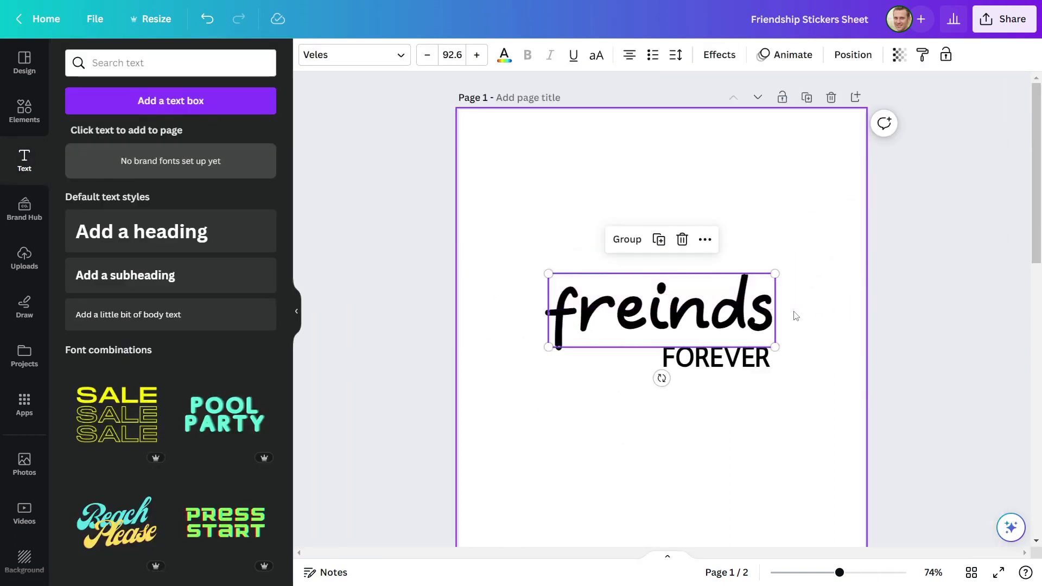
{"action": "left_click", "coordinate": [1003, 18]}
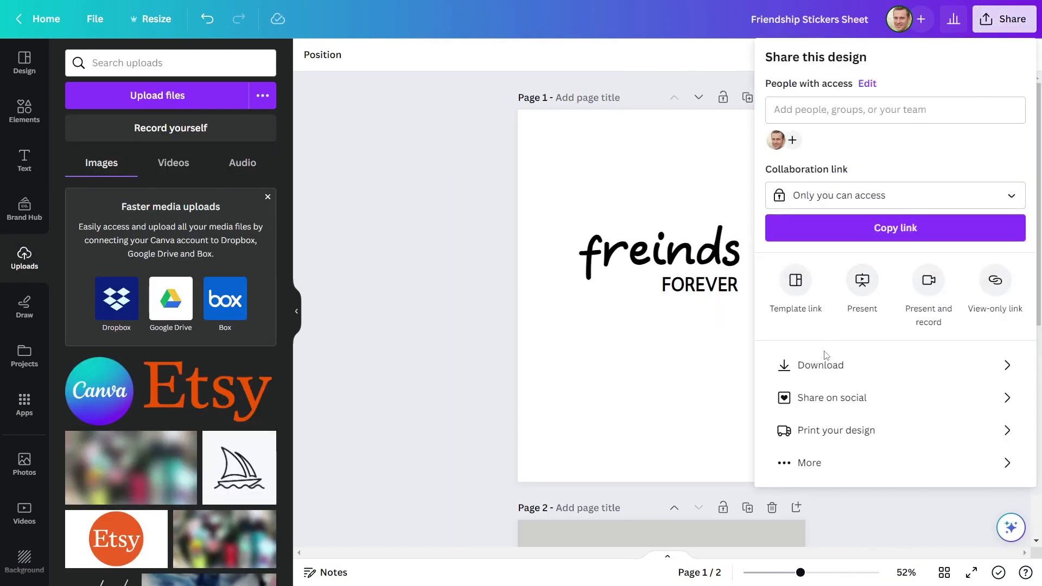
- Download page 1 as a PNG with transparent background for upload to page 2
{"action": "left_click", "coordinate": [820, 364]}
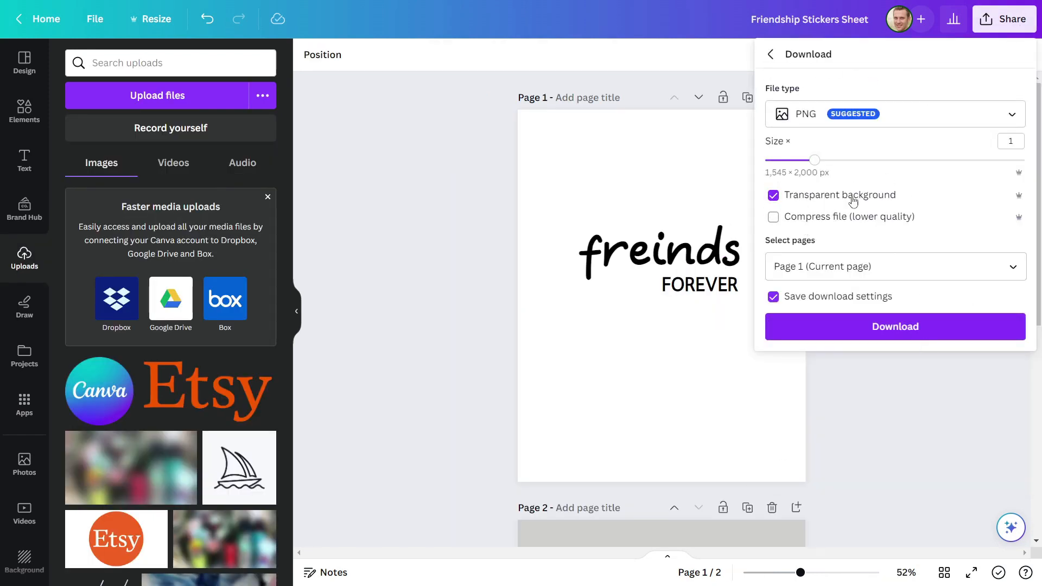
{"action": "left_click", "coordinate": [894, 326]}
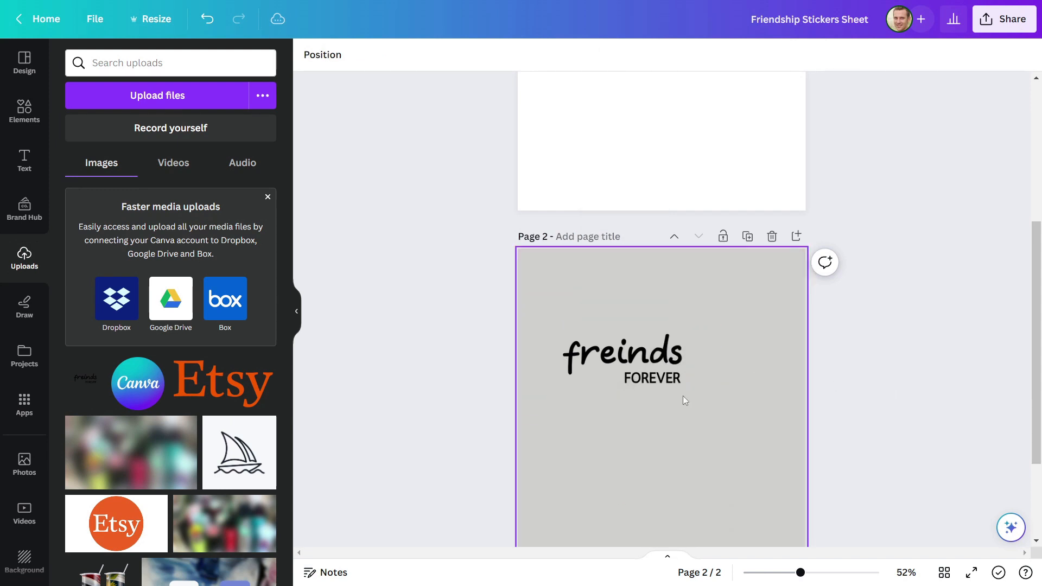
- Apply a Glow shadow to the freinds FOREVER image: size 50, blur 0, white, intensity 97
{"action": "left_click", "coordinate": [619, 355]}
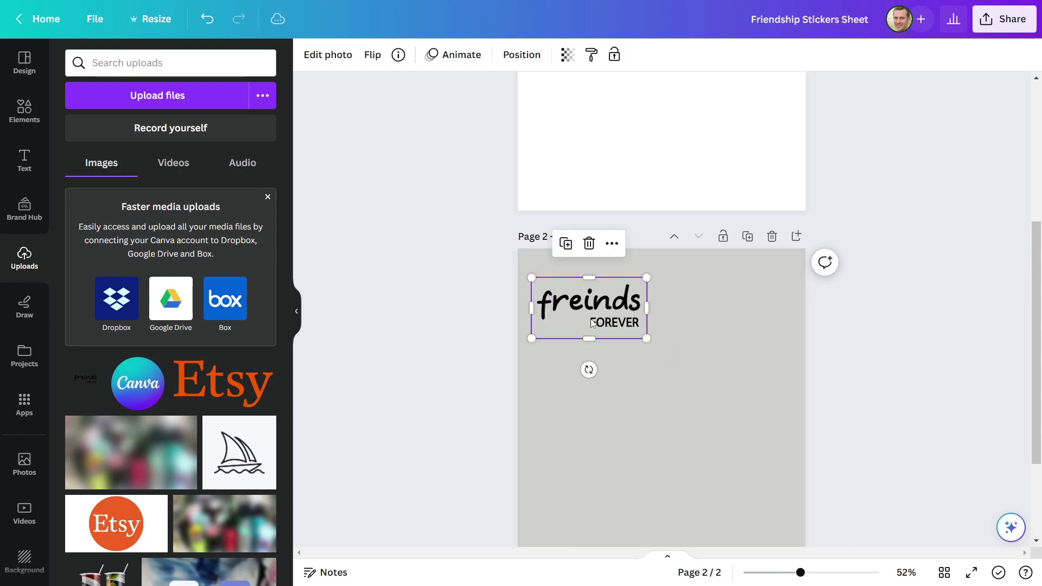
{"action": "left_click", "coordinate": [326, 54]}
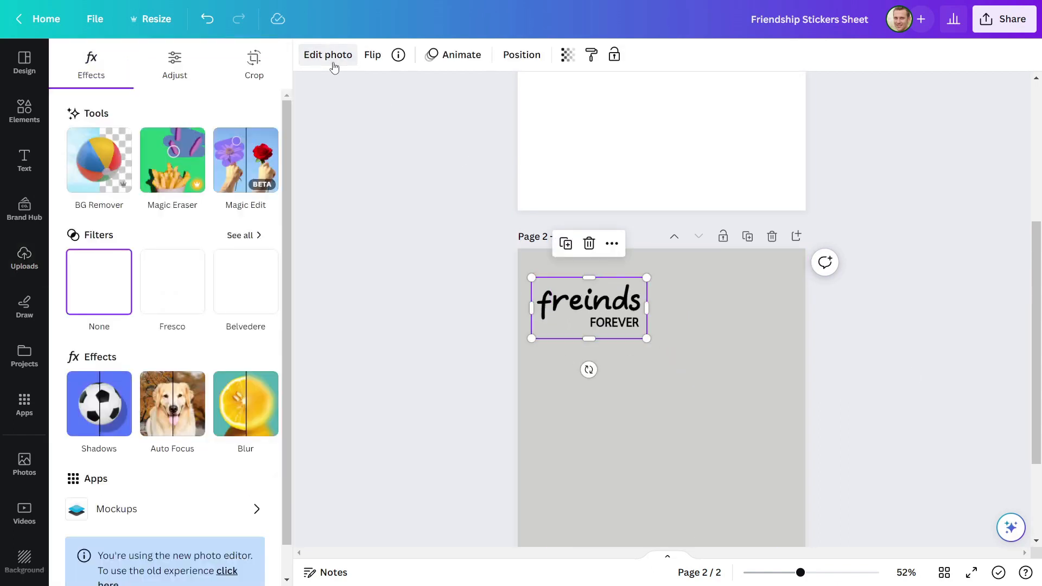
{"action": "left_click", "coordinate": [99, 403]}
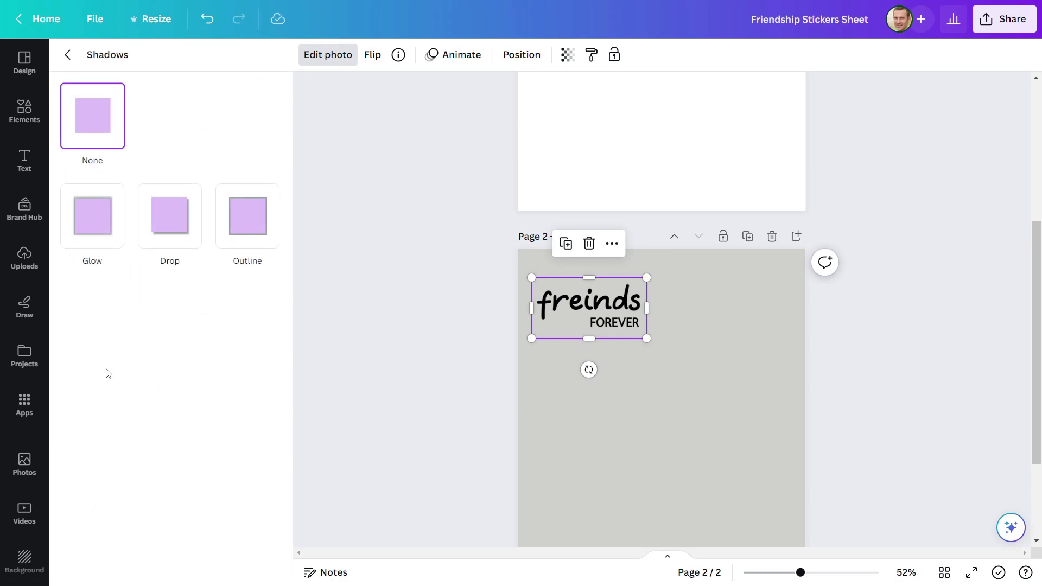
{"action": "left_click", "coordinate": [91, 215]}
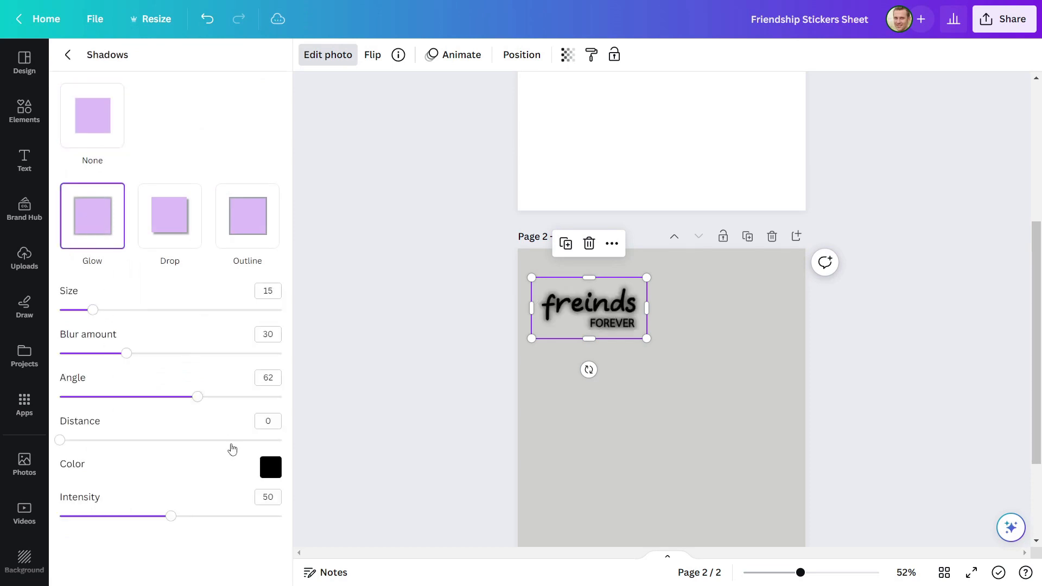
{"action": "left_click", "coordinate": [270, 467]}
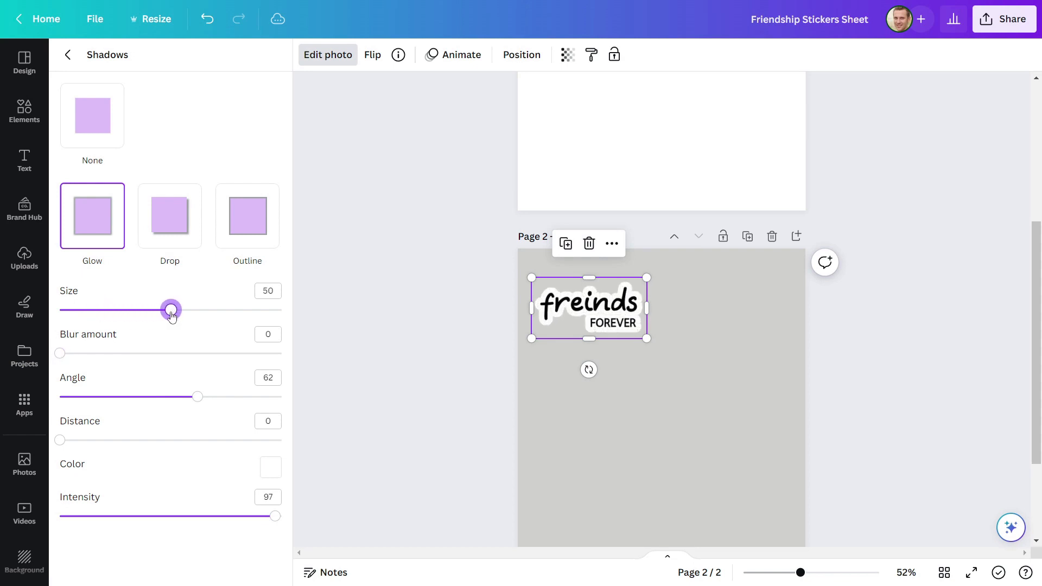
{"action": "left_click", "coordinate": [24, 258]}
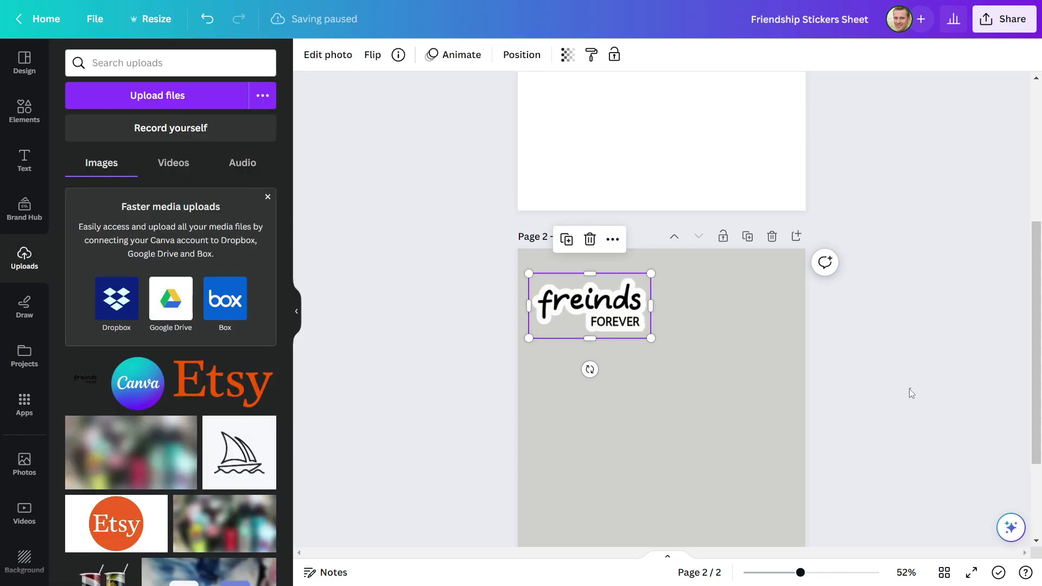
{"action": "left_click", "coordinate": [713, 360]}
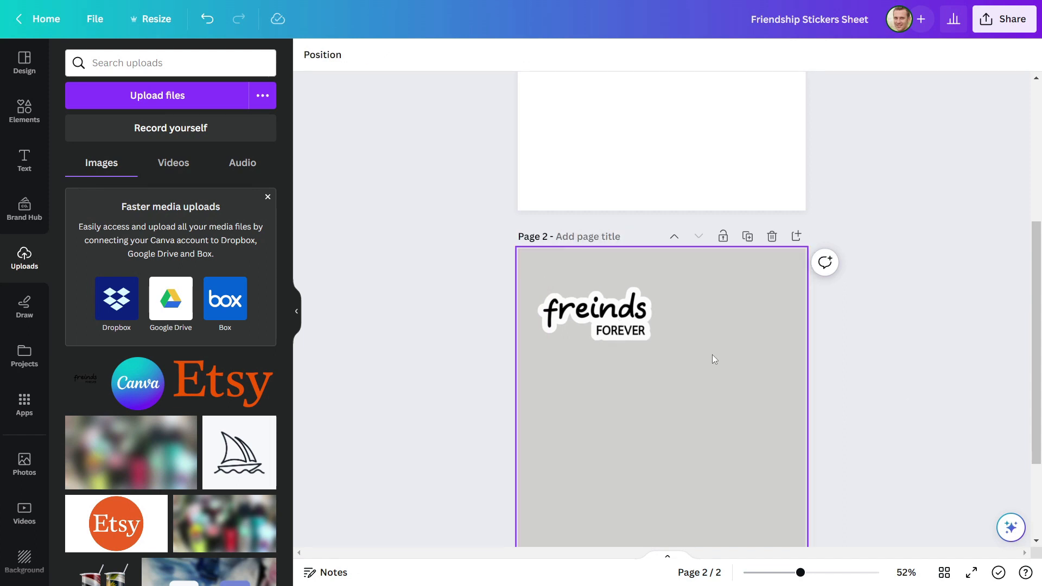
- Add a scribbled heart element to page 1, recolour it pinkish red and add a letter B
{"action": "scroll", "scroll_direction": "down", "scroll_amount": 3}
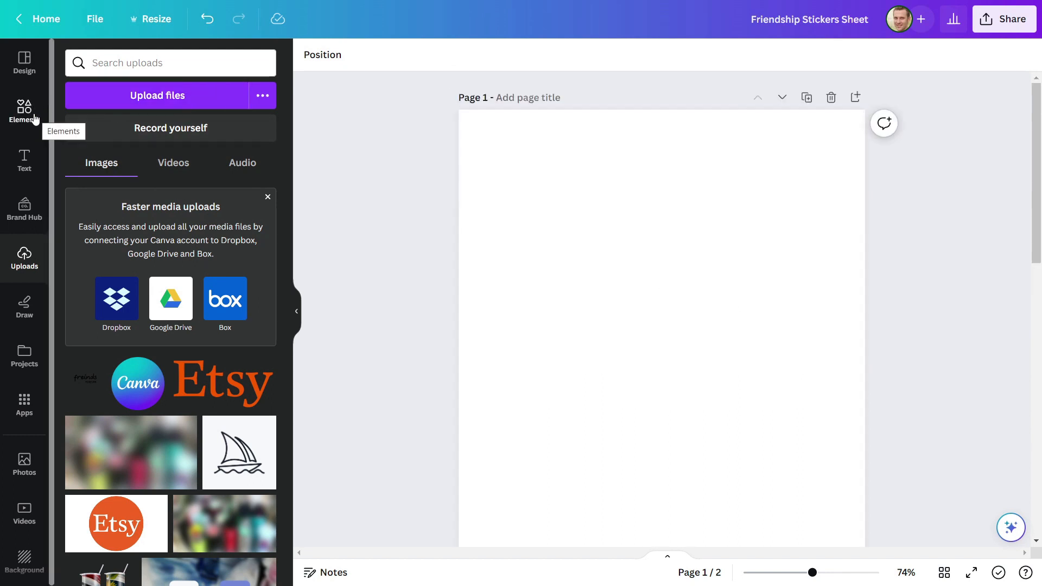
{"action": "left_click", "coordinate": [23, 111]}
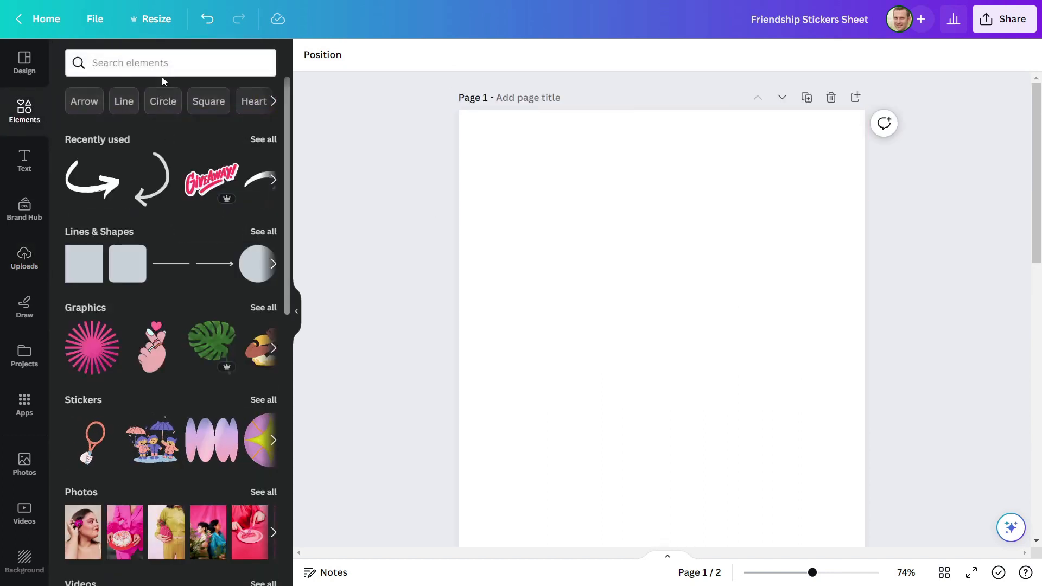
{"action": "type", "text": "heart"}
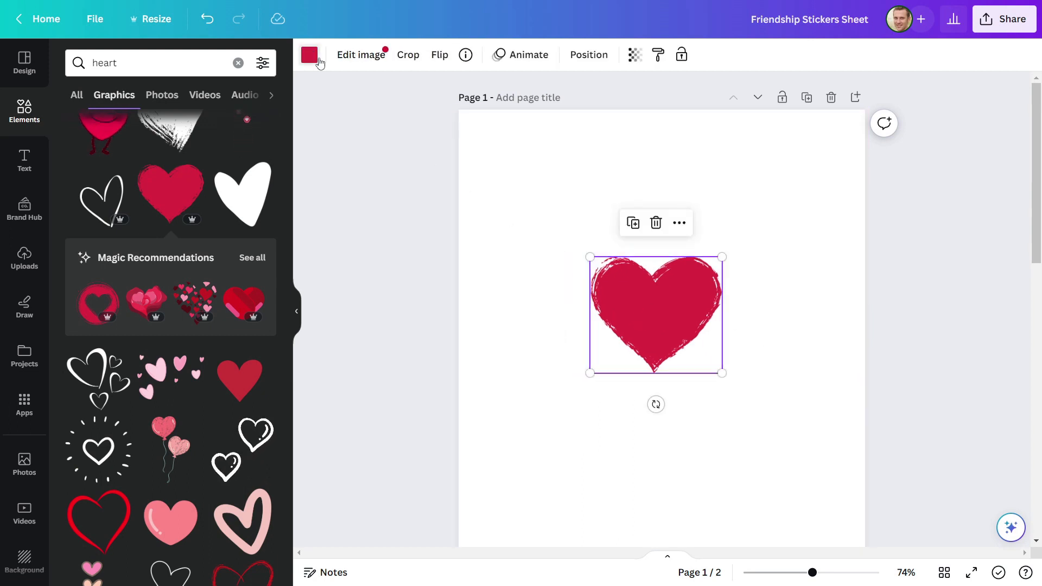
{"action": "left_click", "coordinate": [309, 54]}
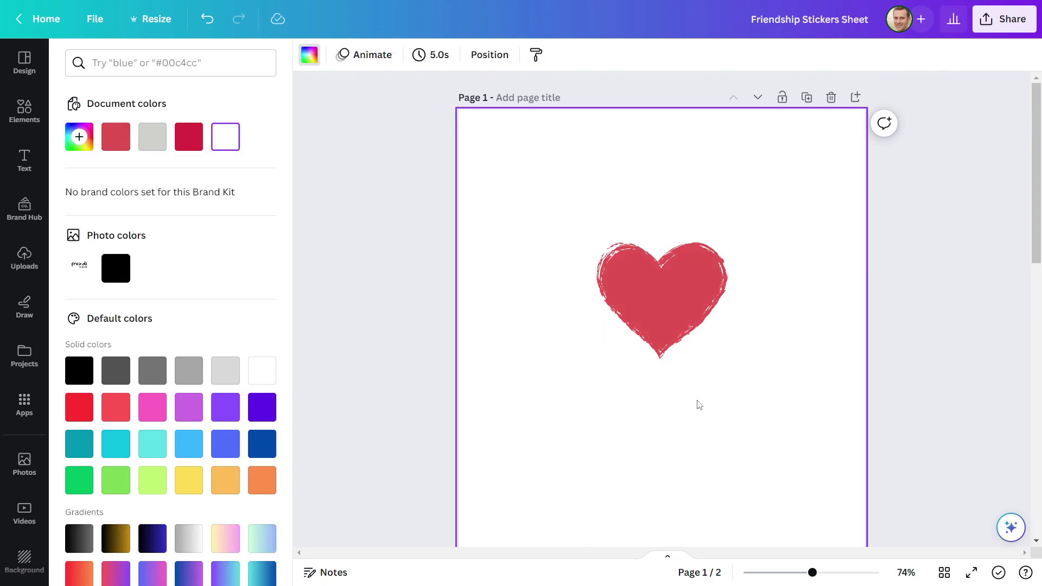
{"action": "left_click", "coordinate": [24, 159]}
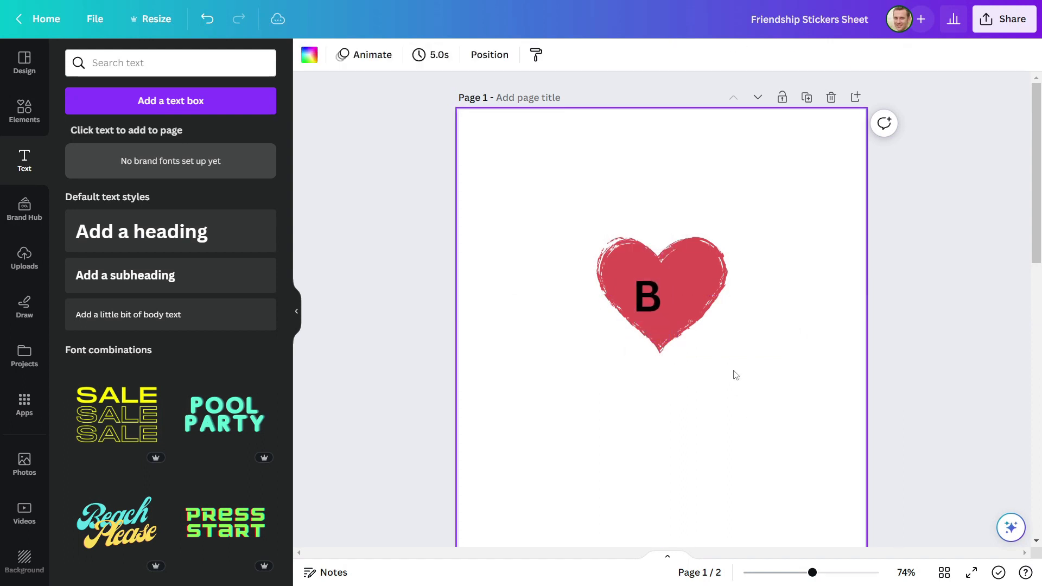
- Set the lettering to white Finger Paint and spell BFF as separate tilted letters
{"action": "left_click", "coordinate": [646, 297]}
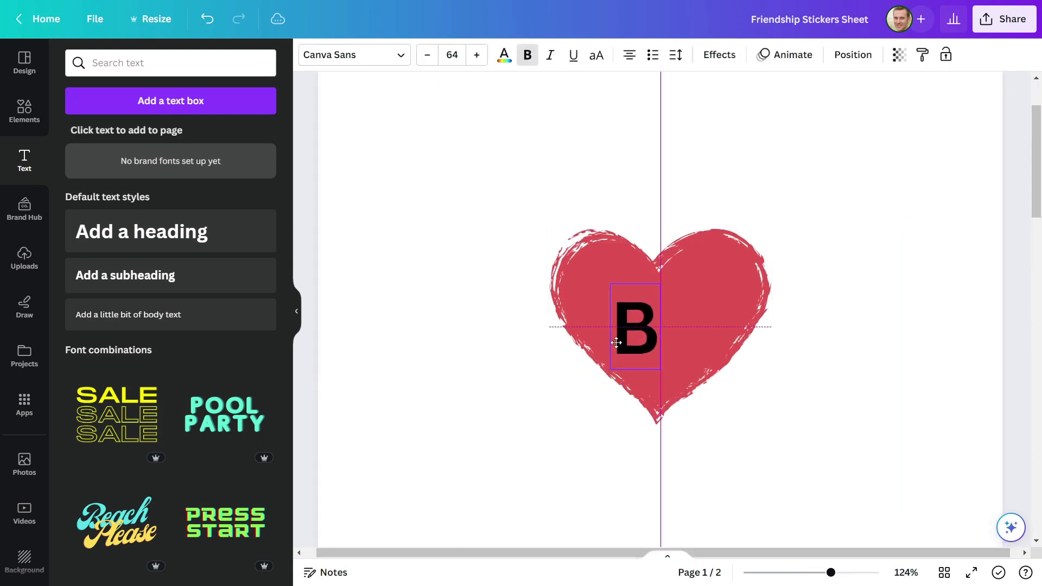
{"action": "left_click", "coordinate": [348, 54]}
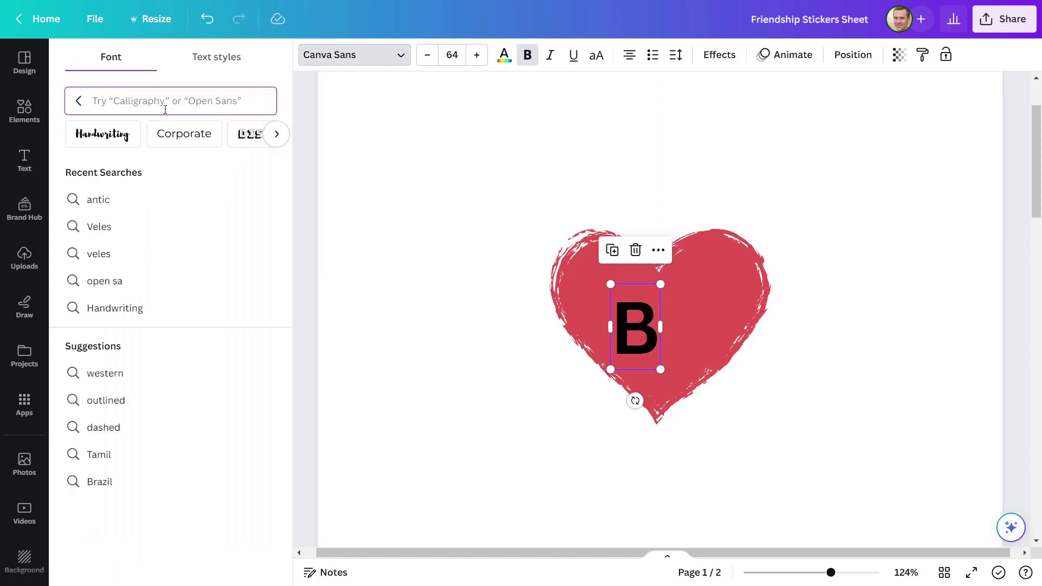
{"action": "left_click", "coordinate": [24, 161]}
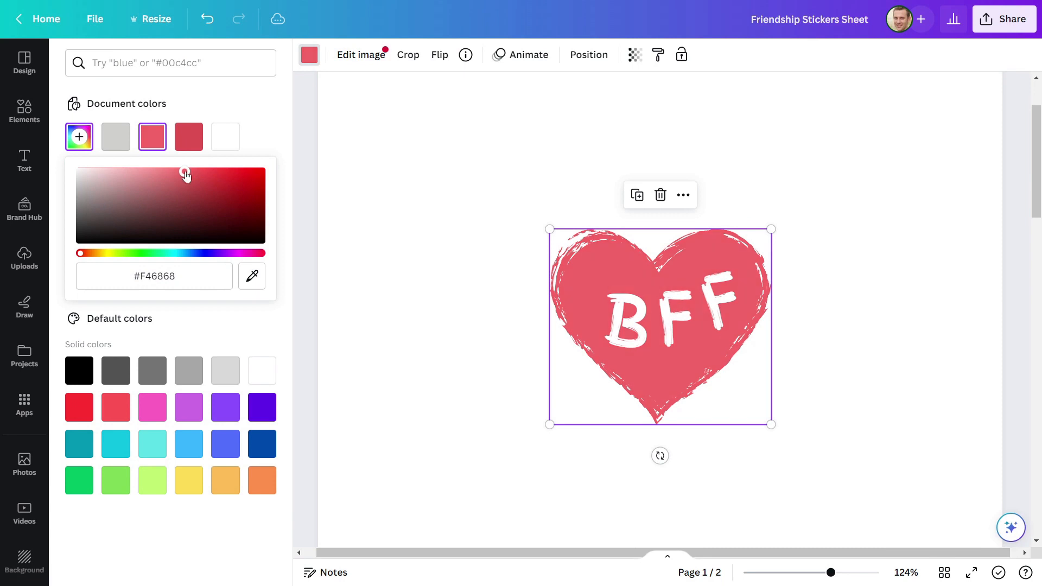
{"action": "left_click", "coordinate": [24, 159]}
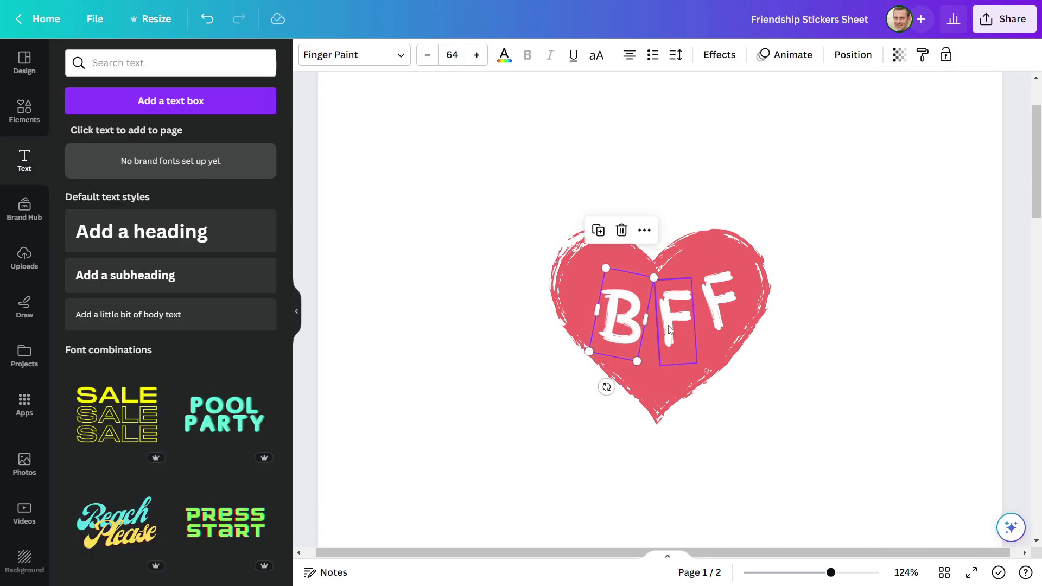
- Fine-tune the letter positions and lighten the heart to coral #F46868
{"action": "left_click", "coordinate": [804, 374]}
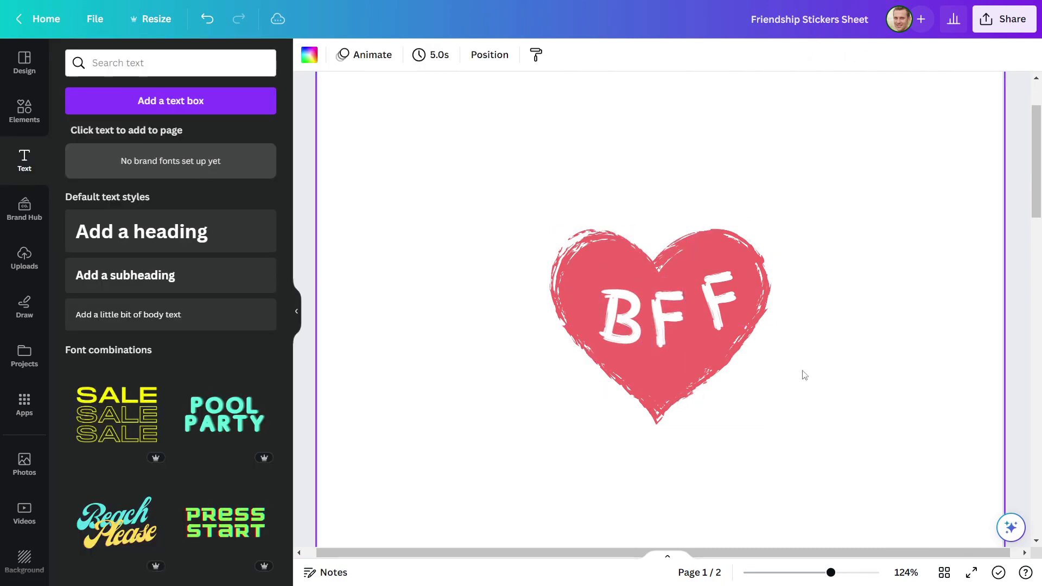
{"action": "left_click", "coordinate": [629, 295]}
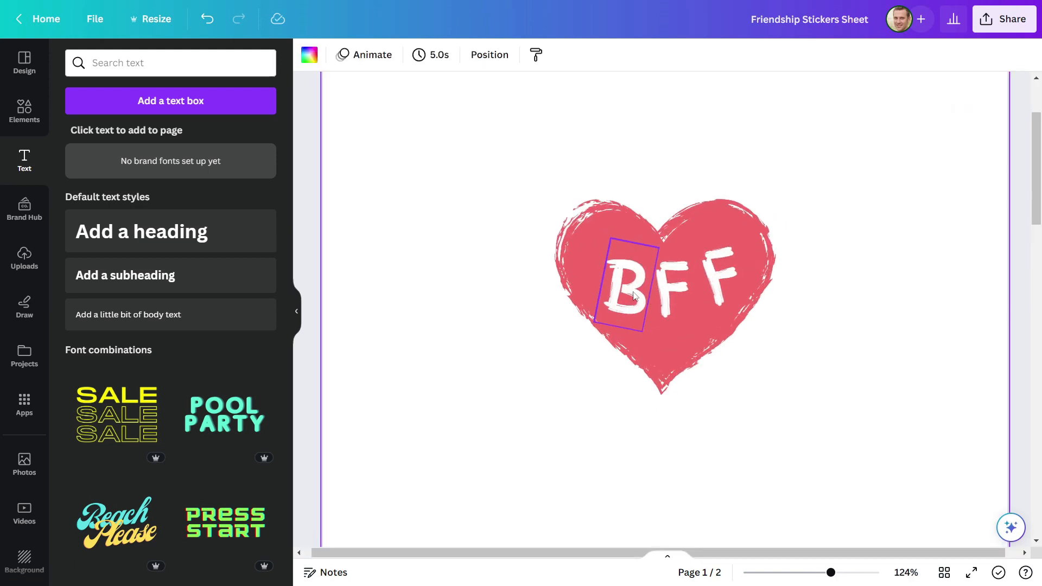
{"action": "left_click", "coordinate": [625, 291]}
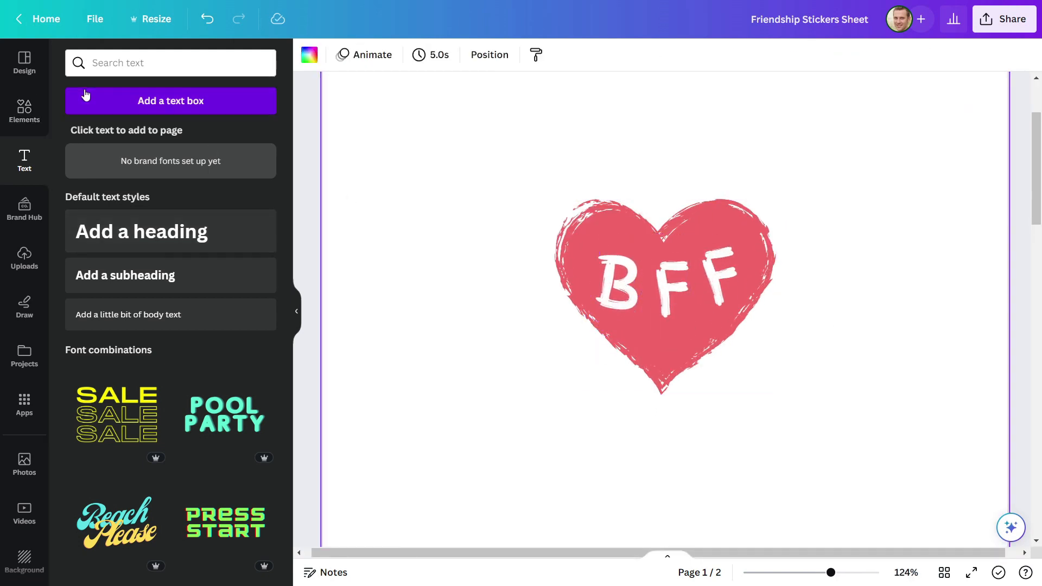
- Add small yellow star elements scattered around the BFF lettering on the heart
{"action": "left_click", "coordinate": [24, 109]}
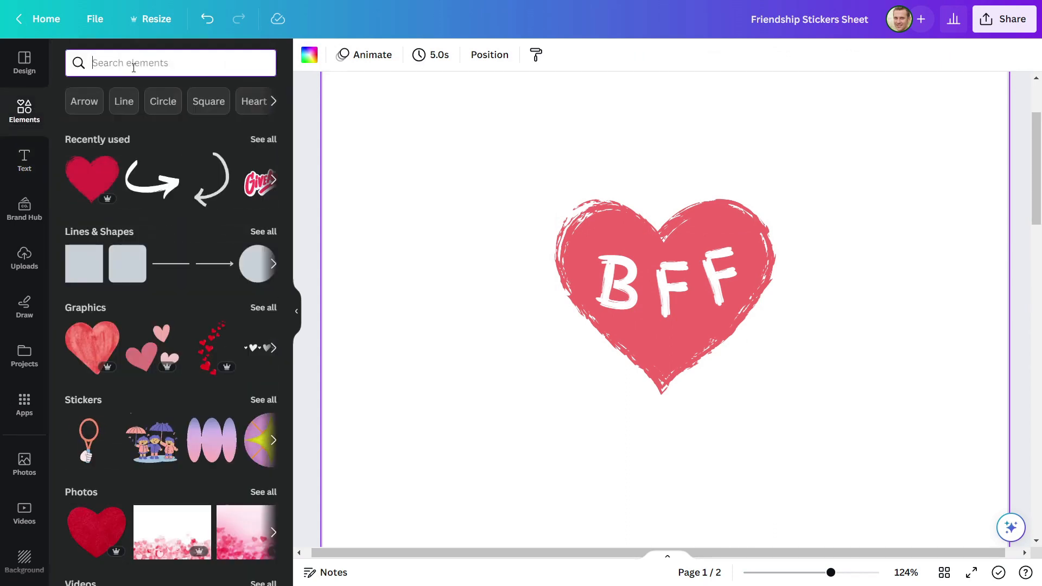
{"action": "type", "text": "star"}
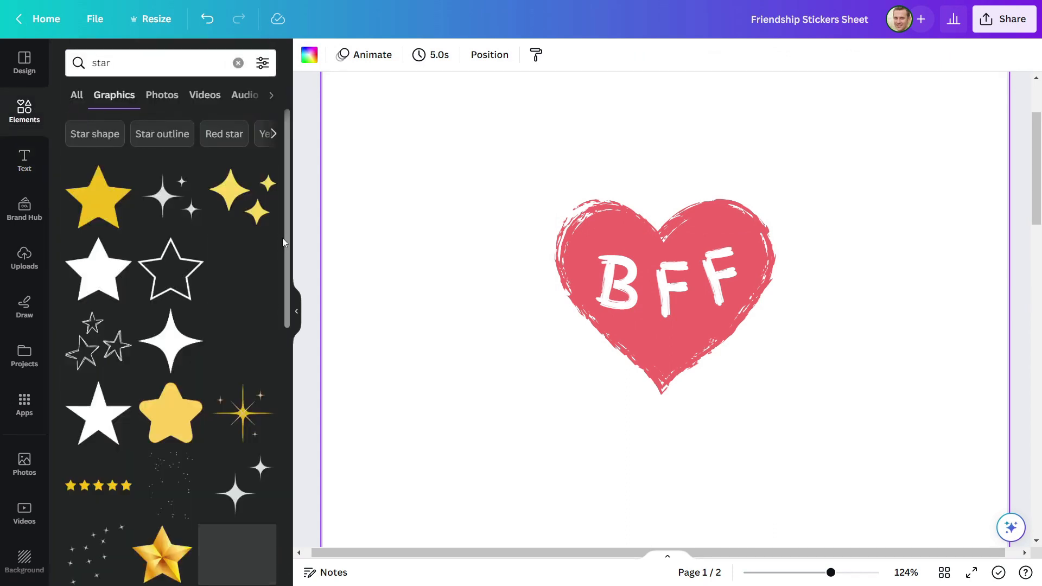
{"action": "scroll", "scroll_direction": "down", "scroll_amount": 3}
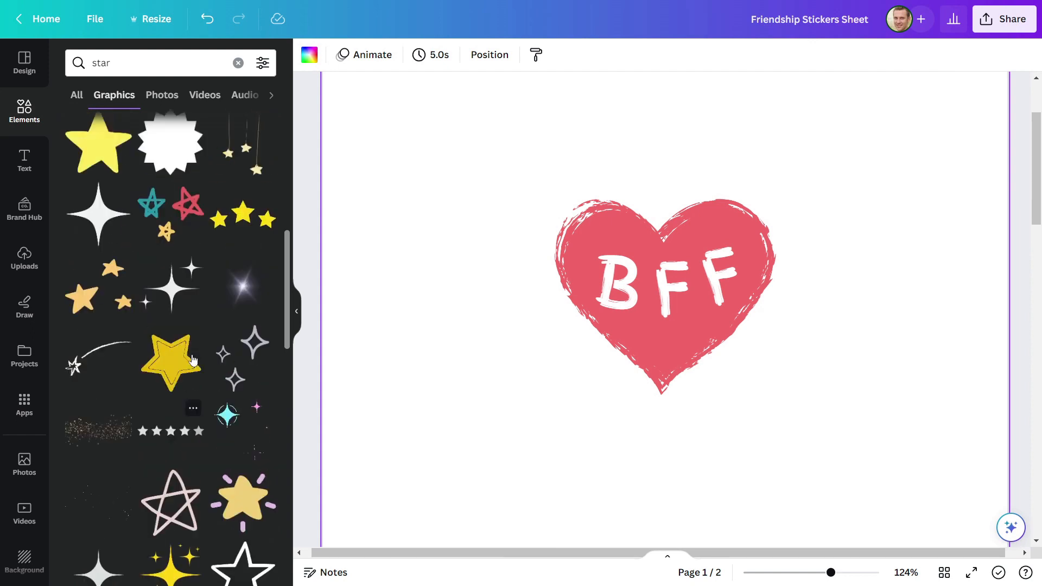
{"action": "left_click", "coordinate": [170, 361]}
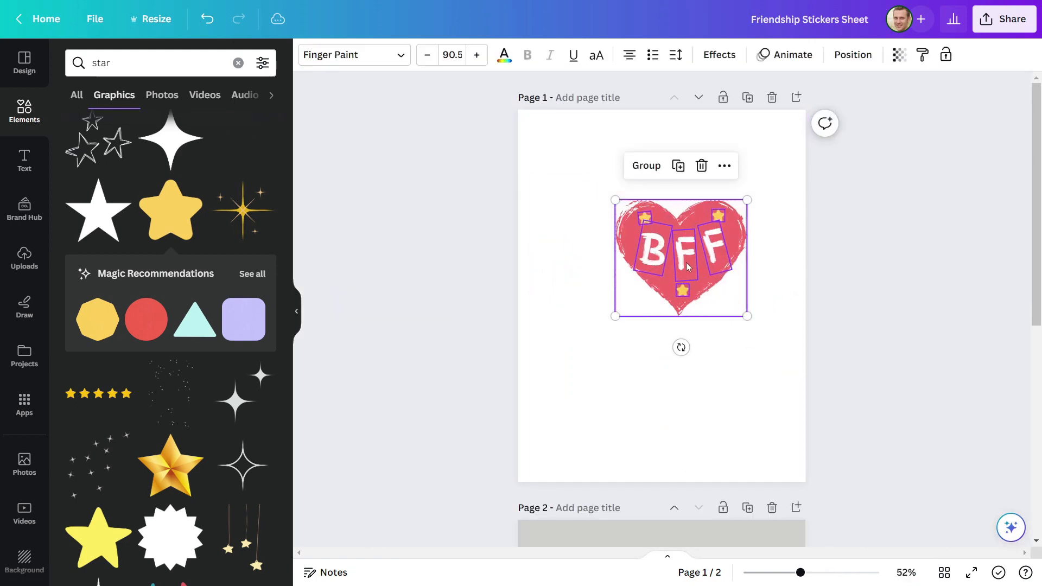
- Download page 1 as a PNG, upload it and place the BFF heart below the freinds sticker on page 2
{"action": "left_click", "coordinate": [1002, 19]}
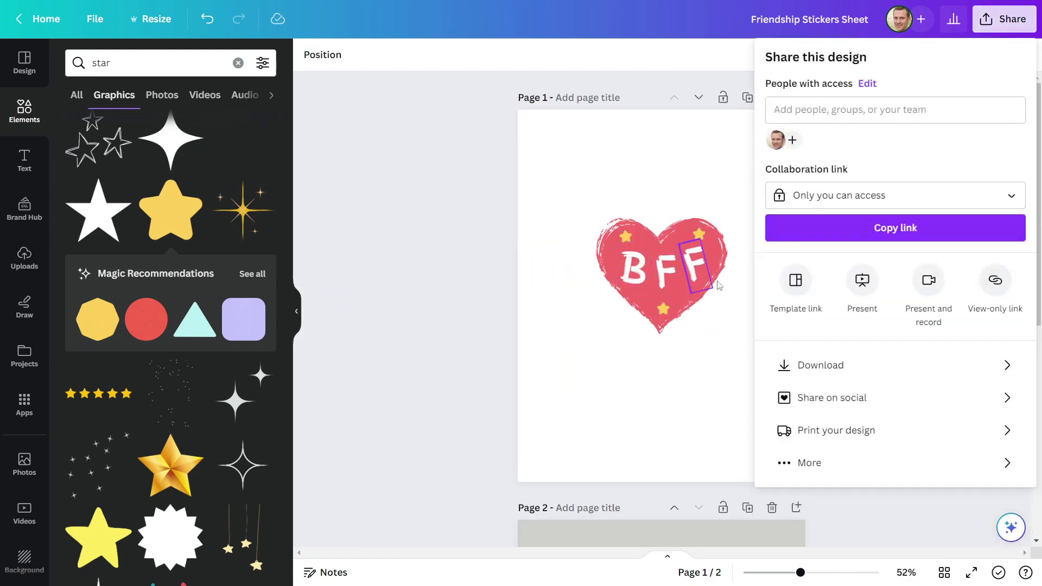
{"action": "left_click", "coordinate": [820, 365]}
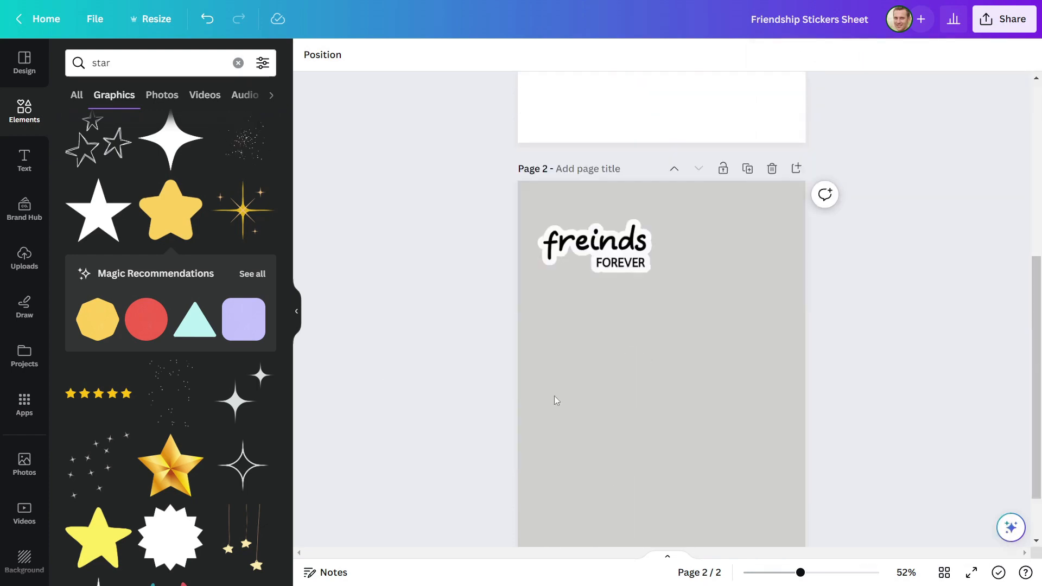
{"action": "left_click", "coordinate": [23, 259]}
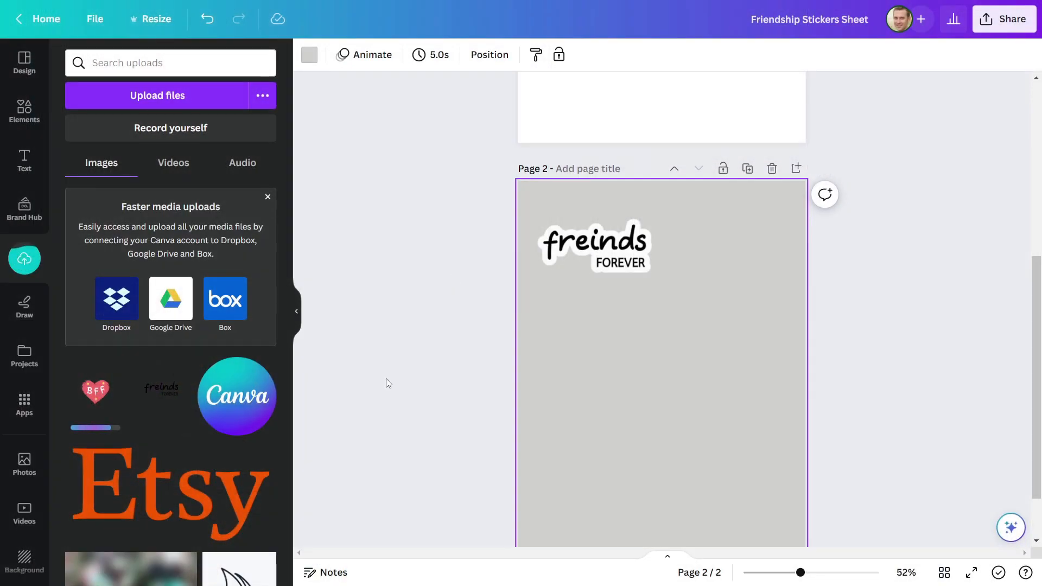
{"action": "left_click", "coordinate": [95, 388]}
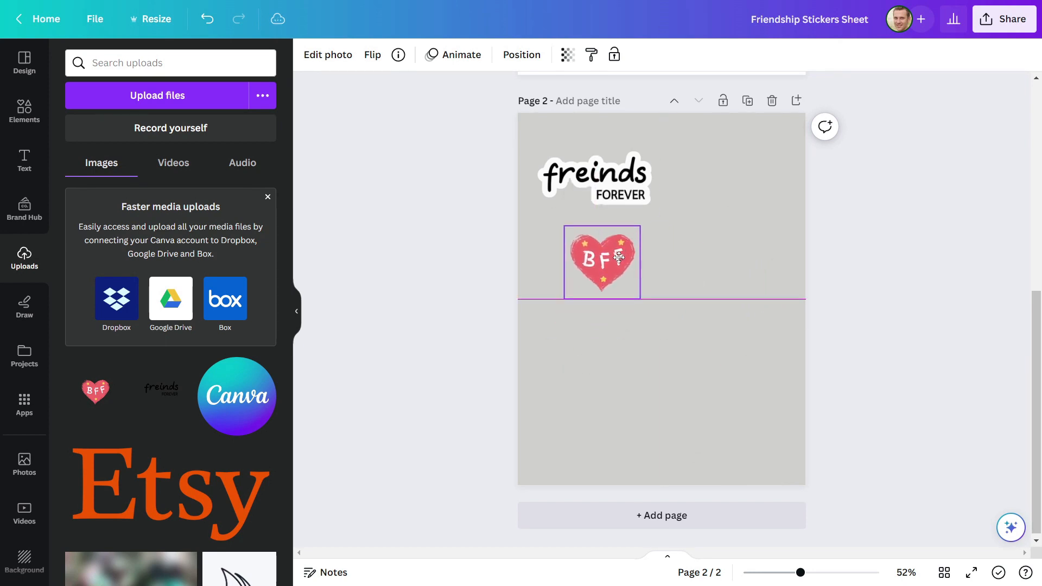
{"action": "left_click", "coordinate": [697, 290]}
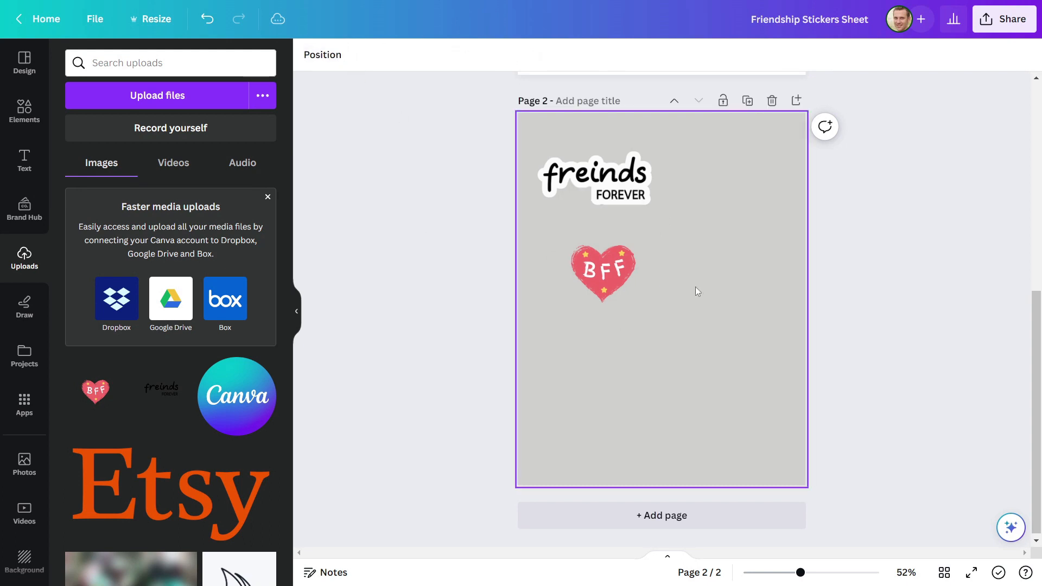
- Apply a white Glow shadow with blur 0 and intensity 100 to the BFF heart image
{"action": "left_click", "coordinate": [602, 272]}
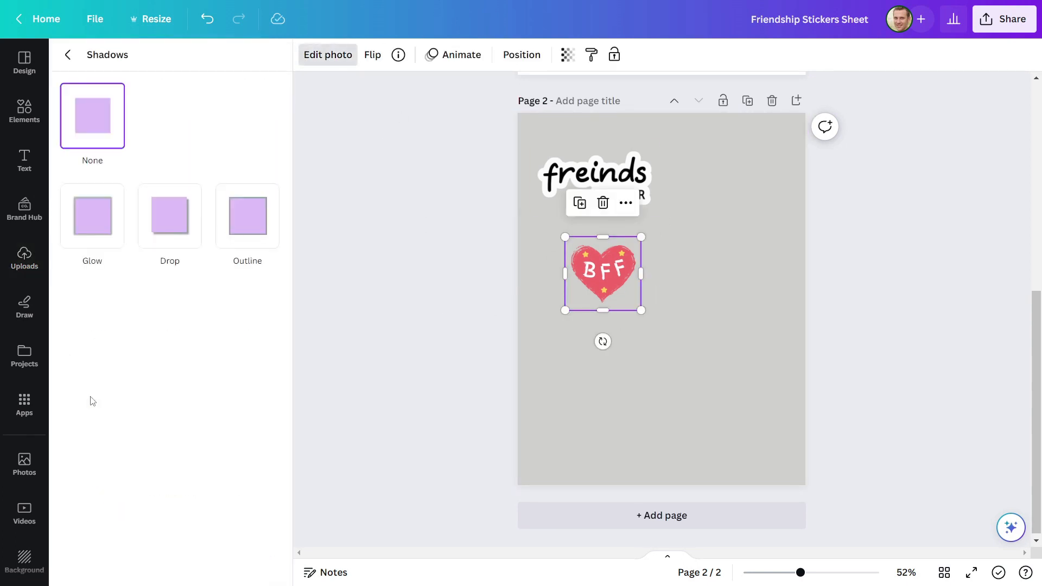
{"action": "left_click", "coordinate": [91, 215]}
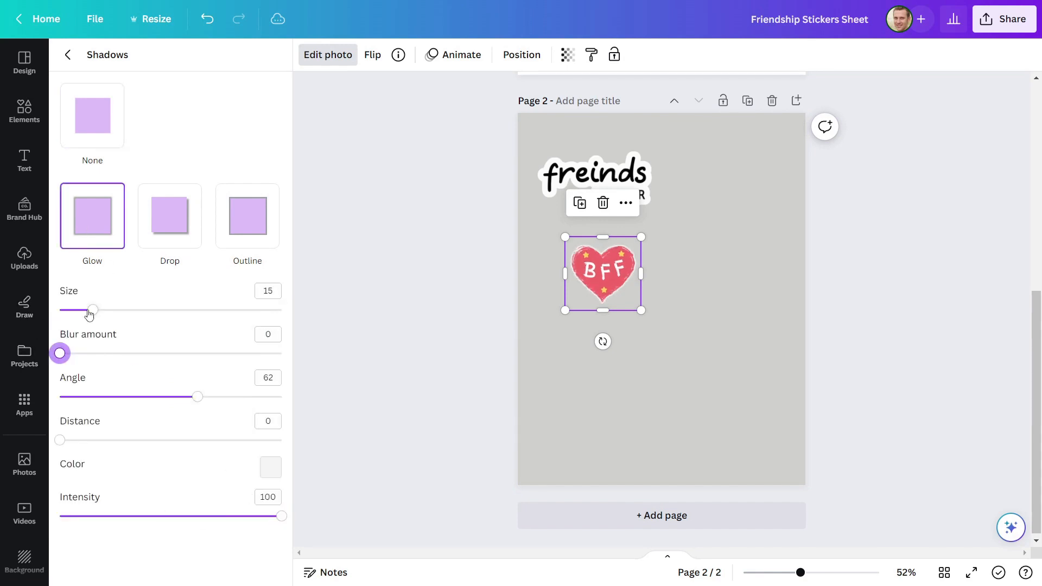
{"action": "left_click", "coordinate": [23, 258]}
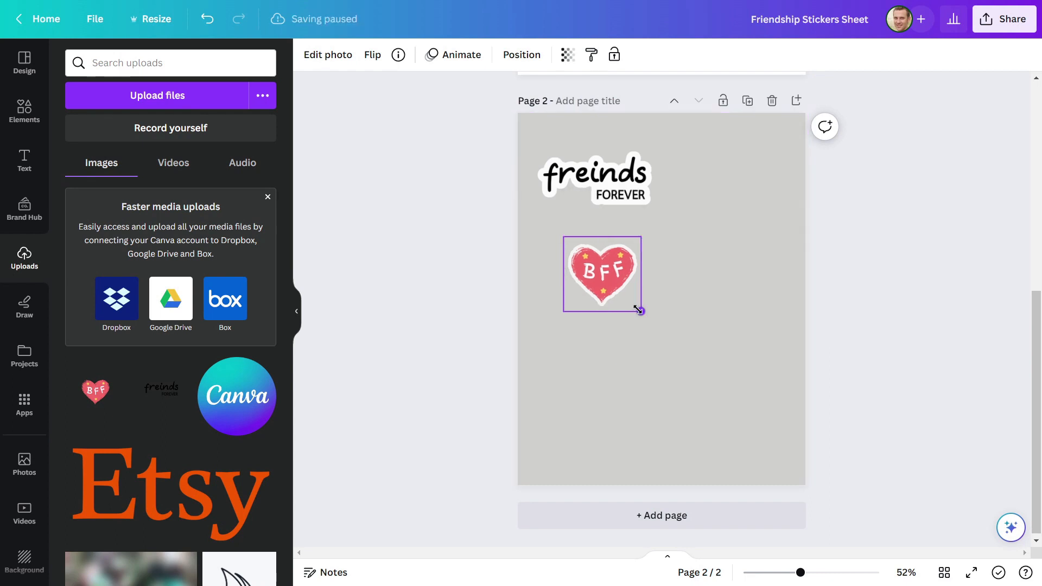
{"action": "left_click", "coordinate": [601, 273]}
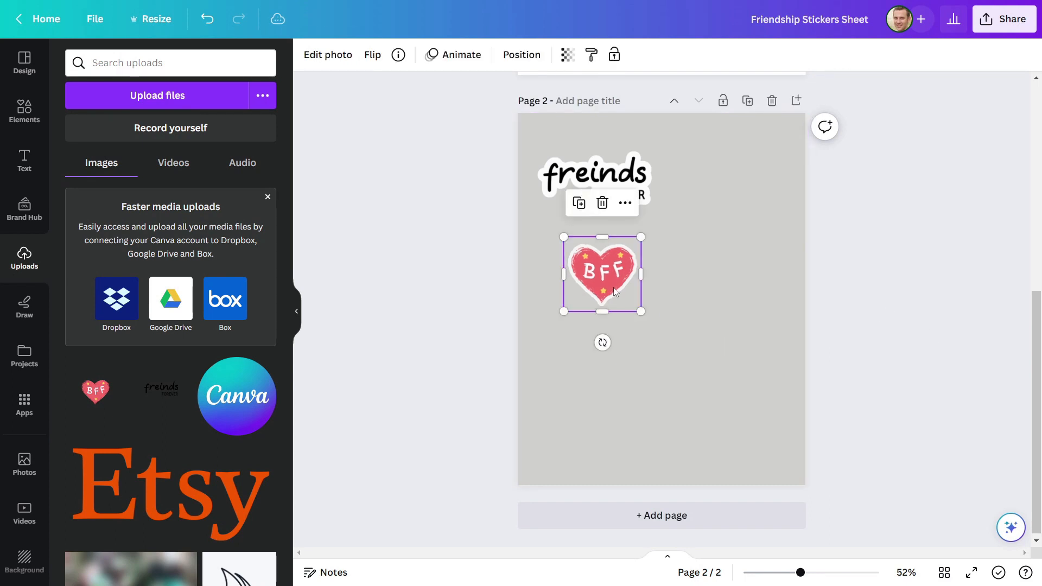
{"action": "scroll", "scroll_direction": "up", "scroll_amount": 3}
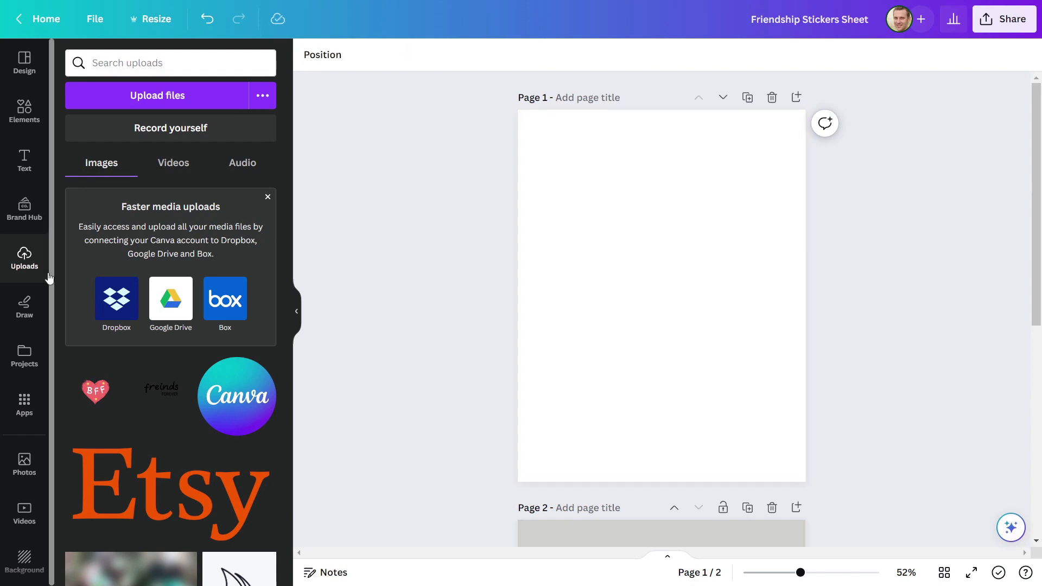
{"action": "mouse_move", "coordinate": [24, 113]}
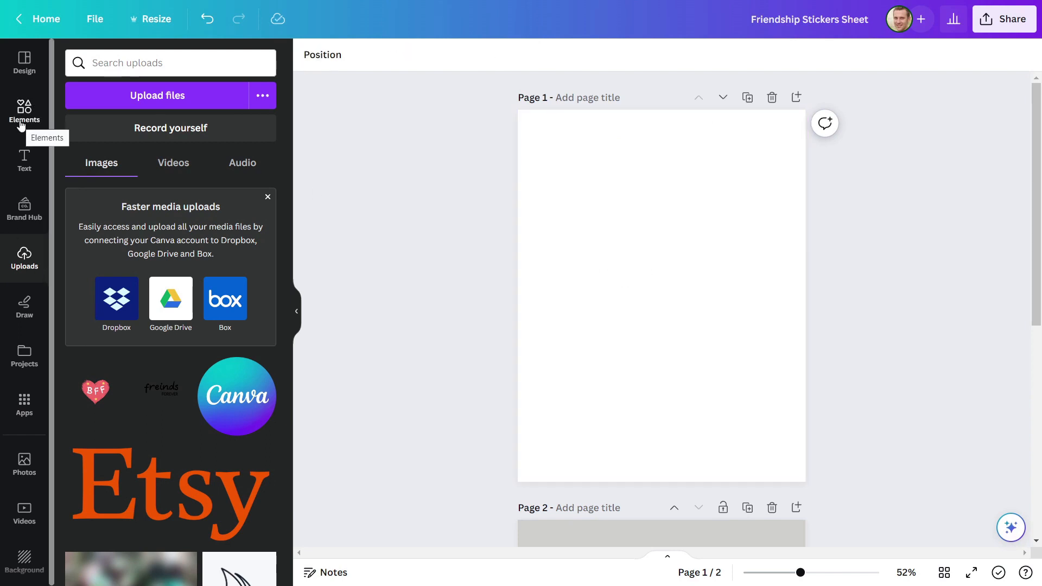
- Search Elements for 'thumb punch' and add the fist-bump graphic to page 1
{"action": "left_click", "coordinate": [24, 113]}
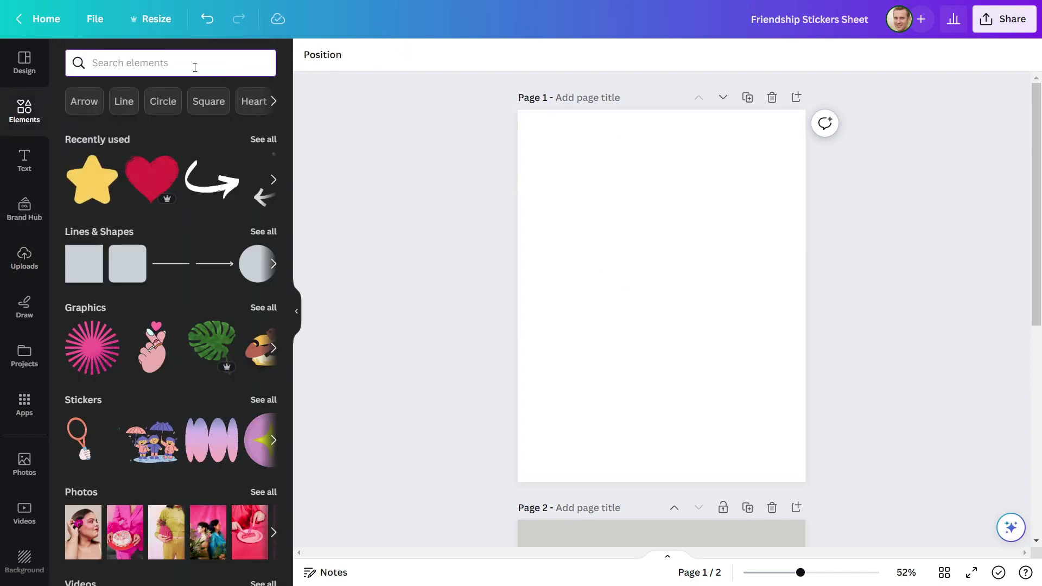
{"action": "type", "text": "thumb punch"}
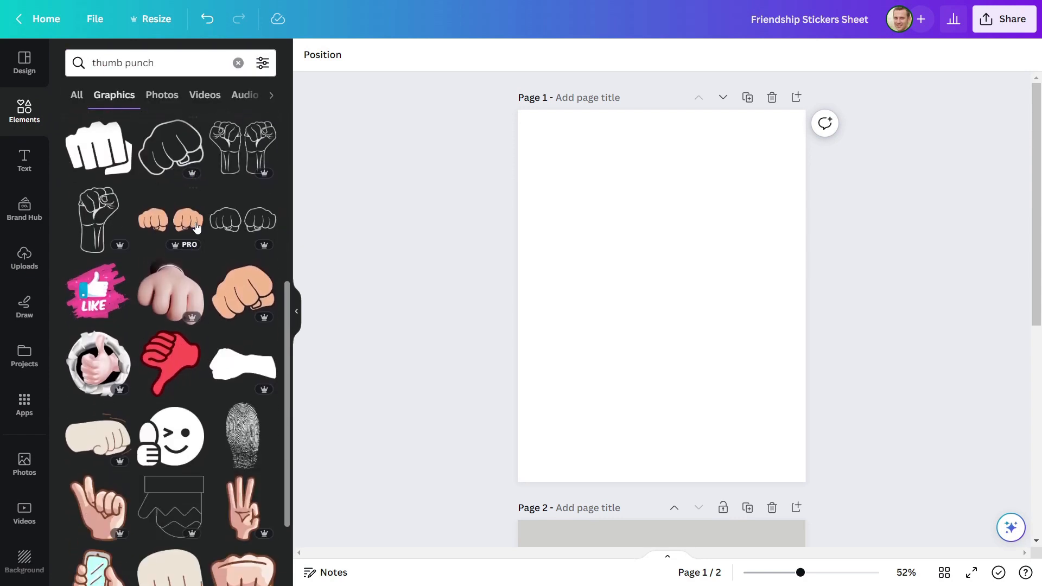
{"action": "scroll", "scroll_direction": "down", "scroll_amount": 3}
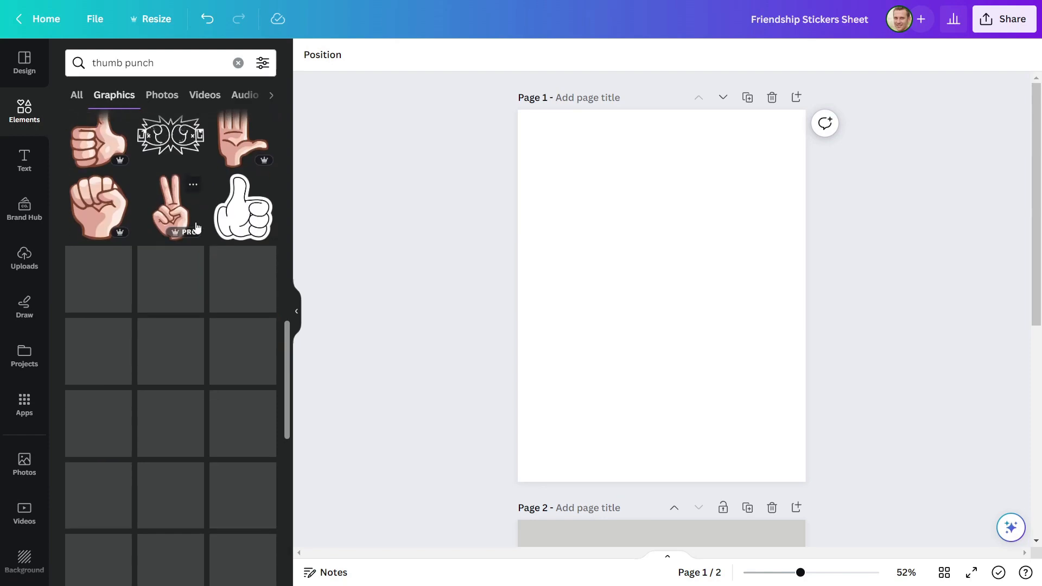
{"action": "scroll", "scroll_direction": "down", "scroll_amount": 3}
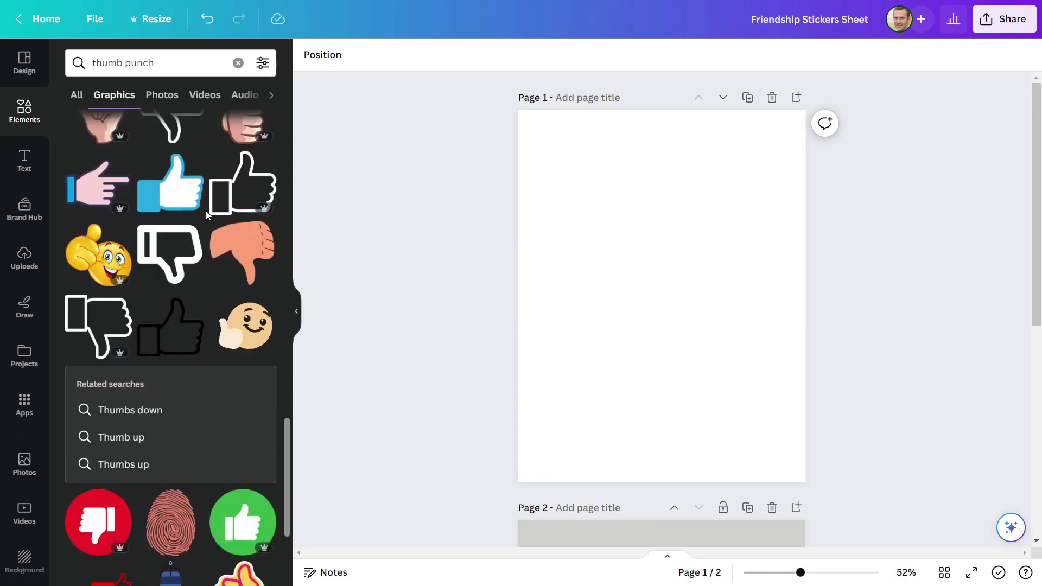
{"action": "scroll", "scroll_direction": "down", "scroll_amount": 3}
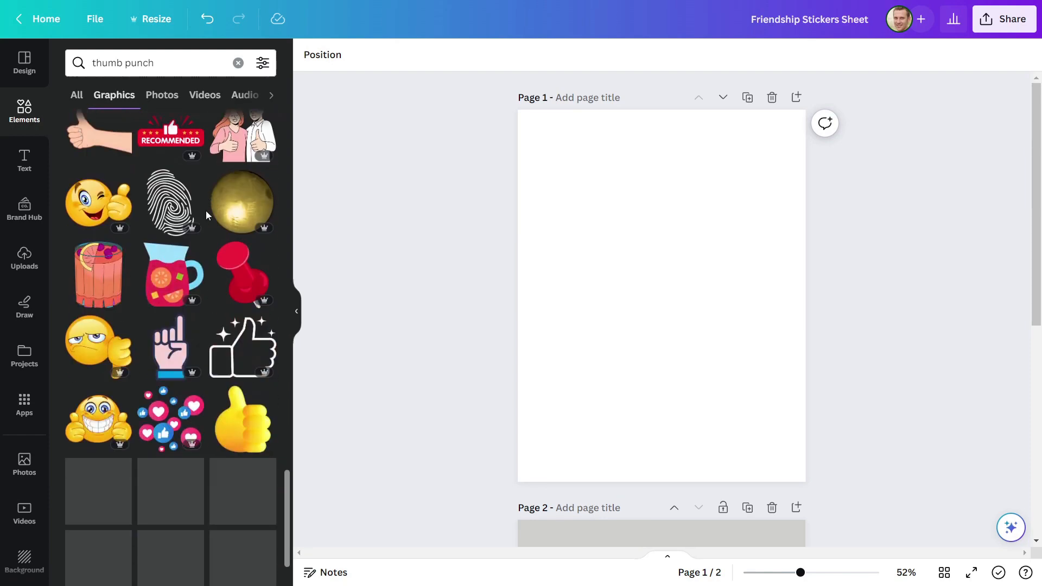
{"action": "scroll", "scroll_direction": "down", "scroll_amount": 3}
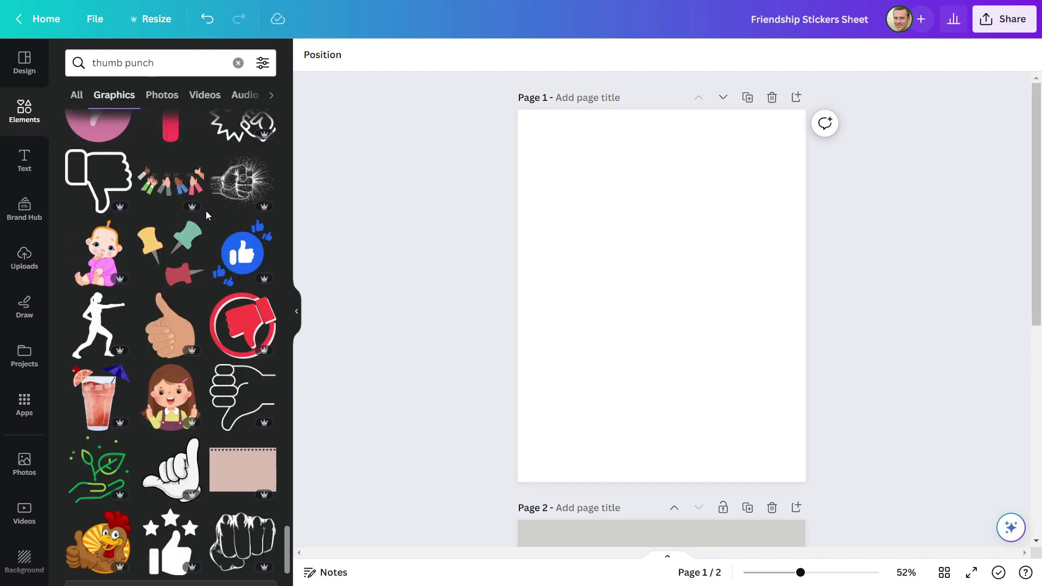
{"action": "scroll", "scroll_direction": "down", "scroll_amount": 3}
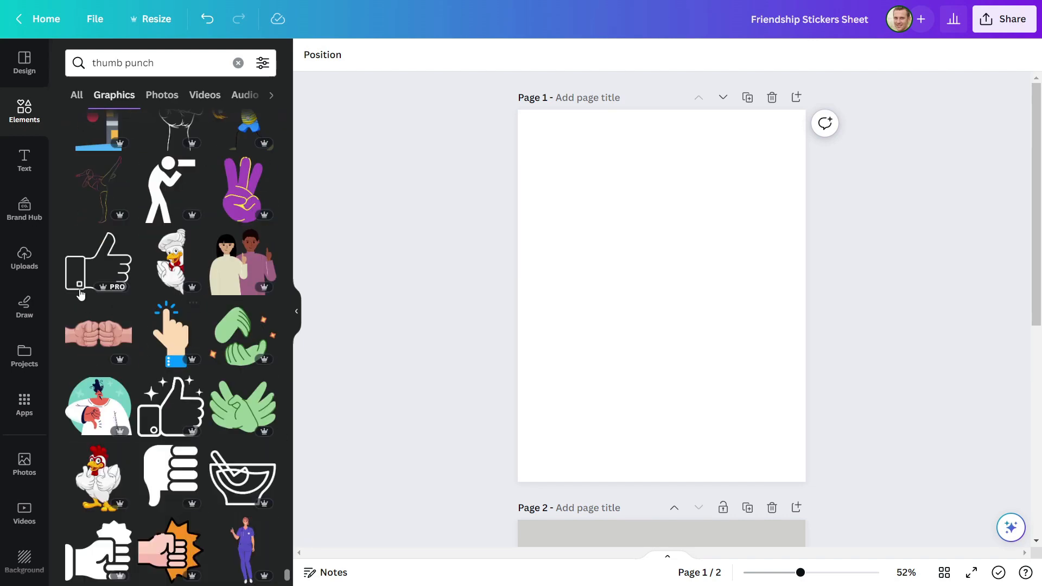
{"action": "left_click", "coordinate": [97, 334]}
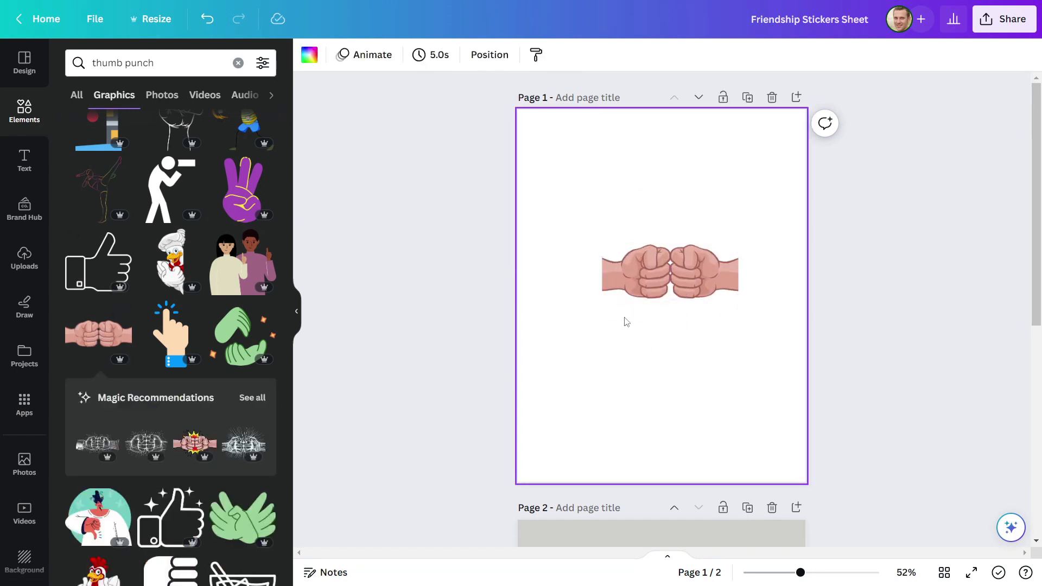
- Add a circle behind the fist bump and colour it light blue (#5ABBF4) via the custom picker
{"action": "left_click", "coordinate": [238, 63]}
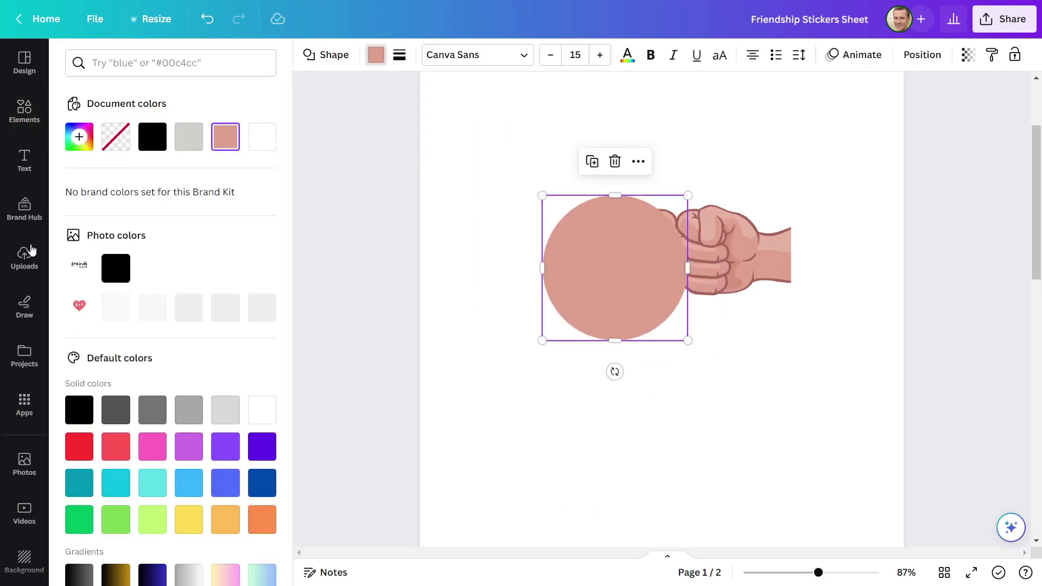
{"action": "left_click", "coordinate": [189, 483]}
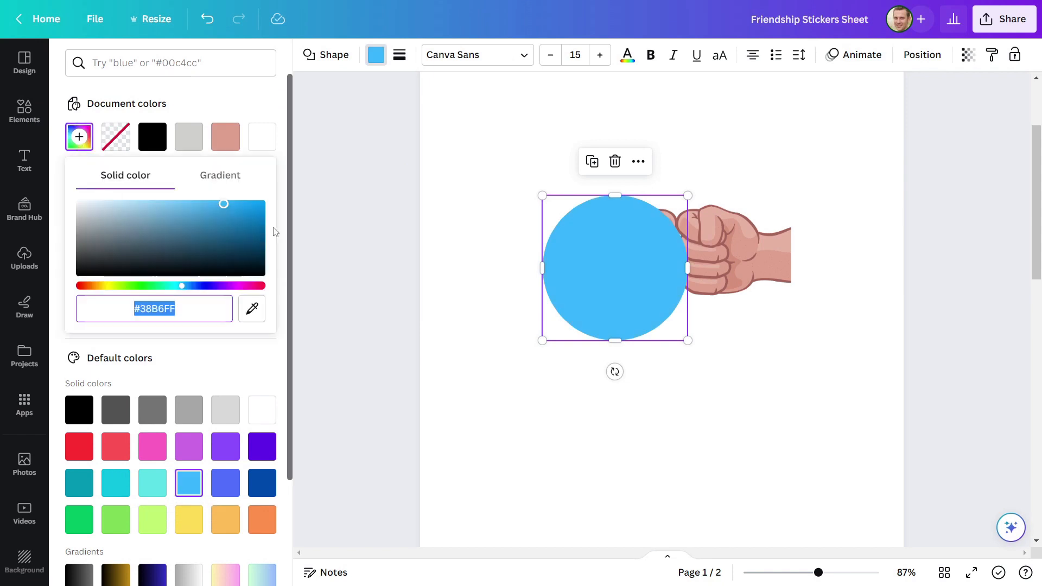
{"action": "left_click", "coordinate": [751, 260]}
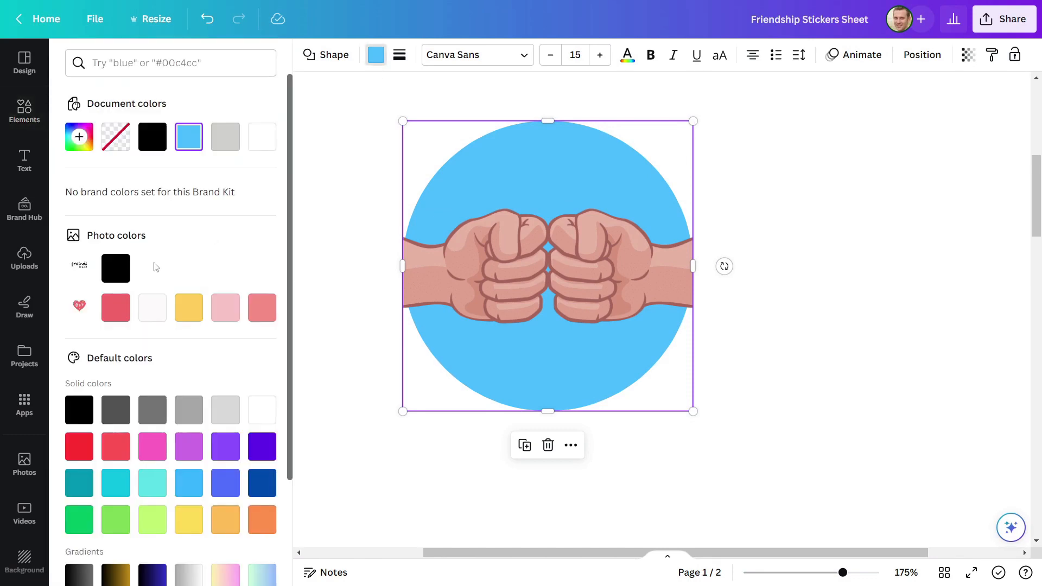
{"action": "left_click", "coordinate": [78, 136]}
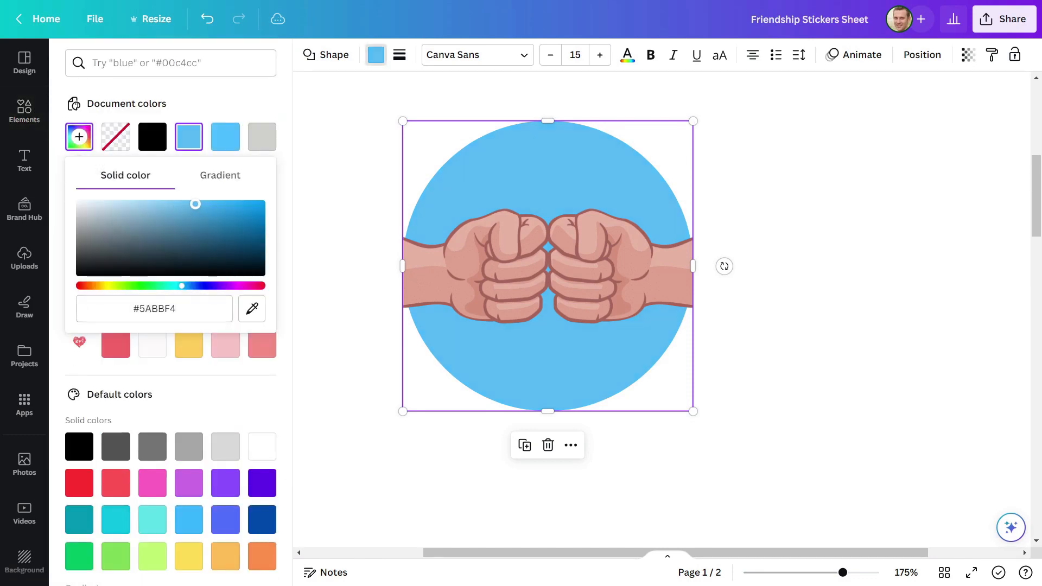
{"action": "left_click_drag", "start_coordinate": [196, 204], "coordinate": [188, 205]}
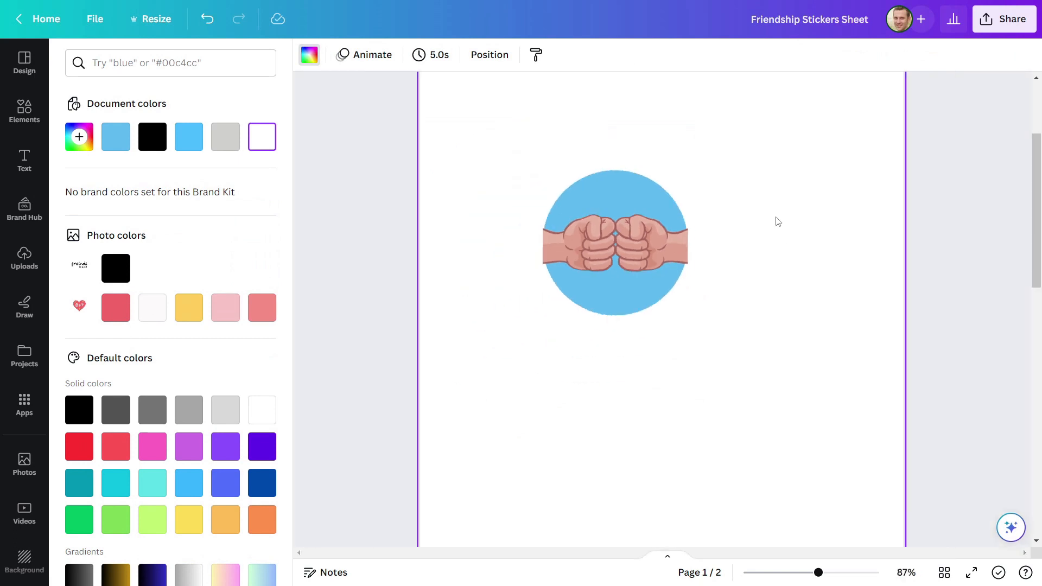
{"action": "scroll", "scroll_direction": "down", "scroll_amount": 3}
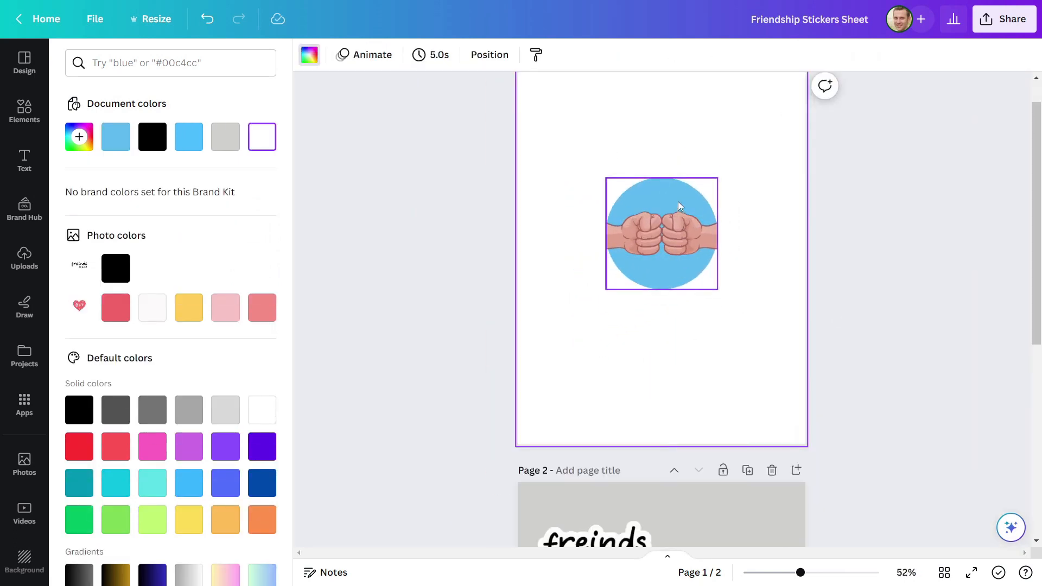
- Add BEST and FRIEND heading text in the Louisville handwritten font inside the circle
{"action": "left_click", "coordinate": [24, 161]}
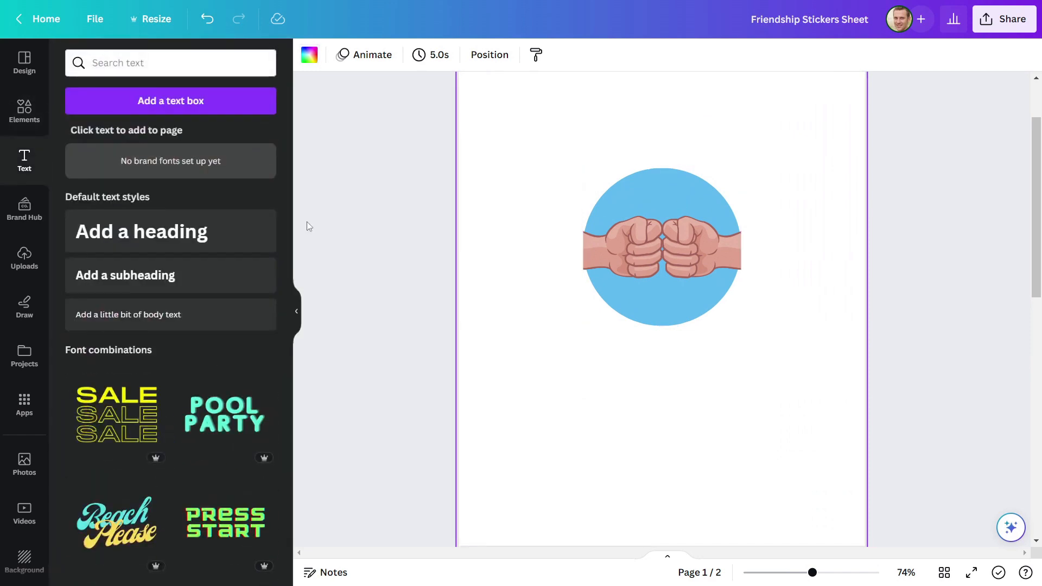
{"action": "left_click", "coordinate": [170, 230]}
{"action": "type", "text": "Fr"}
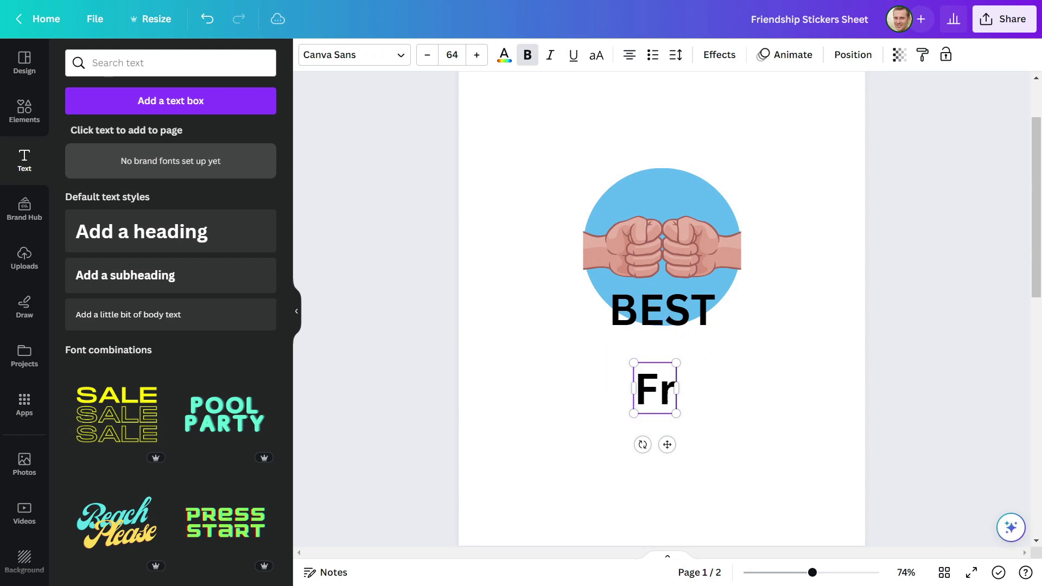
{"action": "type", "text": "FRIEND"}
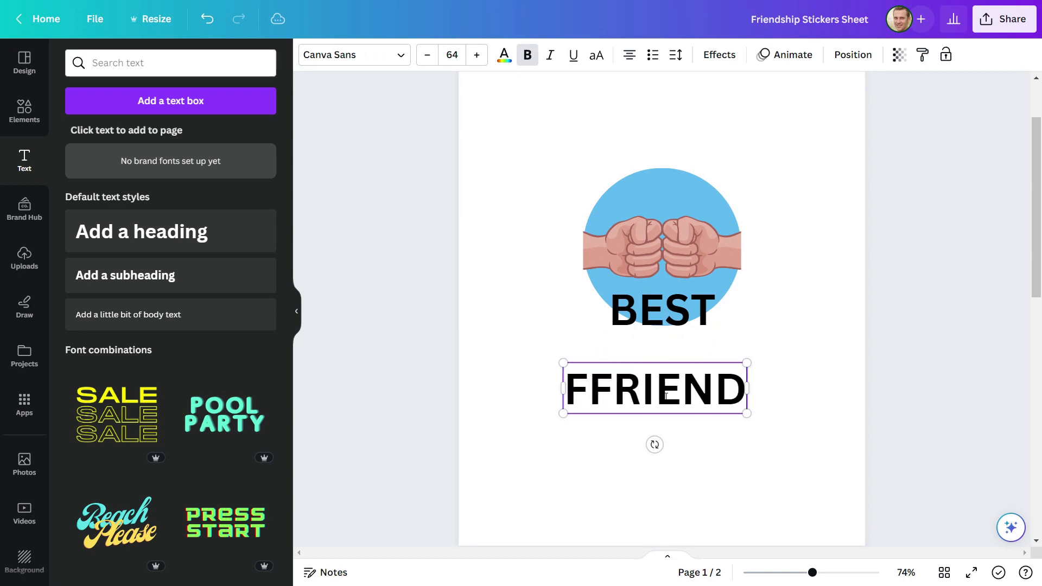
{"action": "left_click", "coordinate": [345, 54]}
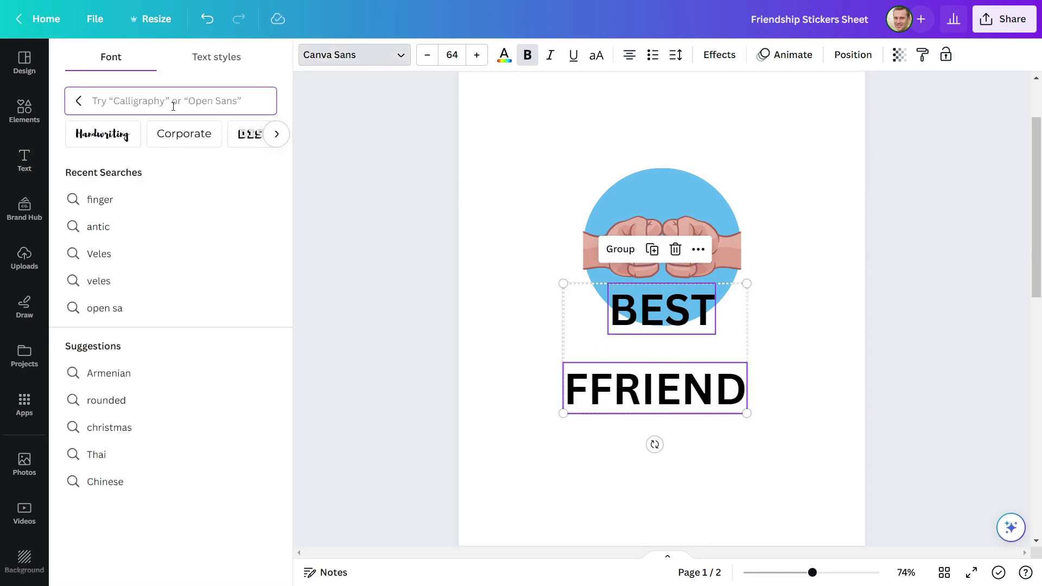
{"action": "type", "text": "loui"}
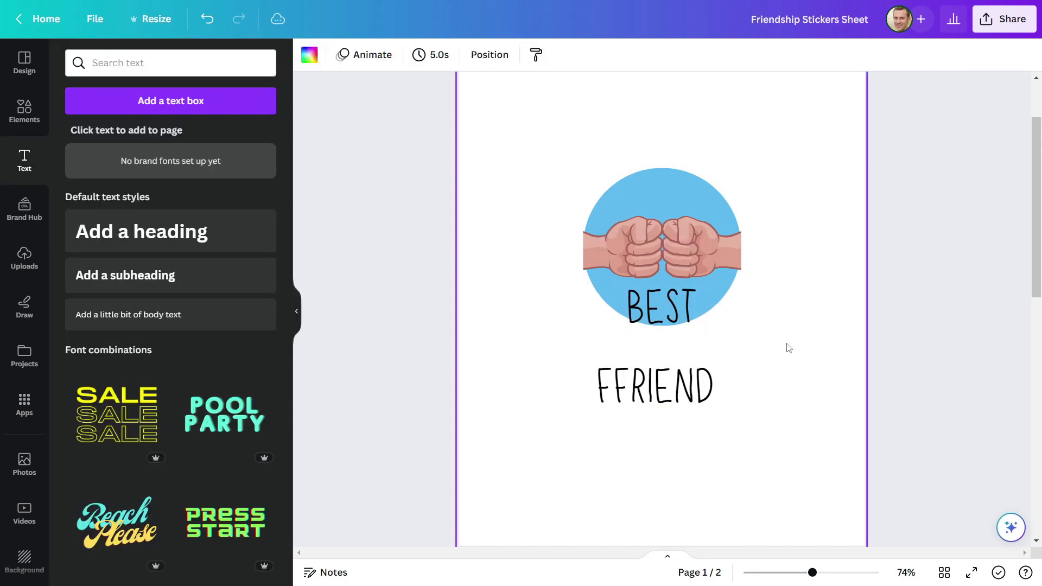
{"action": "left_click", "coordinate": [661, 306]}
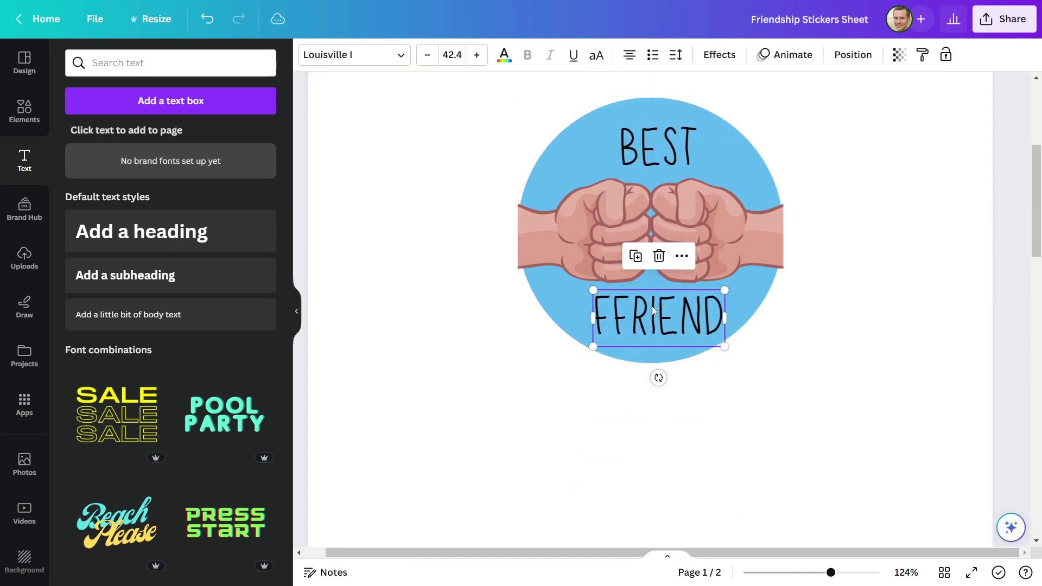
- Correct the lower word to FRIENDS and finish editing
{"action": "left_click", "coordinate": [426, 54]}
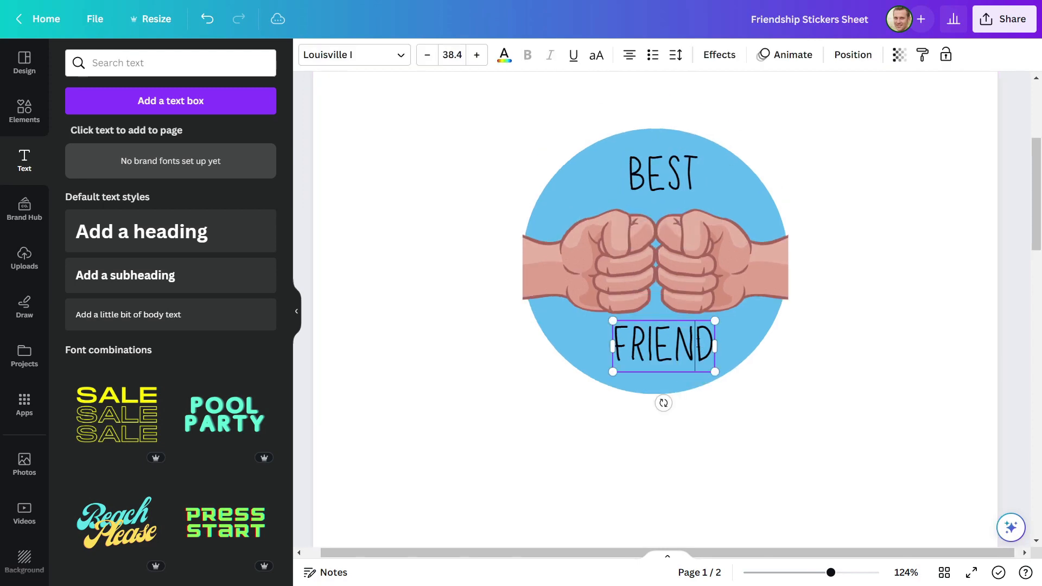
{"action": "type", "text": "S"}
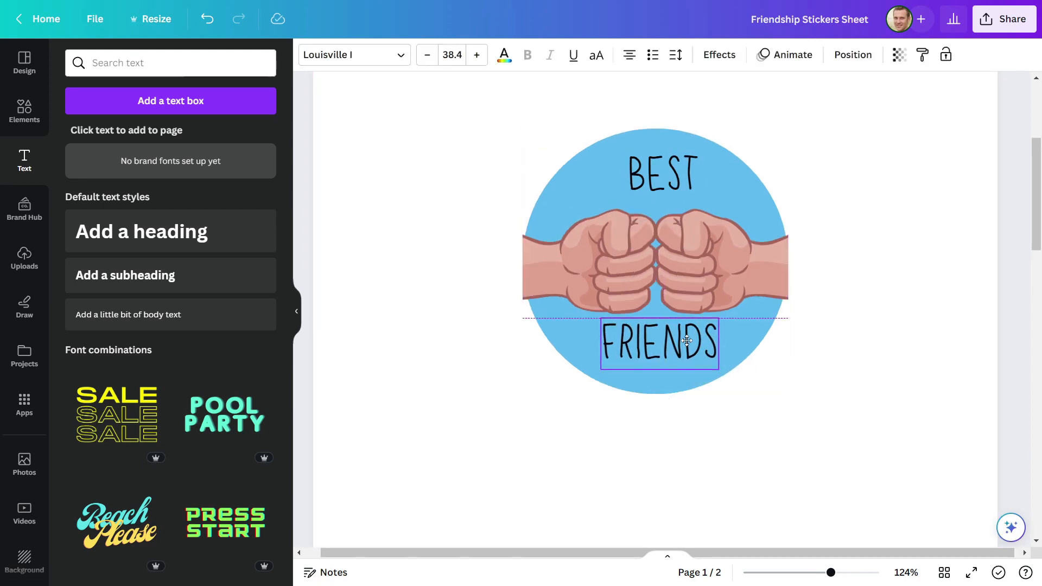
{"action": "left_click", "coordinate": [658, 172]}
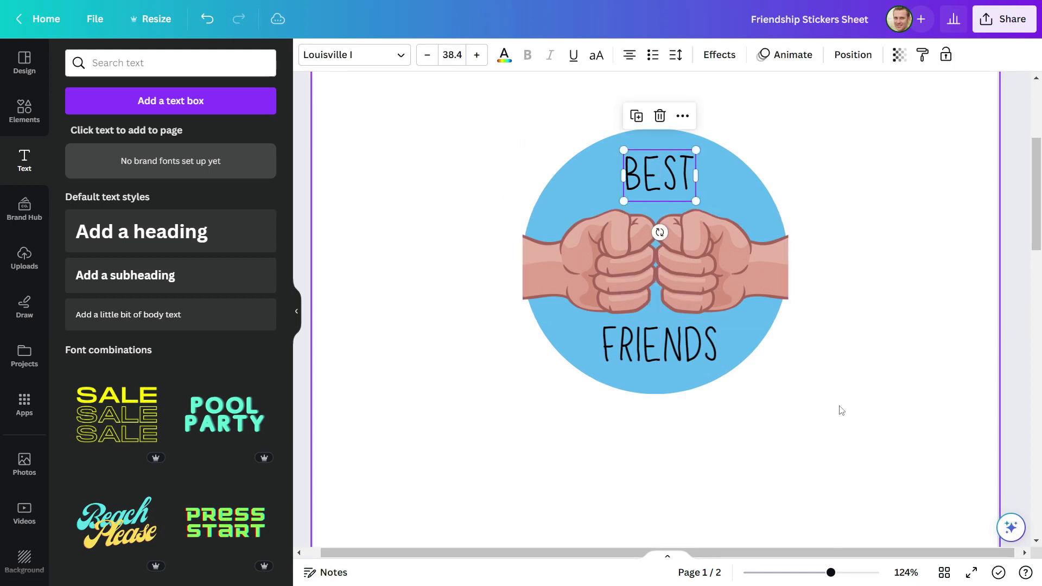
- Download page 1 as a transparent PNG and show it among the Uploads
{"action": "left_click", "coordinate": [1002, 18]}
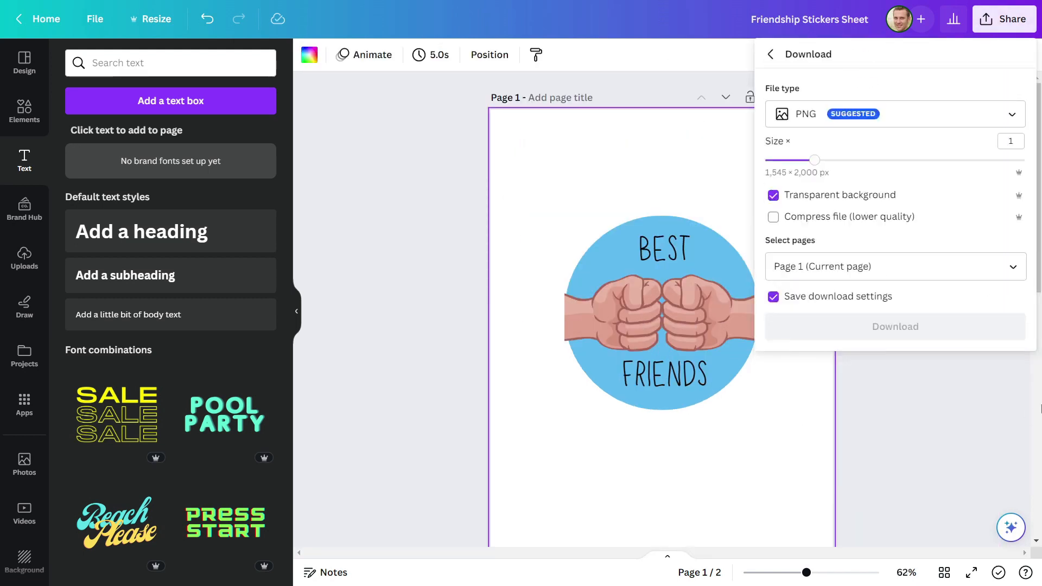
{"action": "left_click", "coordinate": [894, 327]}
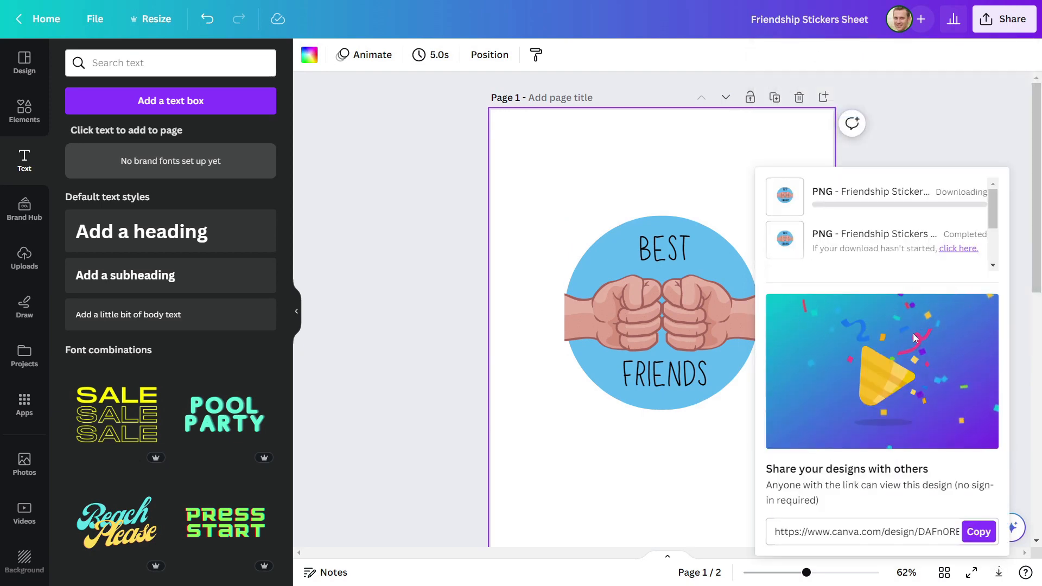
{"action": "left_click", "coordinate": [23, 258]}
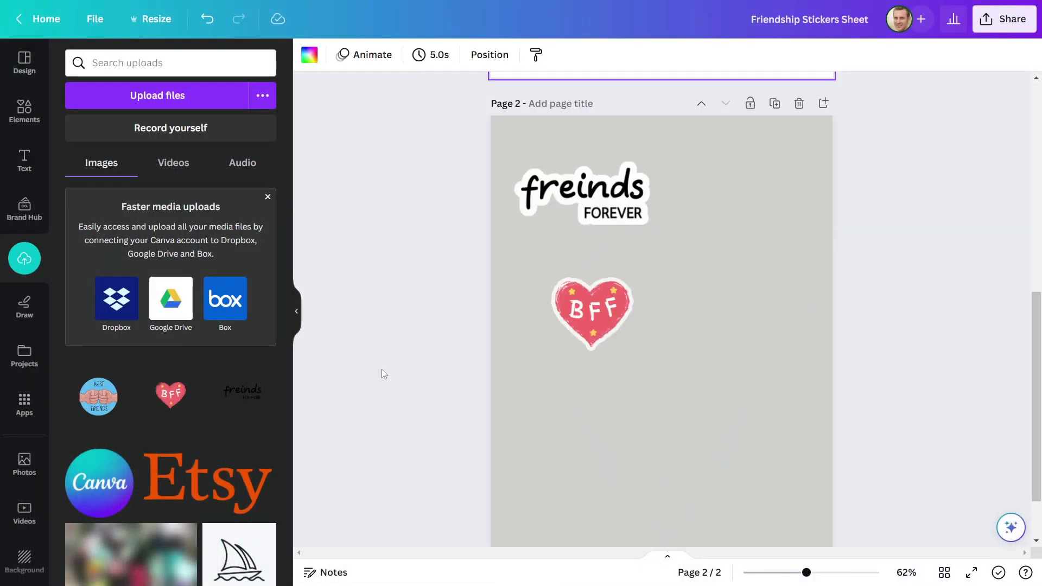
- Add the best-friends badge to page 2 top-right with a white Glow shadow outline, size 39
{"action": "left_click", "coordinate": [98, 397]}
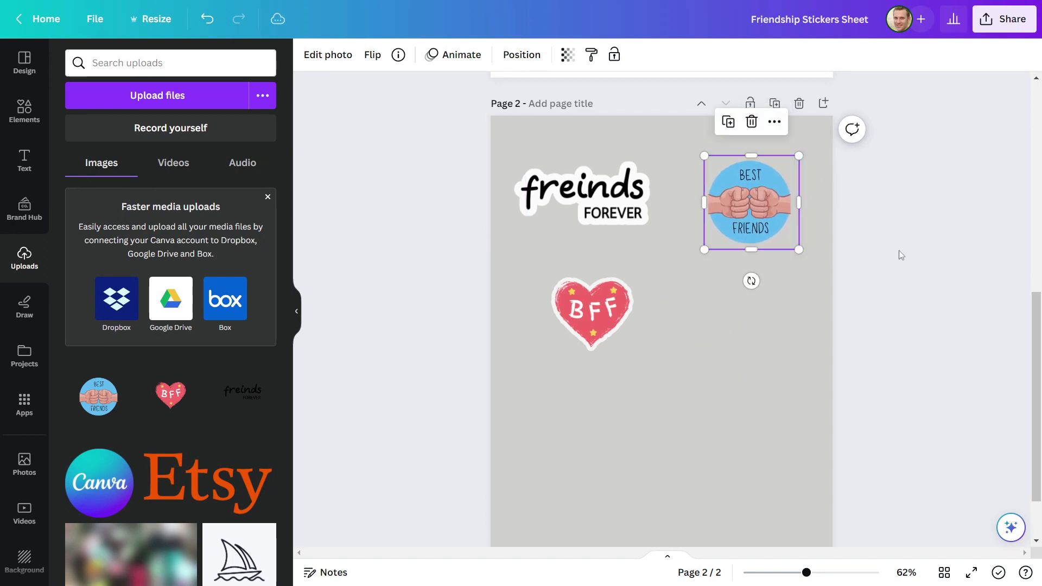
{"action": "left_click", "coordinate": [327, 54]}
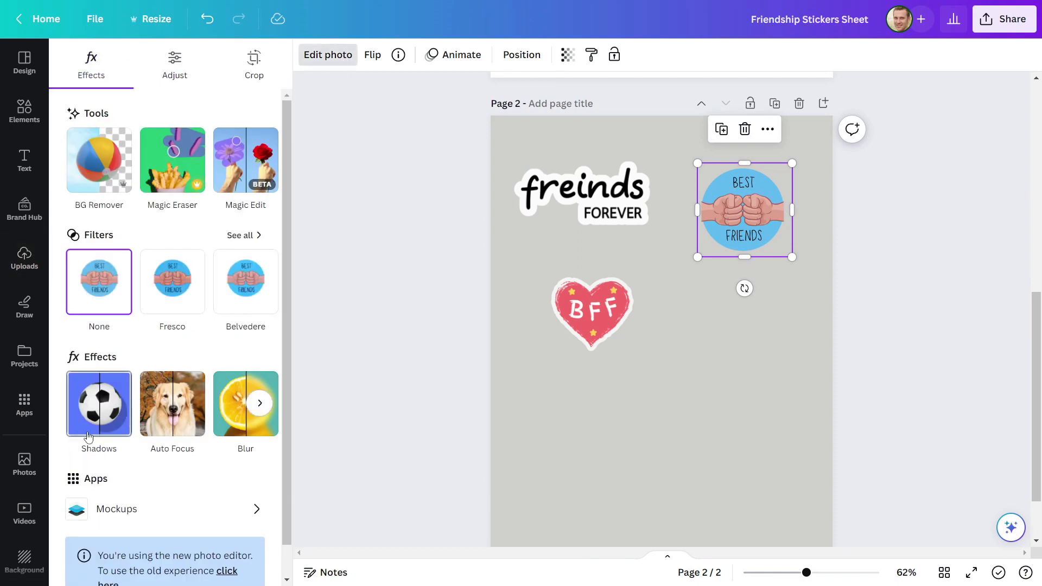
{"action": "left_click", "coordinate": [99, 404]}
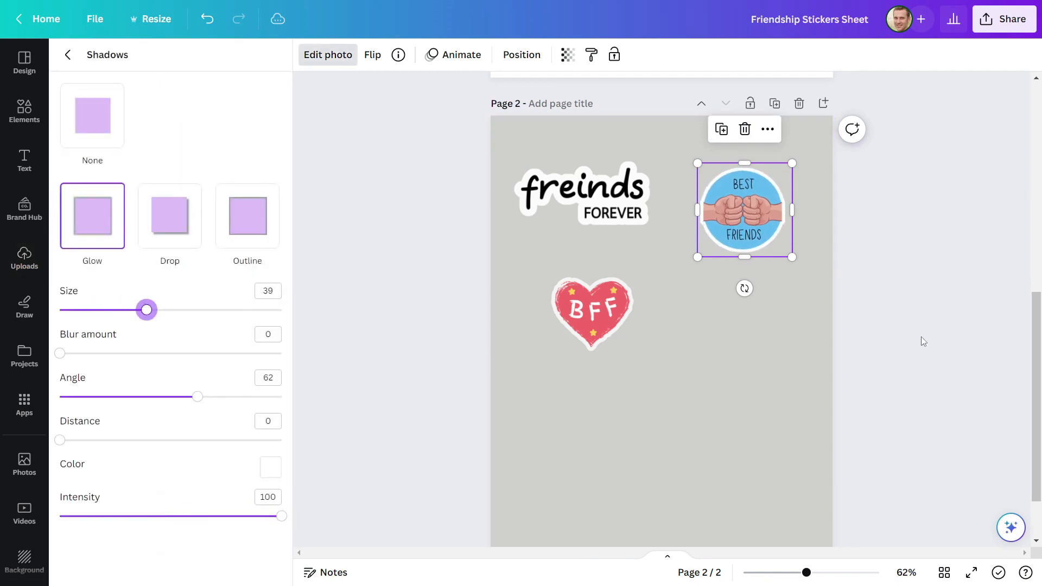
{"action": "left_click", "coordinate": [23, 258]}
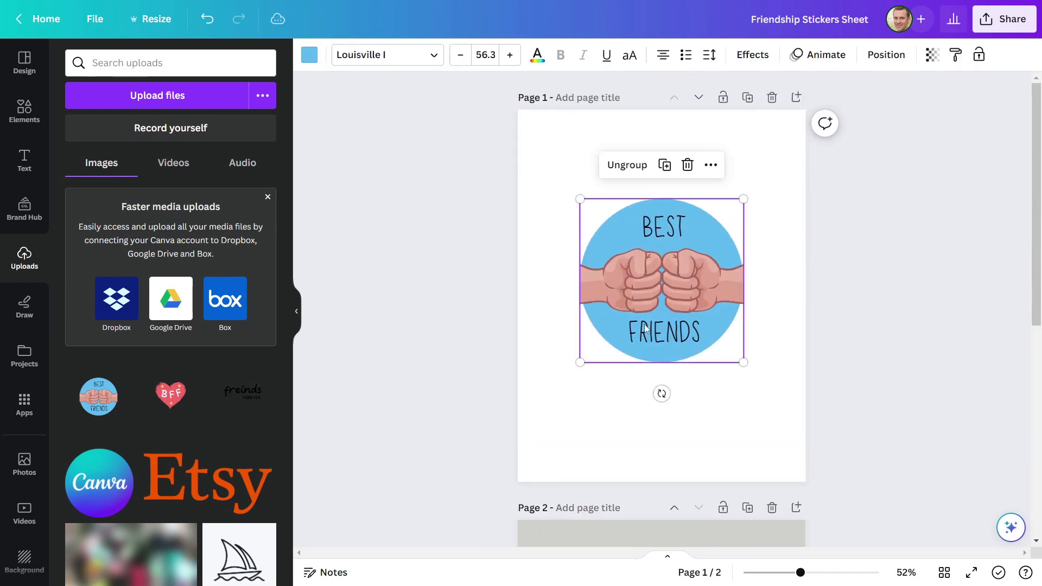
- Clear page 1 and add the three-girls-from-behind beach graphic from the 'girls friends back' search
{"action": "left_click", "coordinate": [687, 165]}
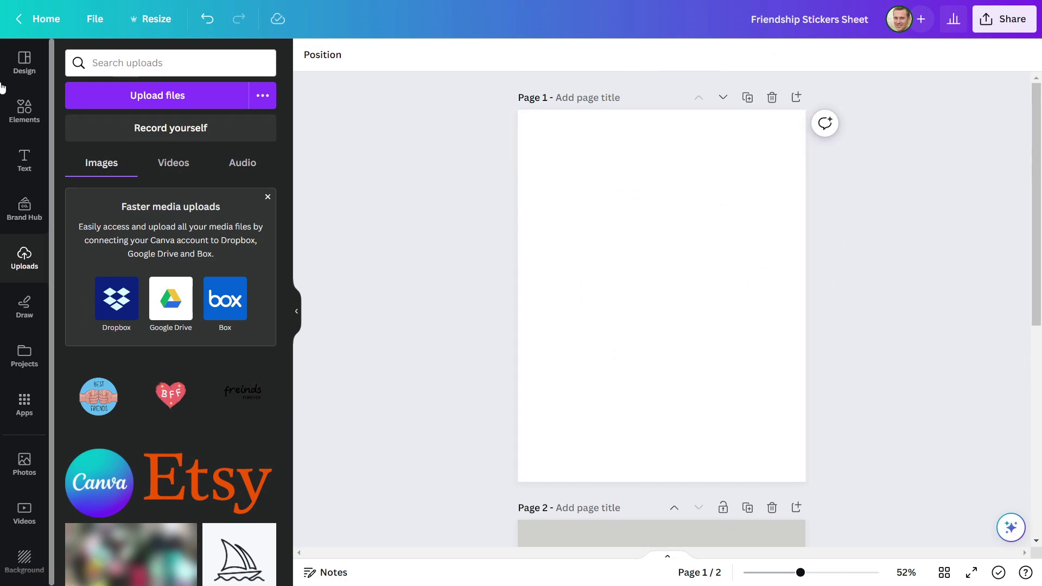
{"action": "left_click", "coordinate": [24, 110]}
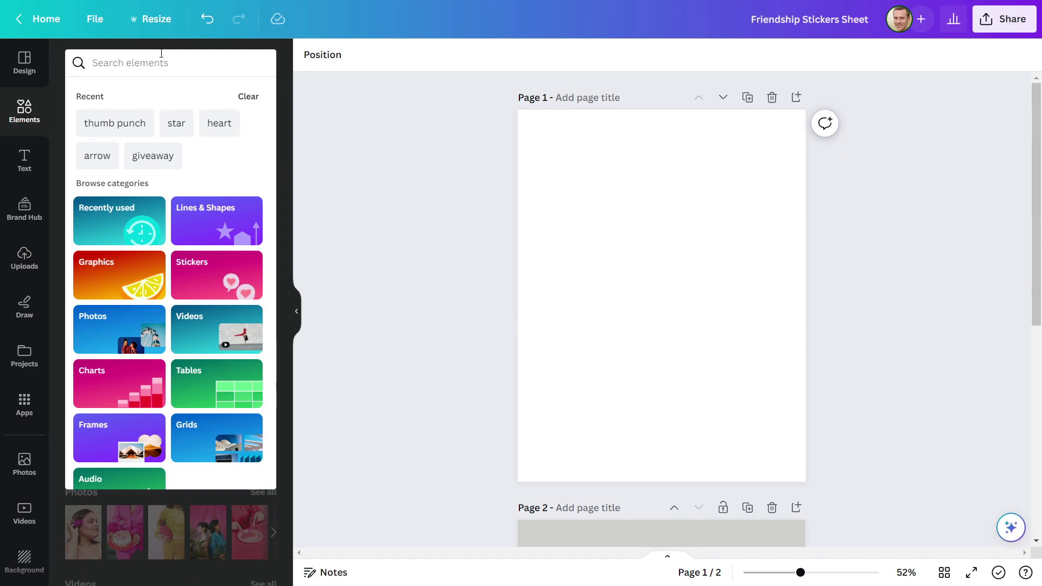
{"action": "type", "text": "girl"}
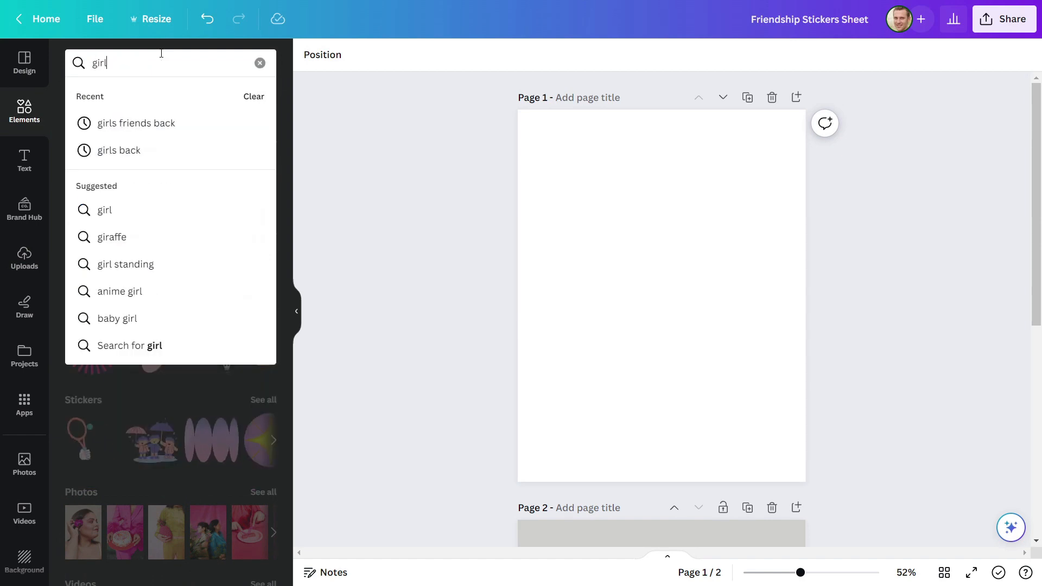
{"action": "left_click", "coordinate": [137, 123]}
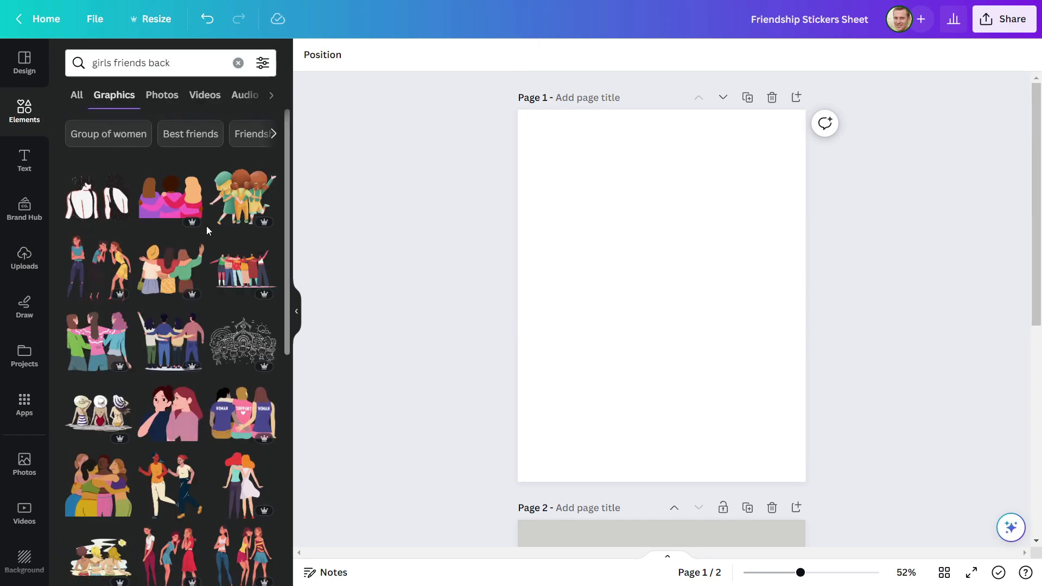
{"action": "scroll", "scroll_direction": "down", "scroll_amount": 3}
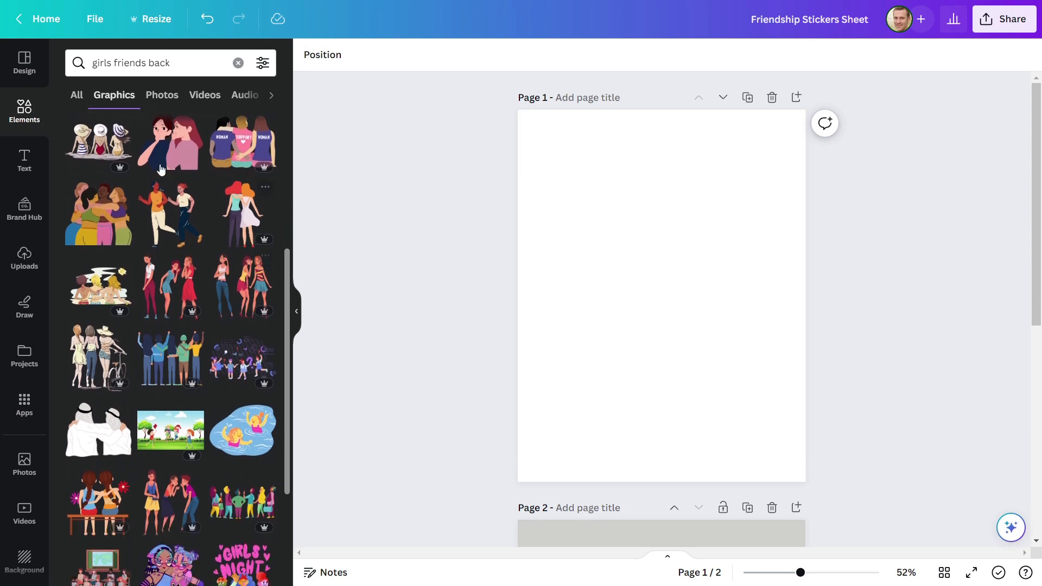
{"action": "mouse_move", "coordinate": [98, 286]}
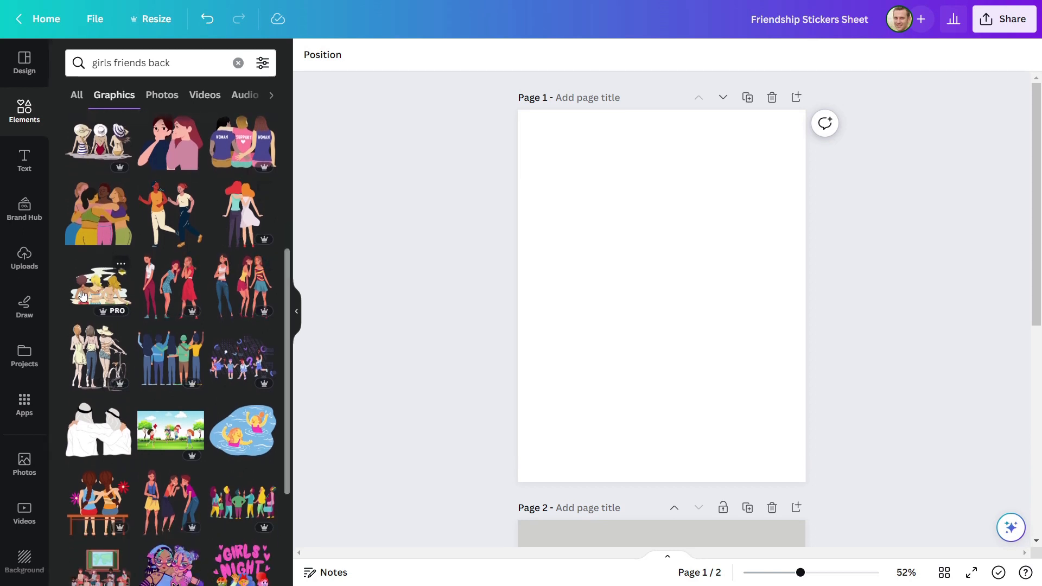
{"action": "left_click", "coordinate": [98, 285]}
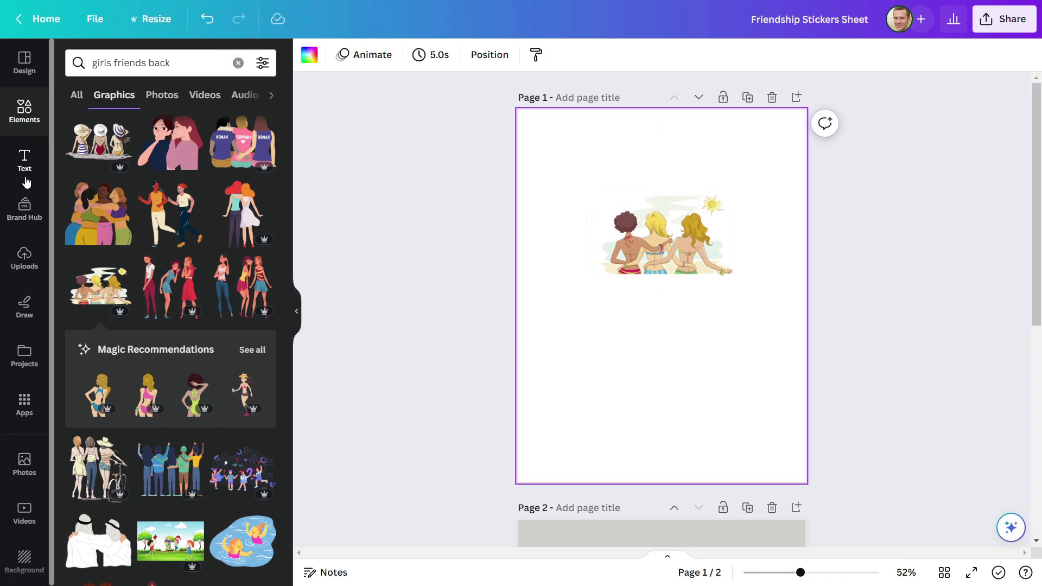
- Add a BEST FREINDS heading and place it below the friends graphic
{"action": "left_click", "coordinate": [23, 159]}
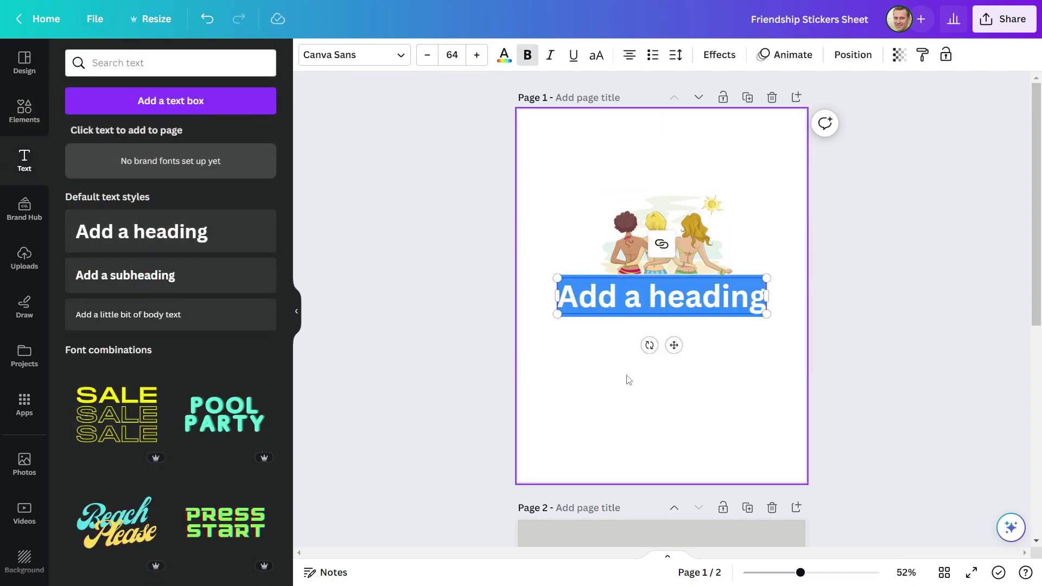
{"action": "type", "text": "BEST"}
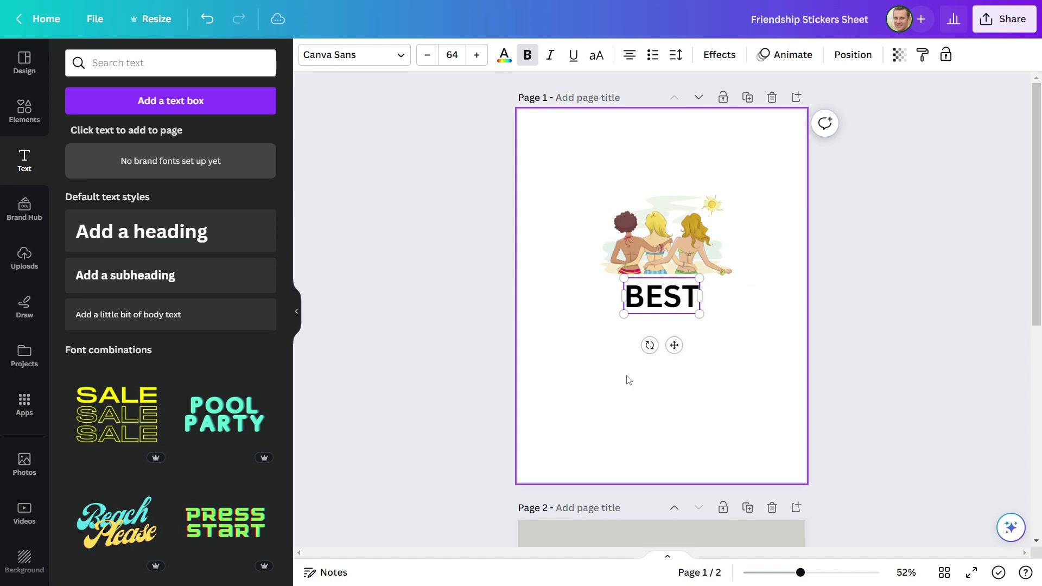
{"action": "type", "text": "FREINDS"}
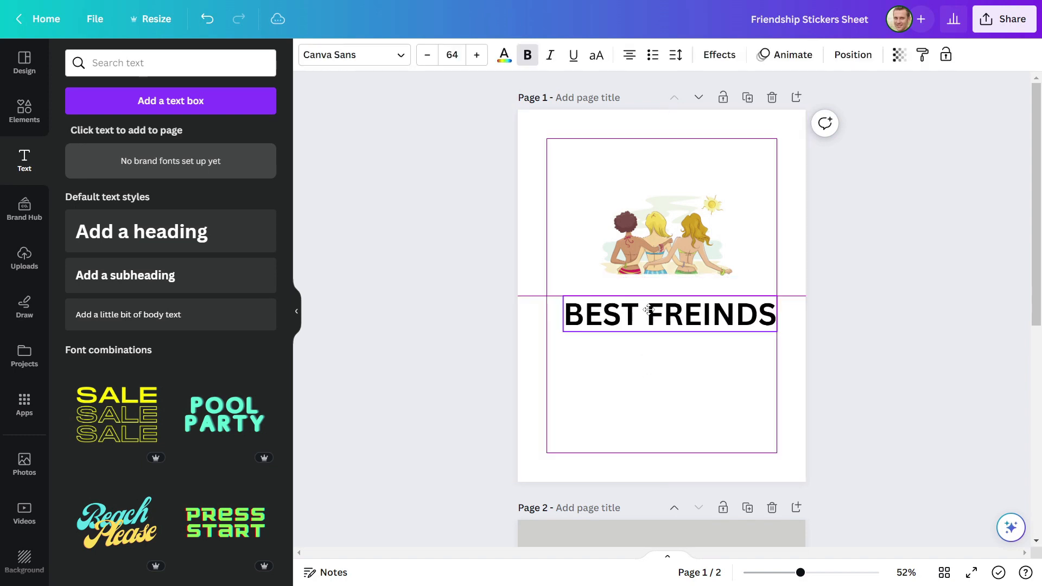
{"action": "left_click", "coordinate": [668, 315]}
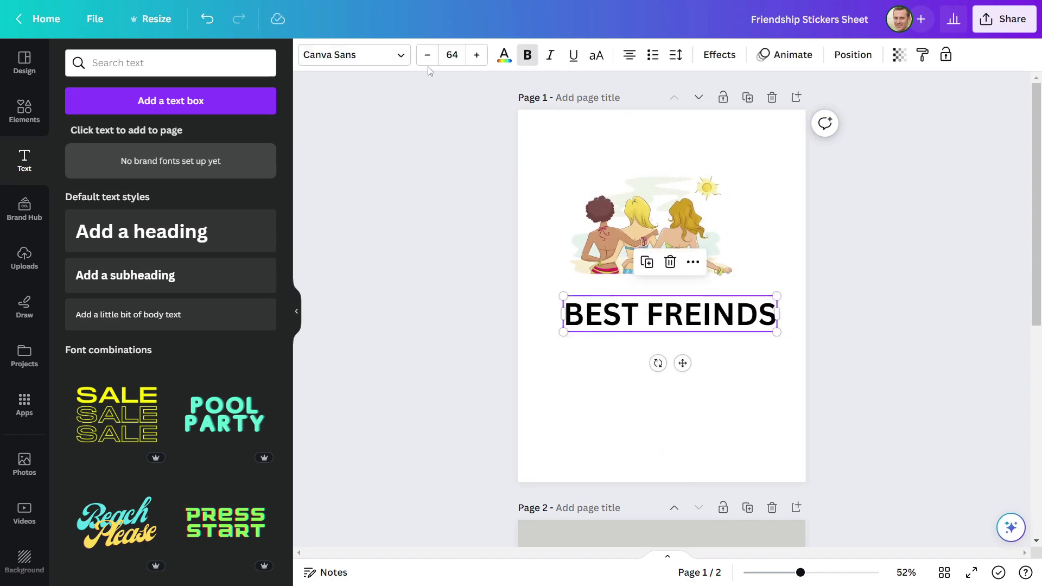
- Set the caption to Le Petit Cochon, size 56, in a pink-red colour
{"action": "left_click", "coordinate": [348, 54]}
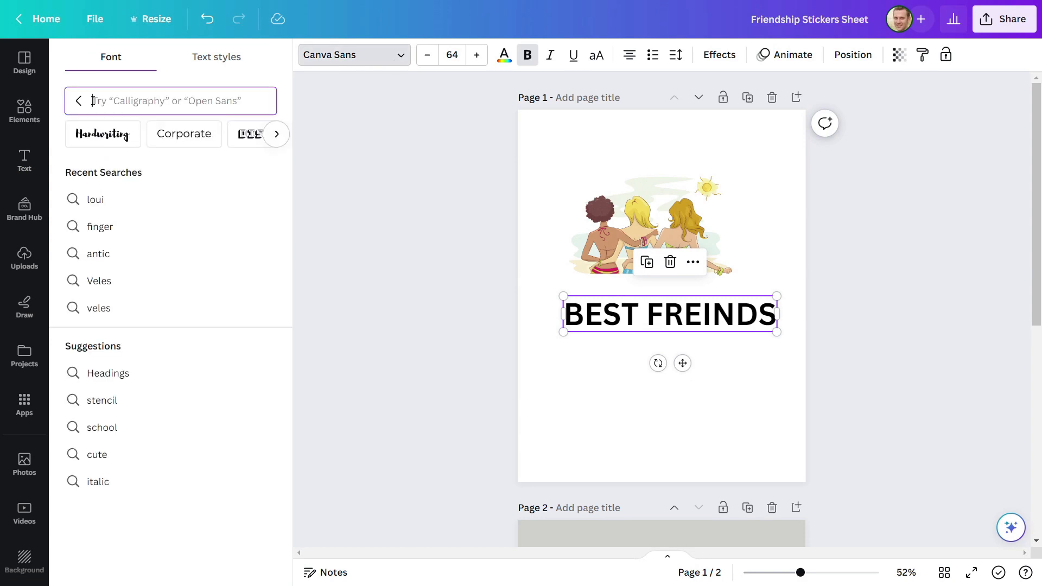
{"action": "type", "text": "Iet pet"}
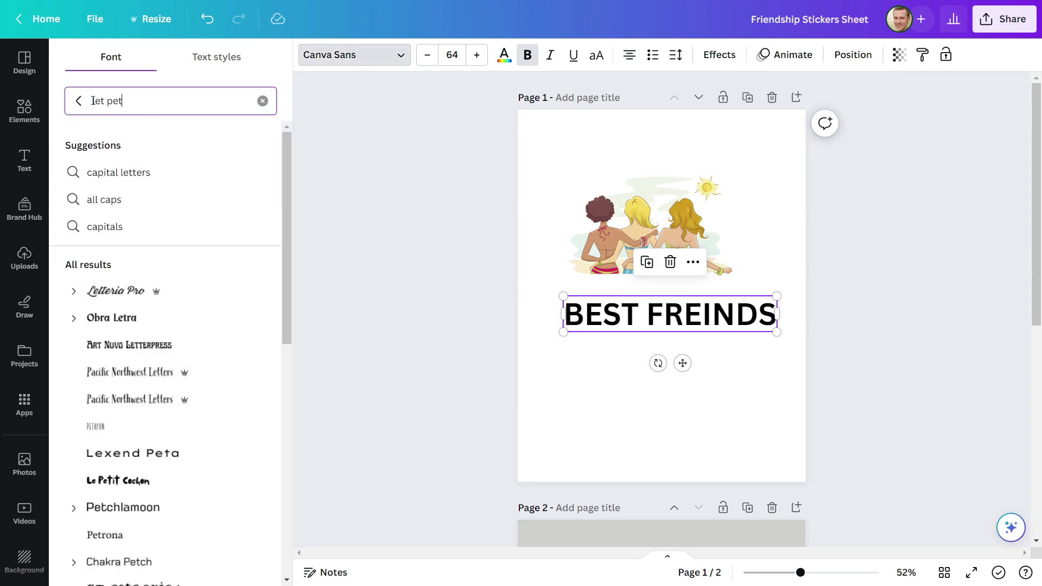
{"action": "type", "text": "it"}
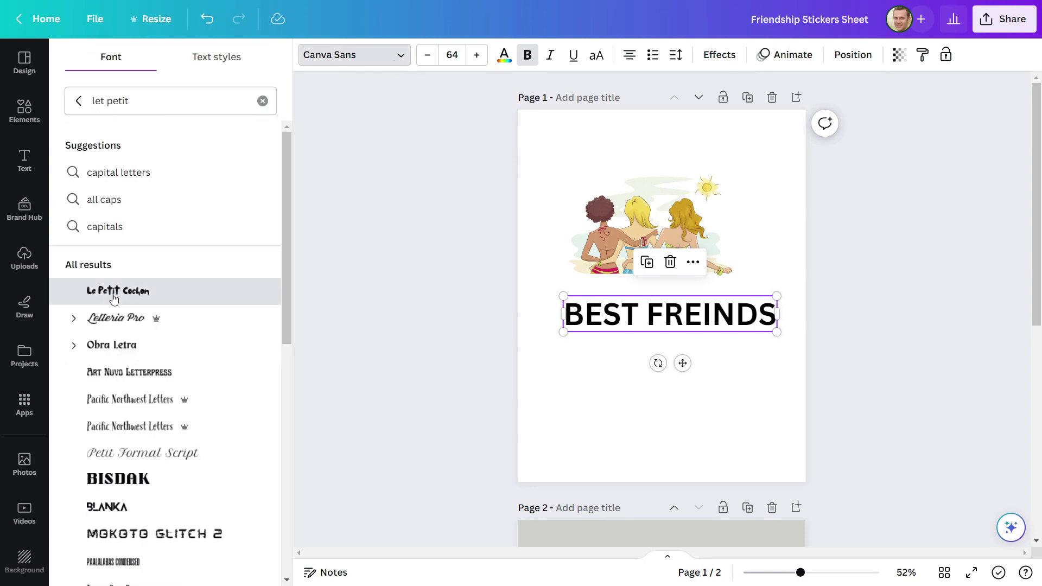
{"action": "left_click", "coordinate": [119, 291]}
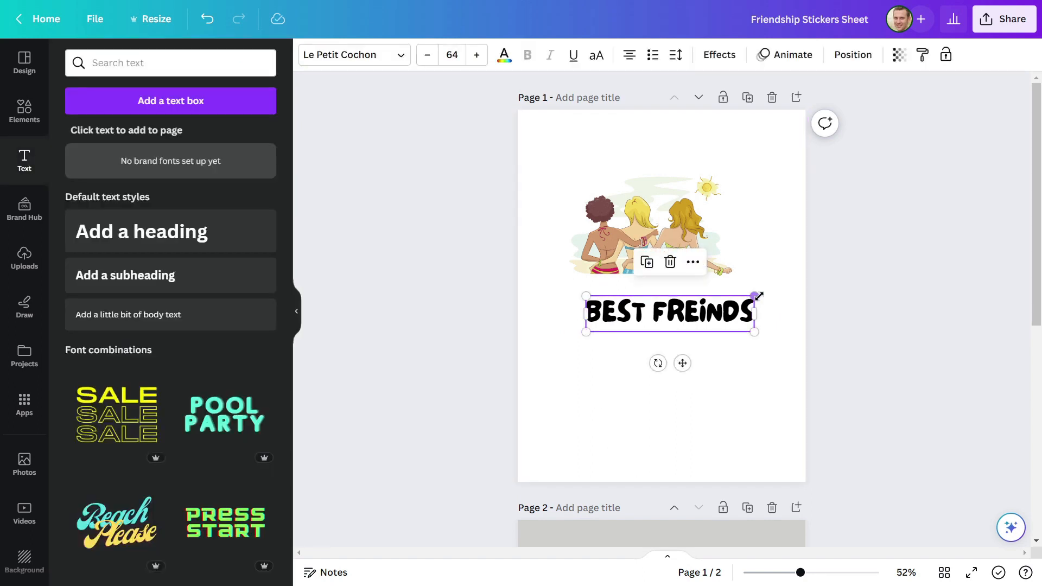
{"action": "left_click", "coordinate": [503, 54]}
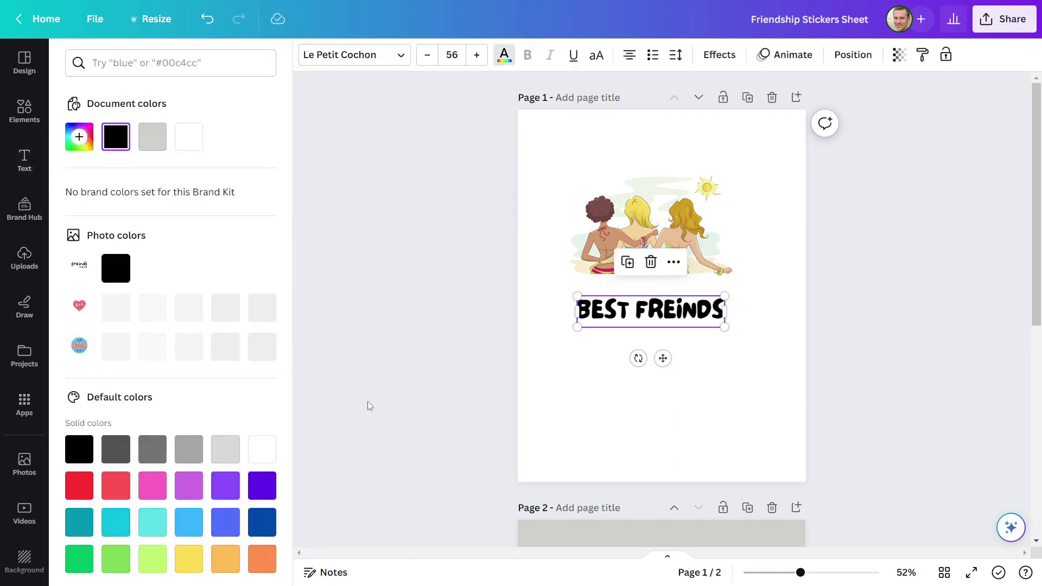
{"action": "left_click", "coordinate": [115, 485]}
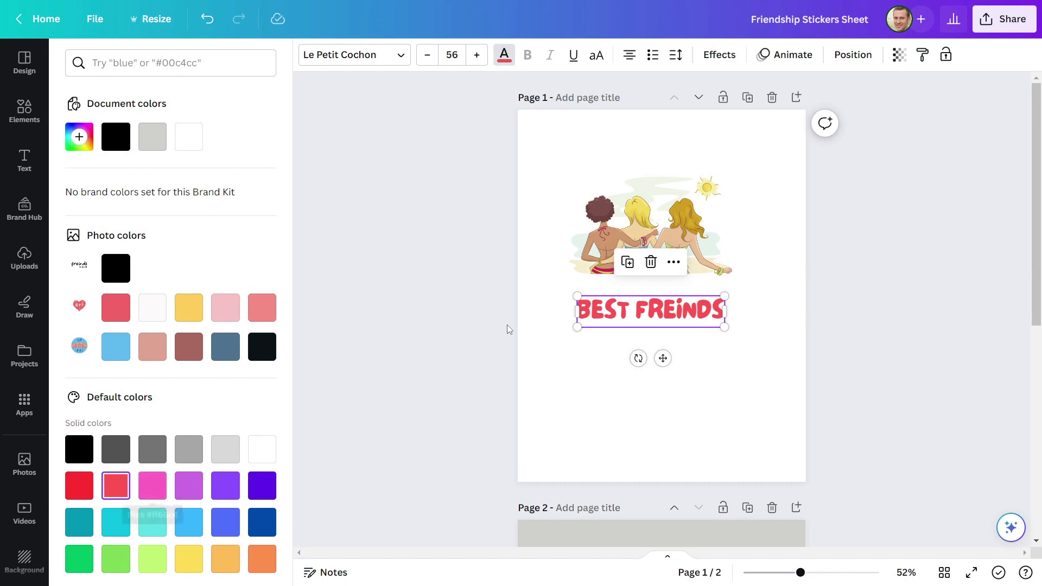
{"action": "left_click", "coordinate": [24, 160]}
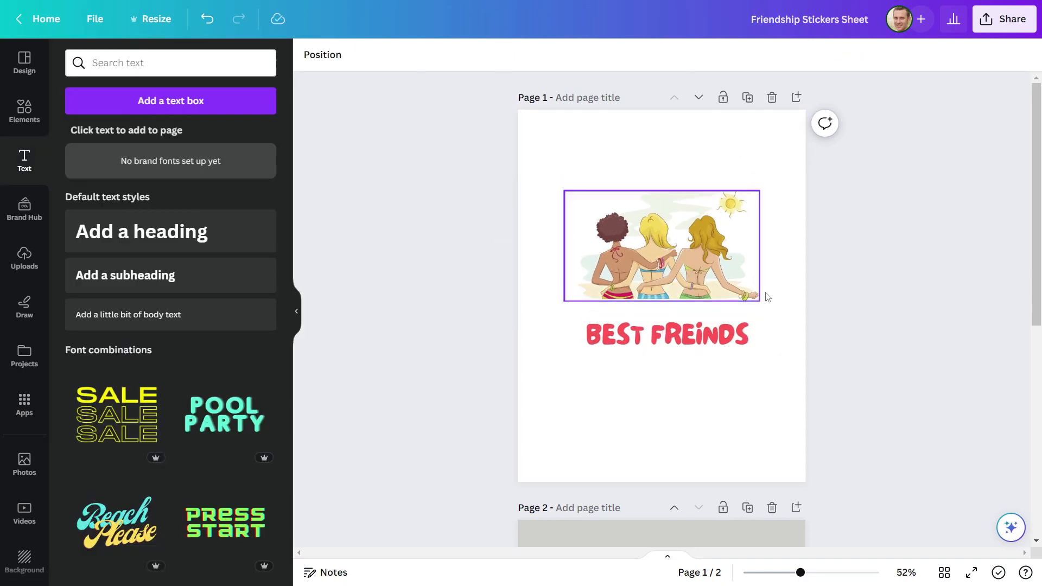
- Download page 1 as a PNG, upload it and add it to page 2 beside the BFF heart
{"action": "left_click", "coordinate": [1004, 18]}
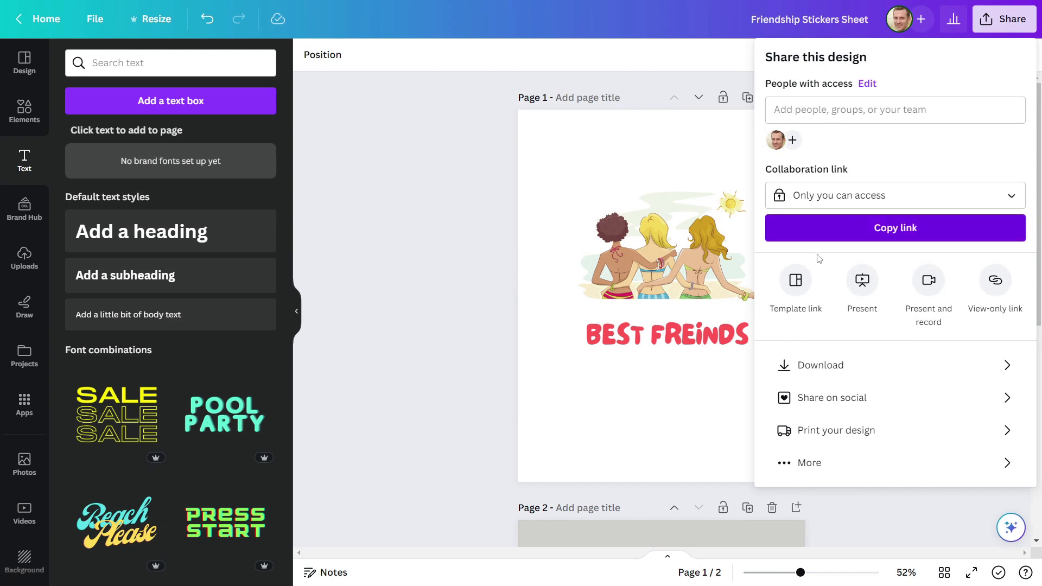
{"action": "left_click", "coordinate": [24, 258]}
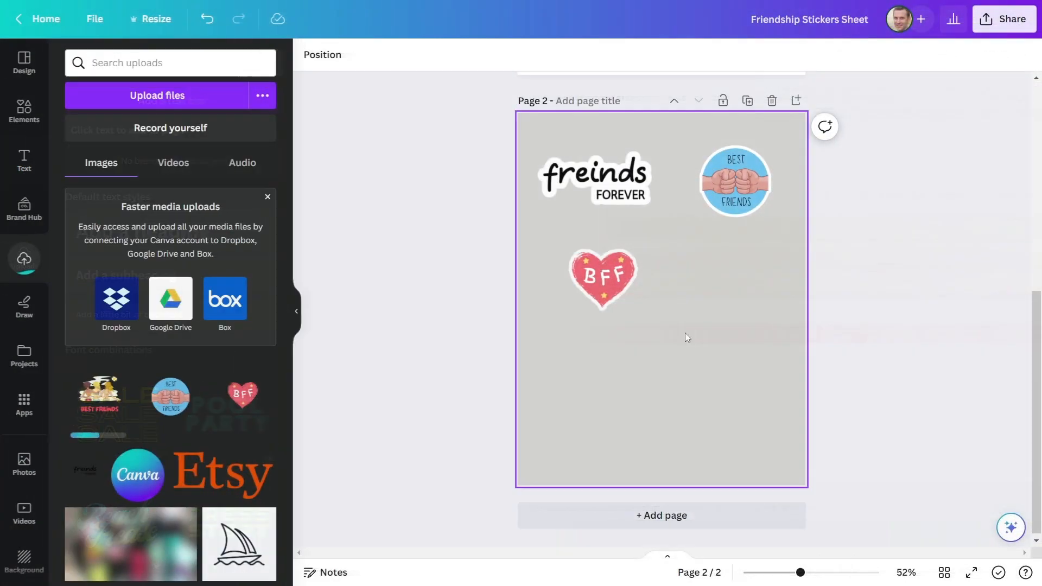
{"action": "left_click", "coordinate": [99, 395]}
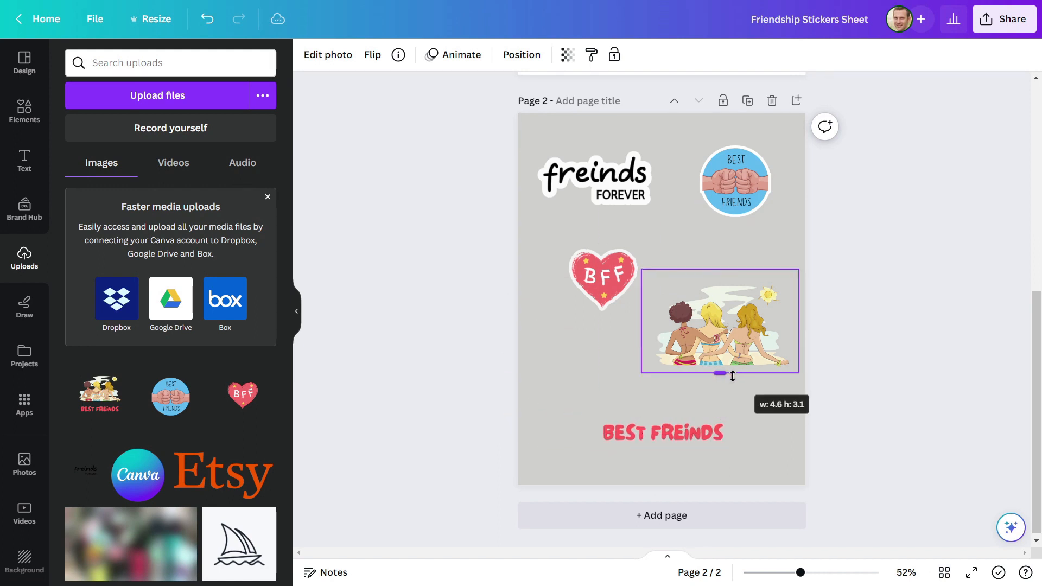
- Give the friends image a white Glow shadow with blur 0 as a sticker outline
{"action": "left_click", "coordinate": [661, 433]}
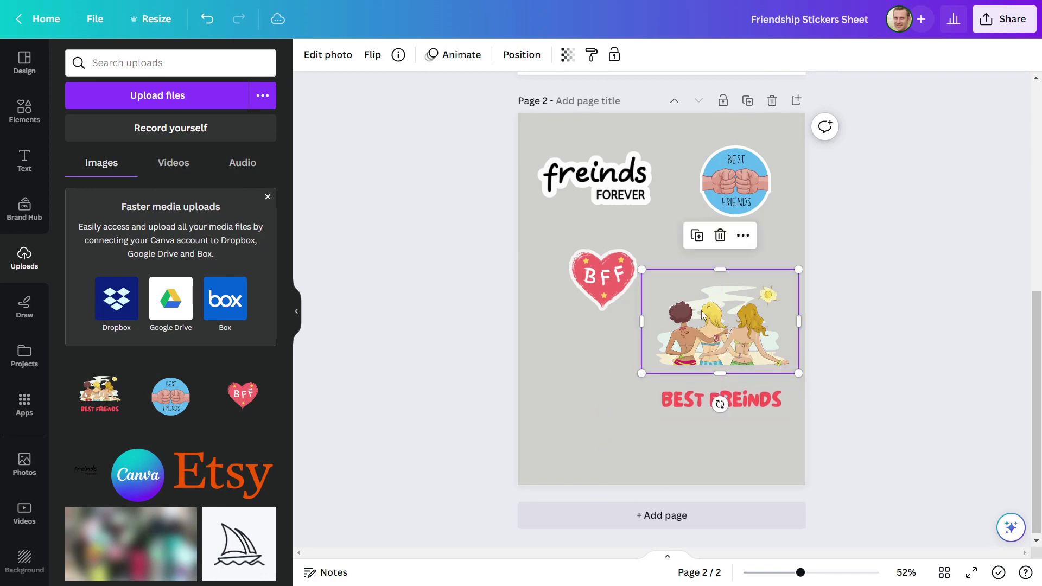
{"action": "left_click", "coordinate": [327, 54]}
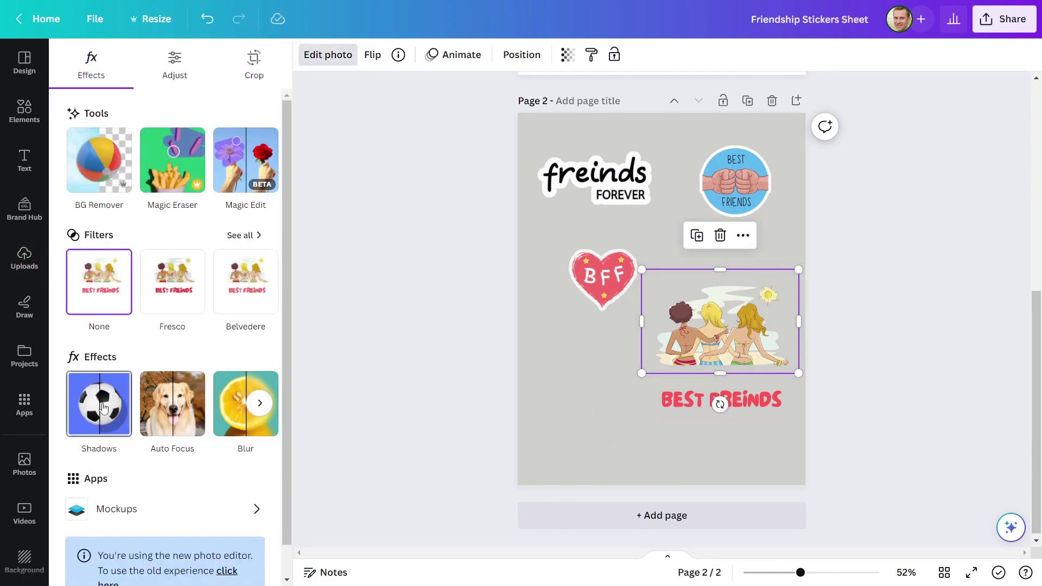
{"action": "left_click", "coordinate": [99, 404]}
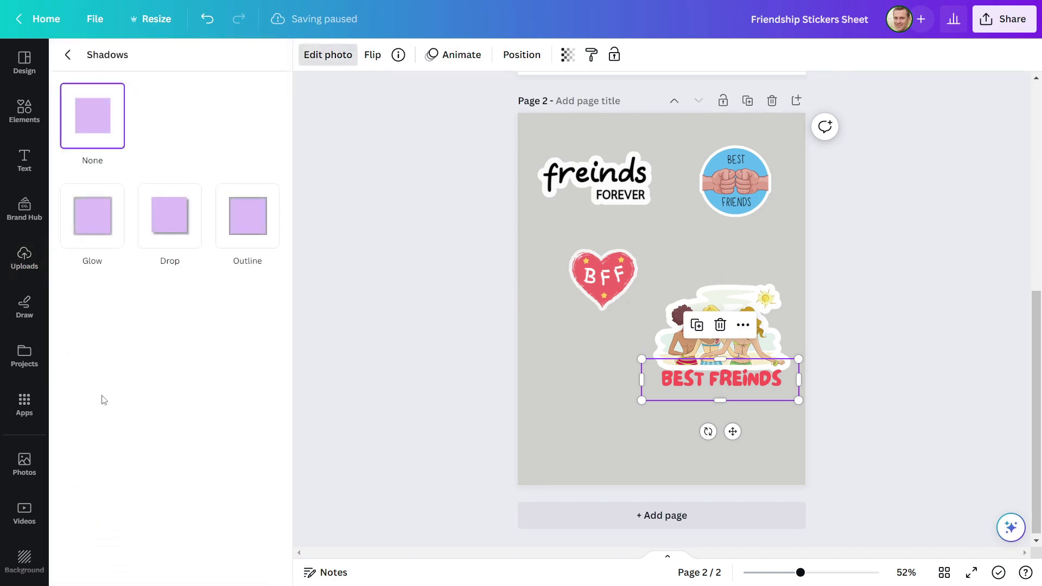
{"action": "left_click", "coordinate": [91, 215]}
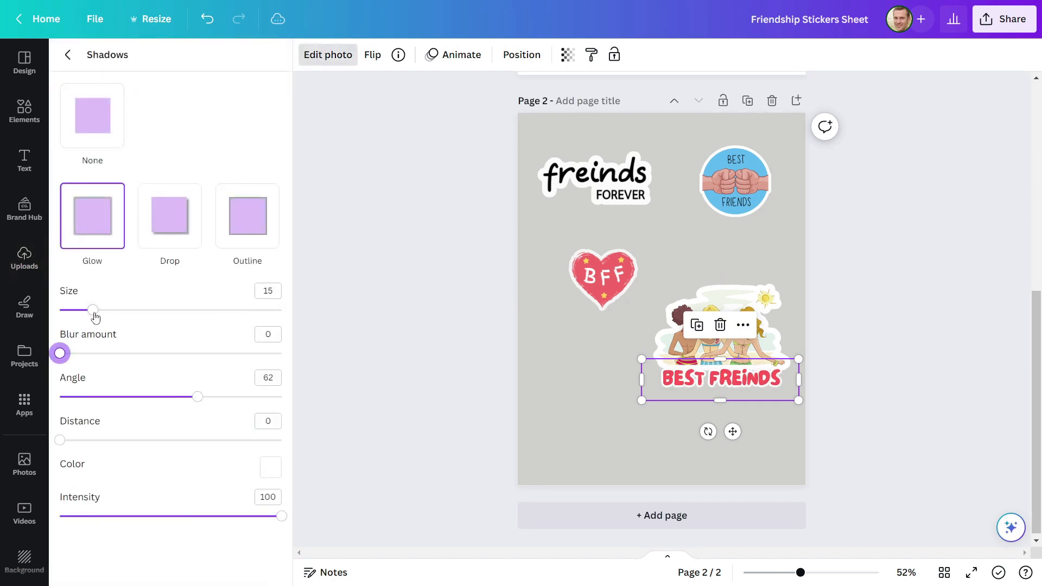
{"action": "left_click", "coordinate": [24, 258]}
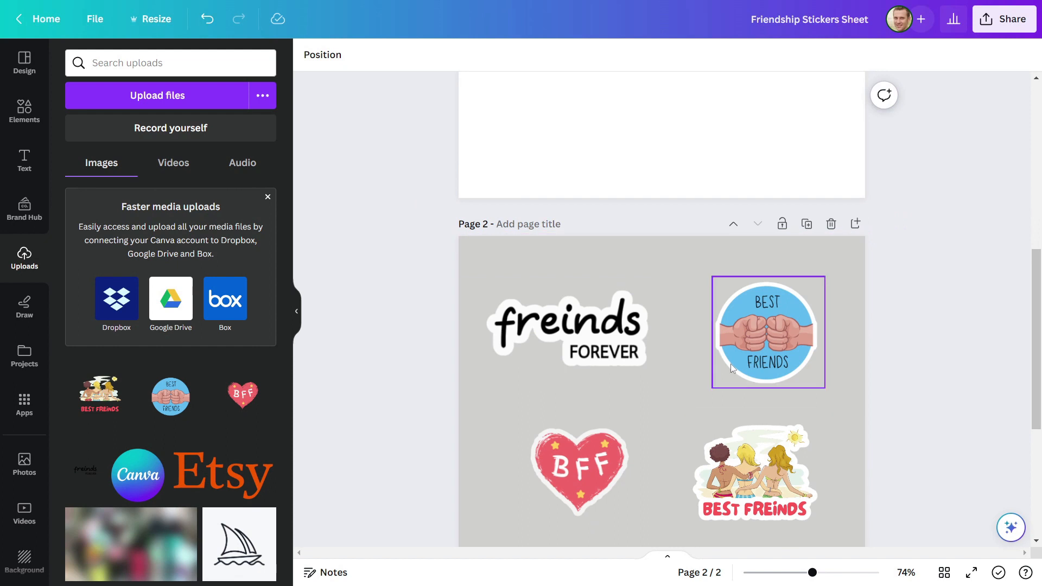
- Add friends-are-family, potted-plant and hello-friend stickers plus stars and hearts across page 2
{"action": "scroll", "scroll_direction": "up", "scroll_amount": 3}
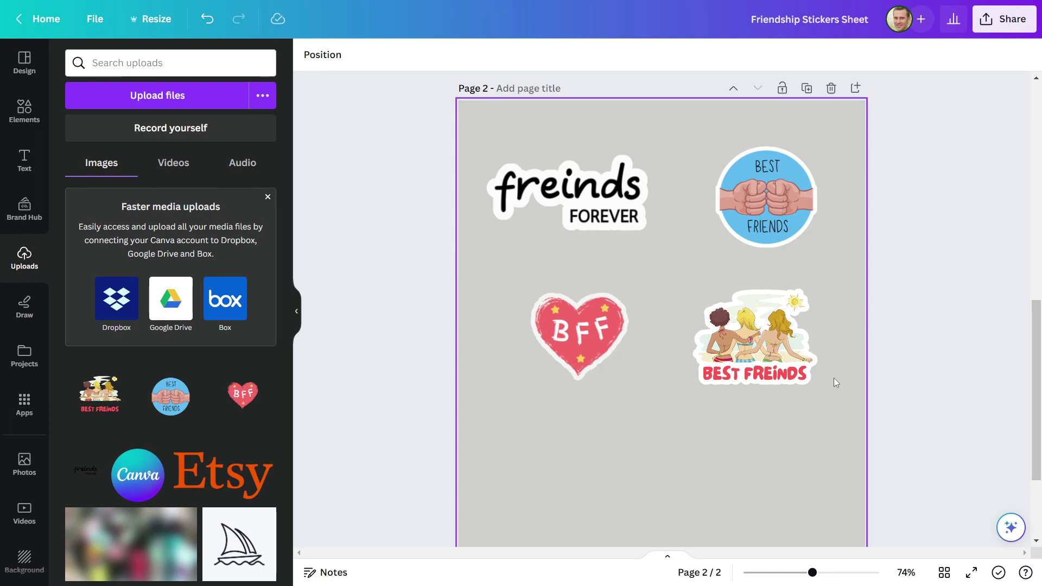
{"action": "left_click", "coordinate": [23, 61]}
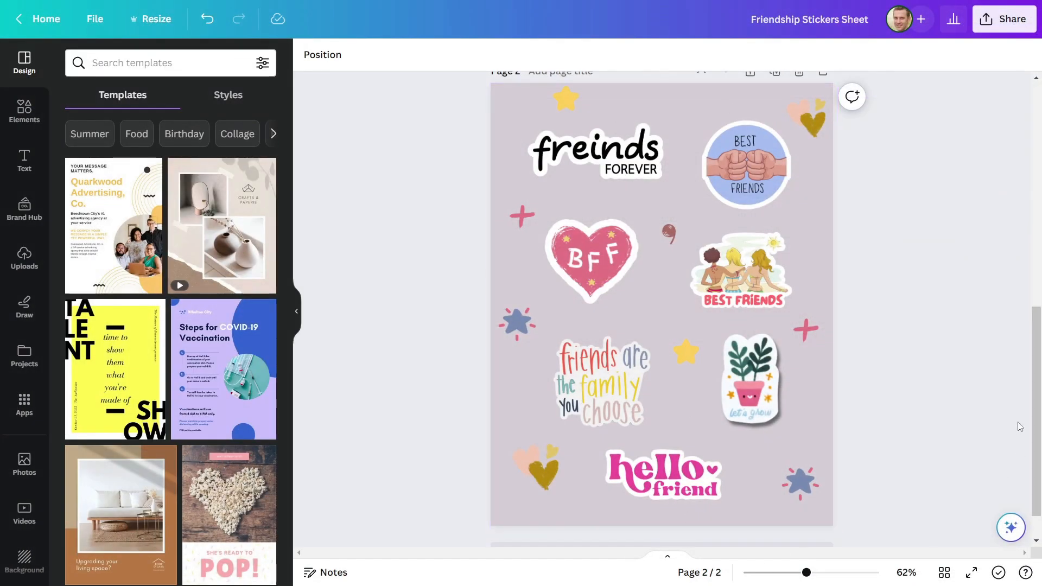
{"action": "left_click", "coordinate": [660, 300]}
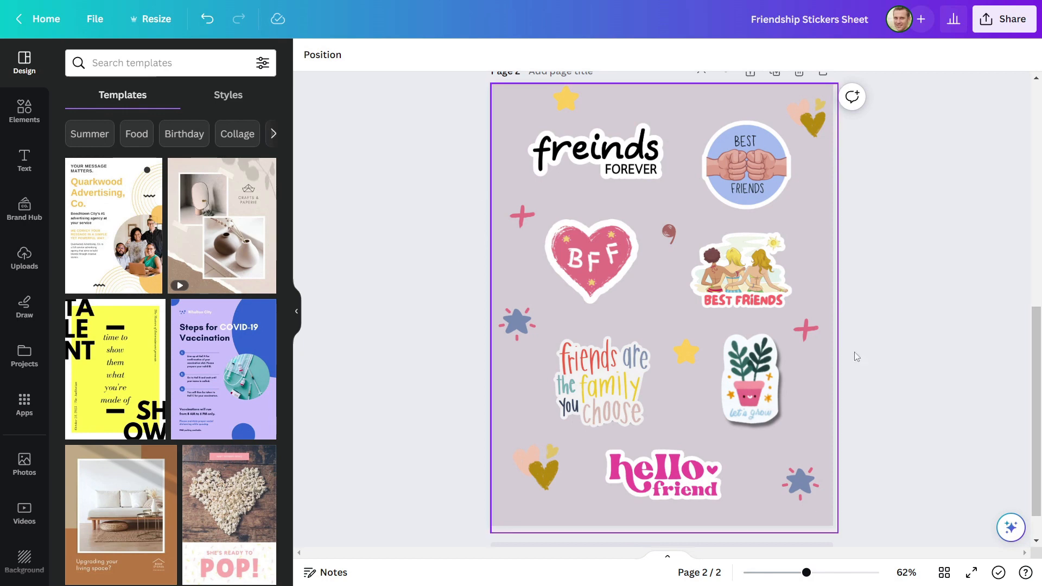